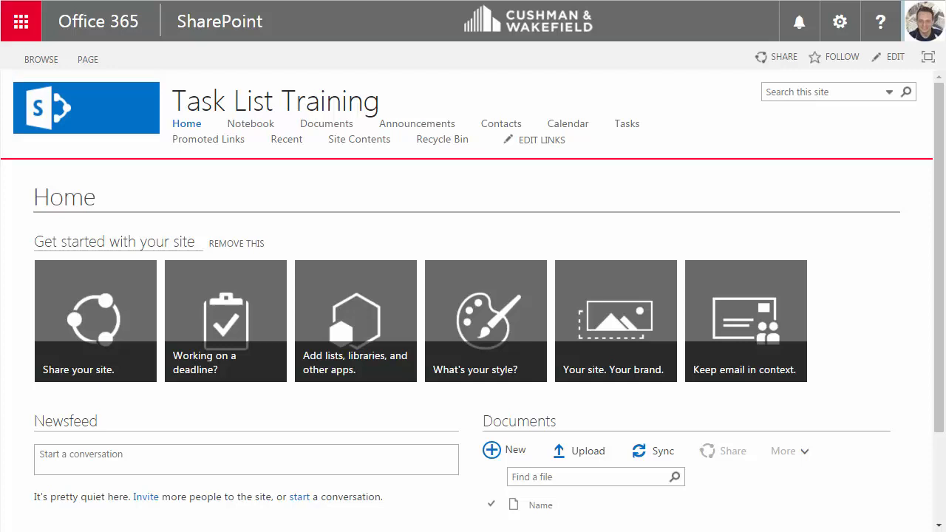
{"action": "mouse_move", "coordinate": [487, 215]}
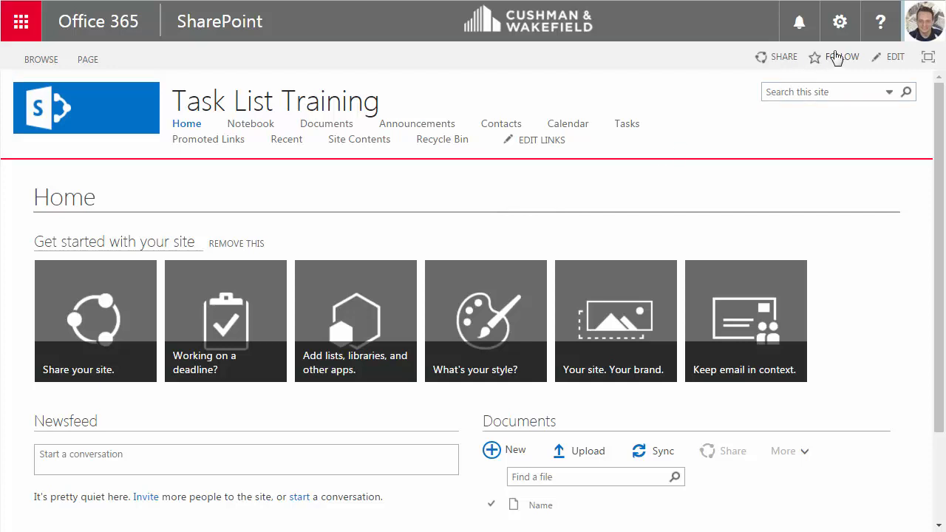
- Open the gear-icon settings menu on the Task List Training home page
{"action": "left_click", "coordinate": [839, 21]}
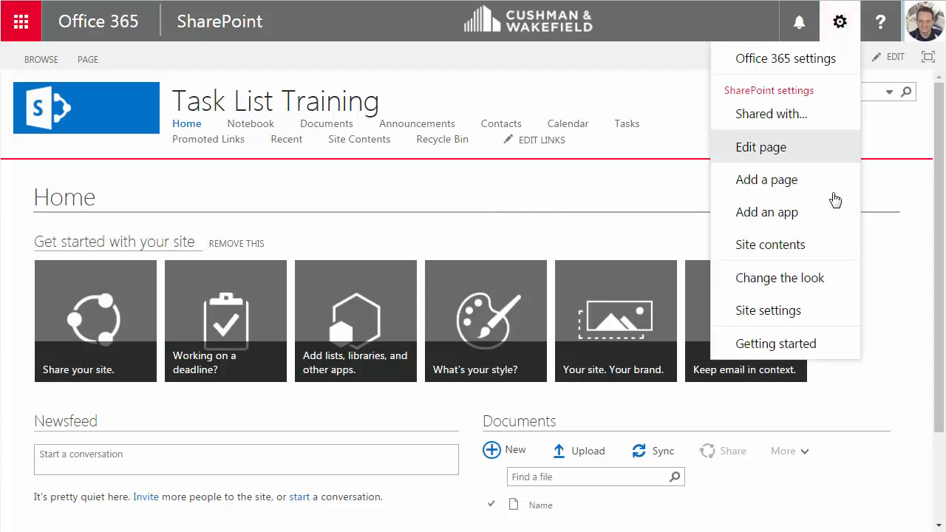
{"action": "mouse_move", "coordinate": [770, 245]}
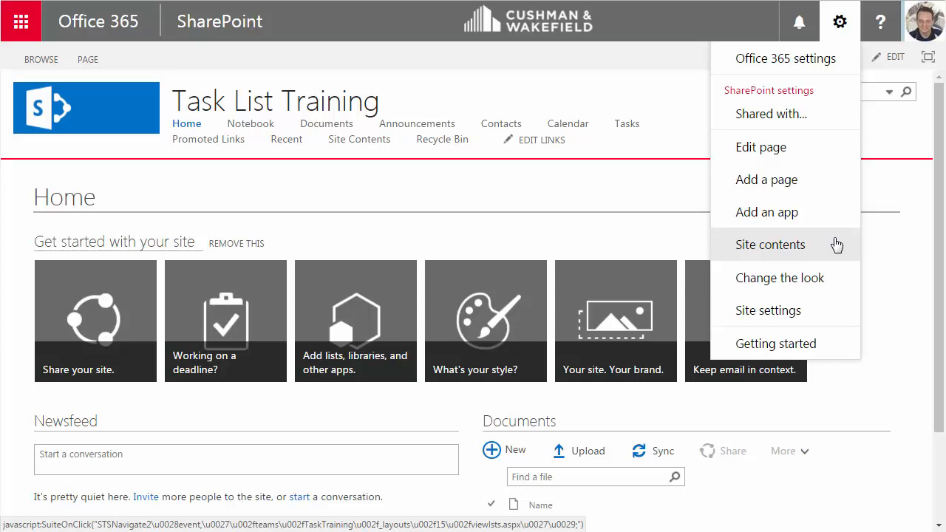
{"action": "mouse_move", "coordinate": [807, 248]}
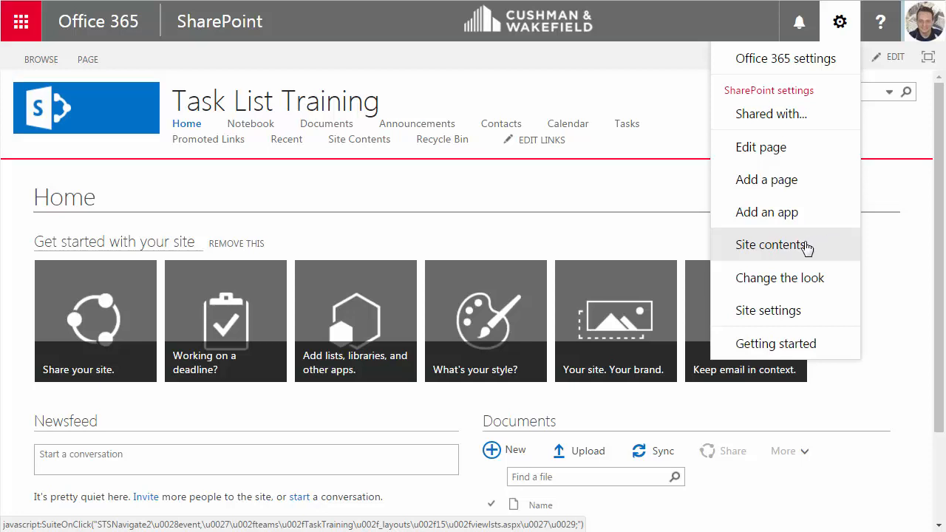
{"action": "mouse_move", "coordinate": [833, 250]}
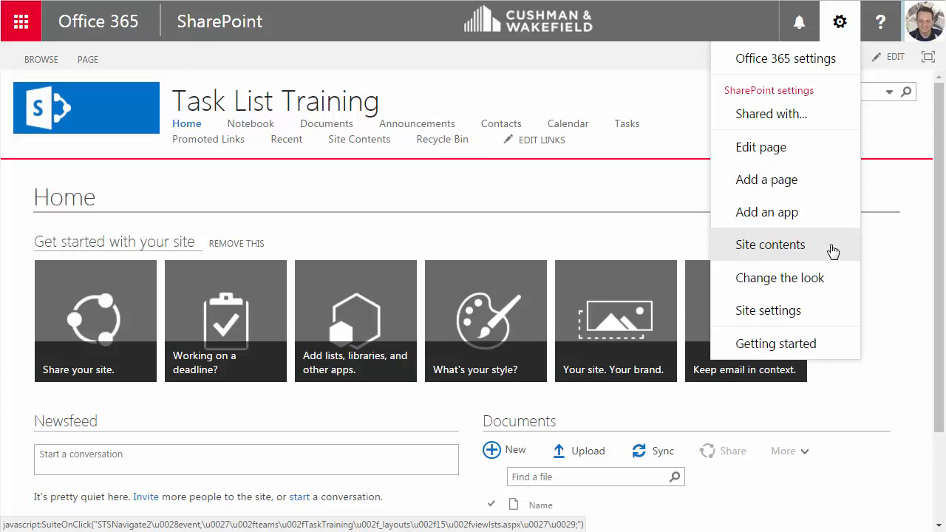
- Go to Site contents and scroll through the site's libraries and lists
{"action": "left_click", "coordinate": [770, 245]}
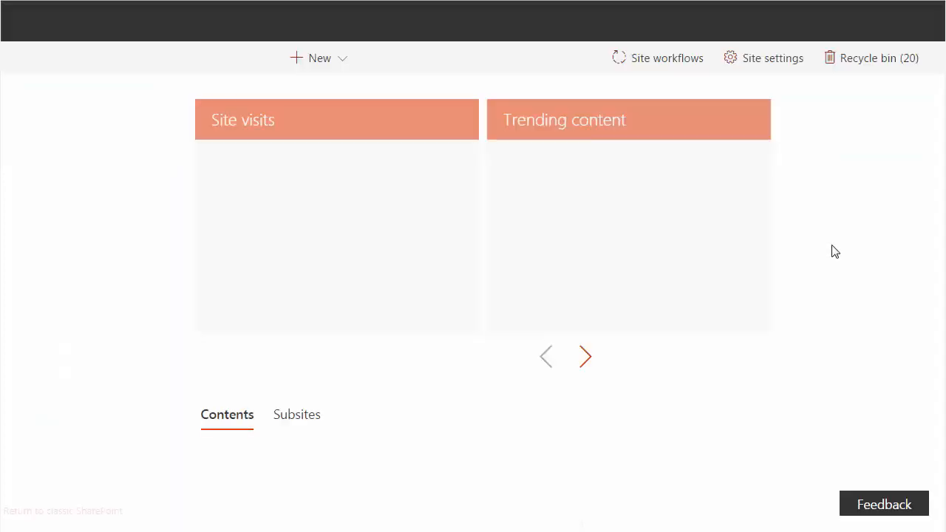
{"action": "scroll", "scroll_direction": "down", "scroll_amount": 3}
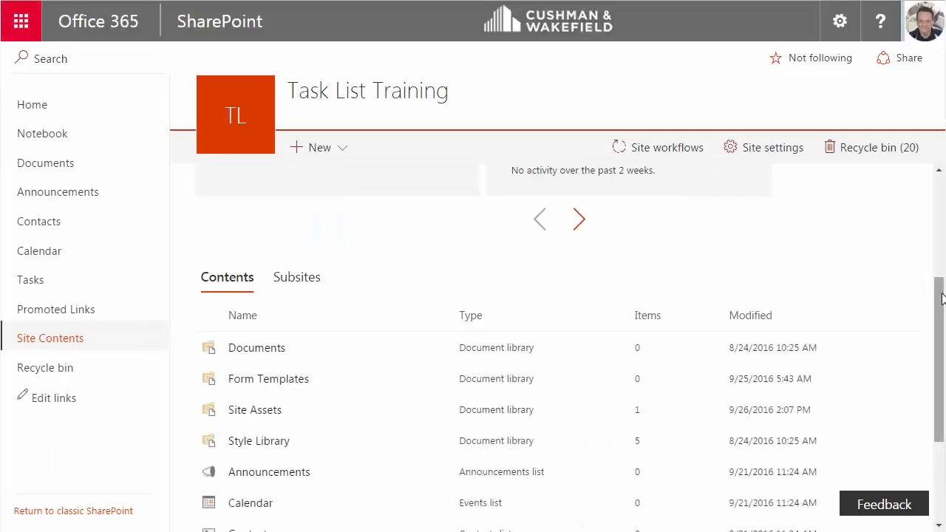
{"action": "scroll", "scroll_direction": "down", "scroll_amount": 3}
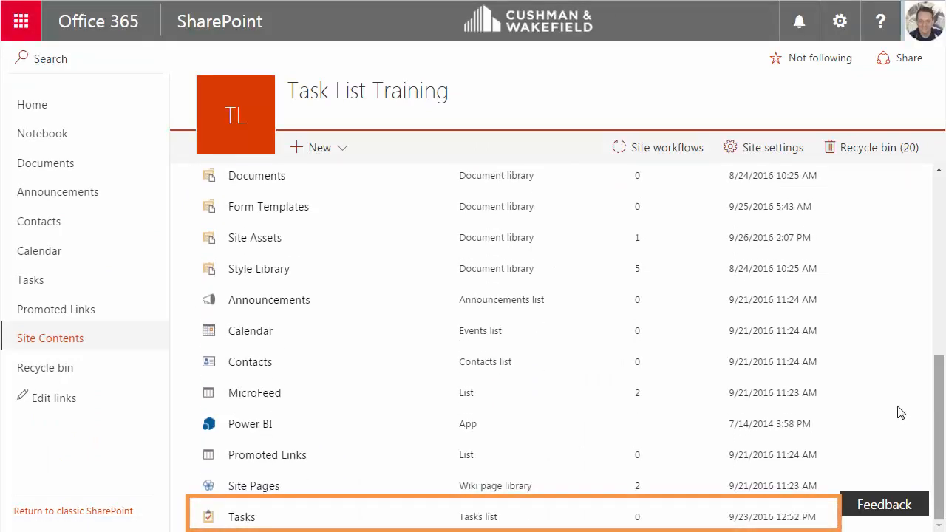
{"action": "mouse_move", "coordinate": [271, 522]}
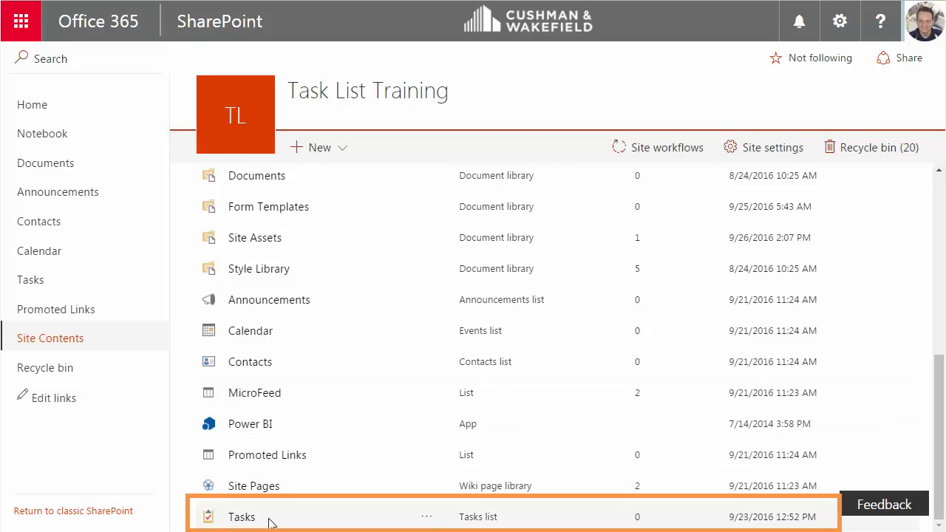
{"action": "mouse_move", "coordinate": [654, 521]}
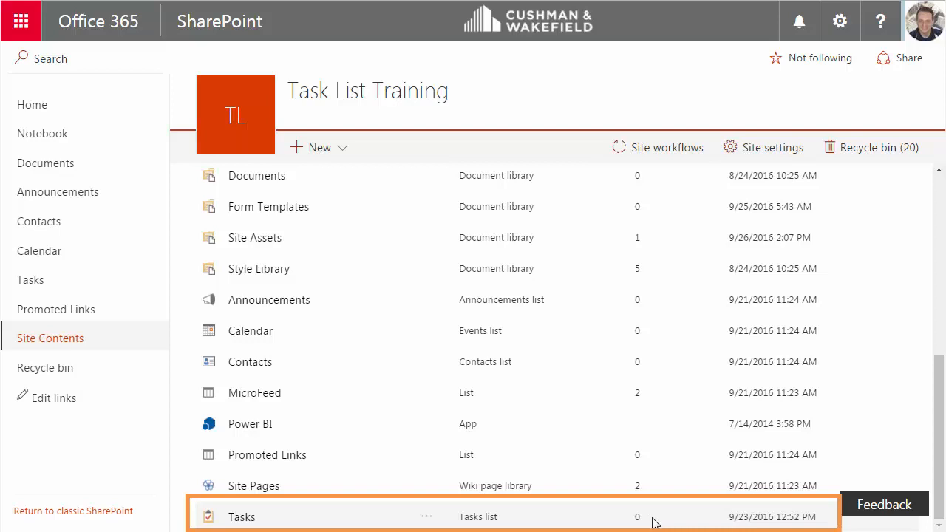
{"action": "mouse_move", "coordinate": [349, 495]}
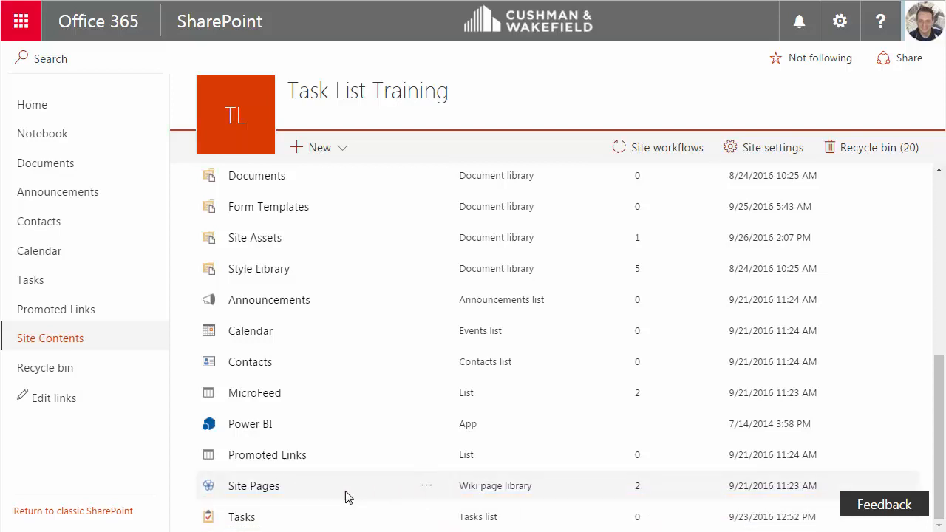
- Open the existing Tasks list, then return to Site Contents
{"action": "left_click", "coordinate": [242, 516]}
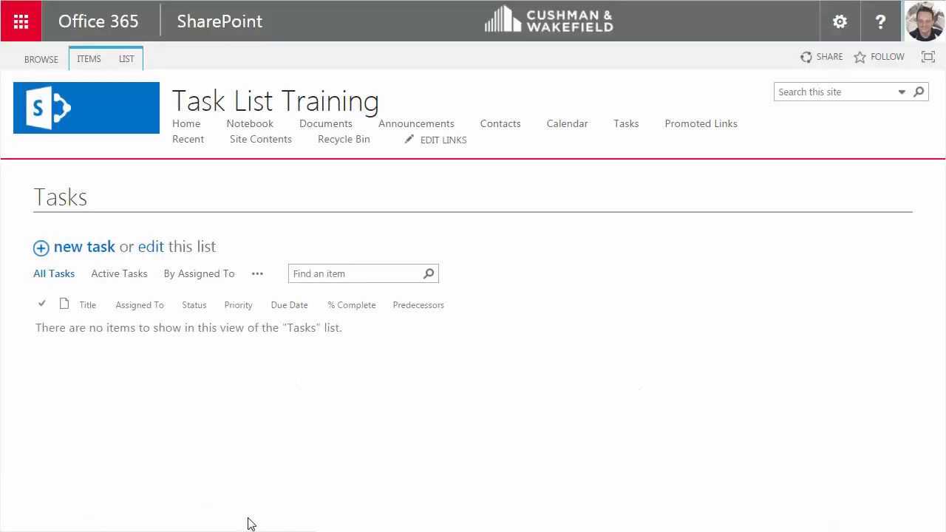
{"action": "mouse_move", "coordinate": [247, 155]}
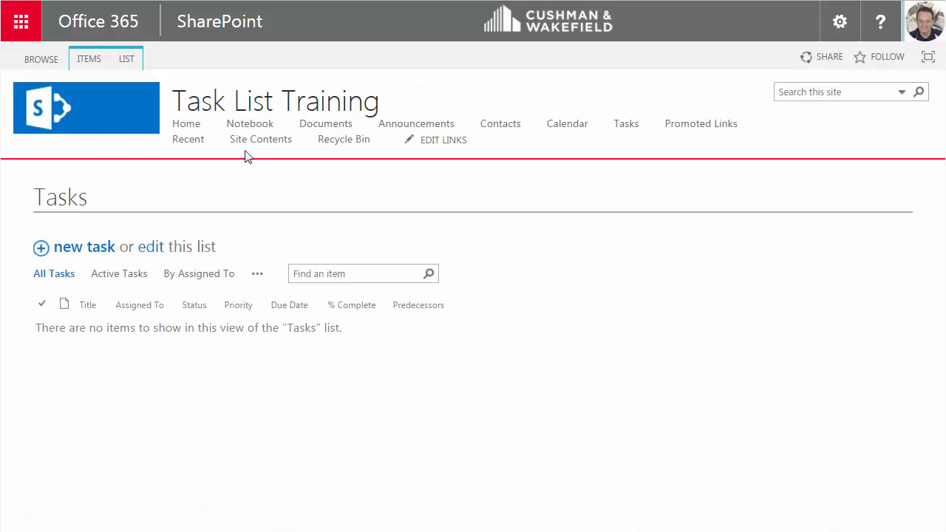
{"action": "left_click", "coordinate": [260, 139]}
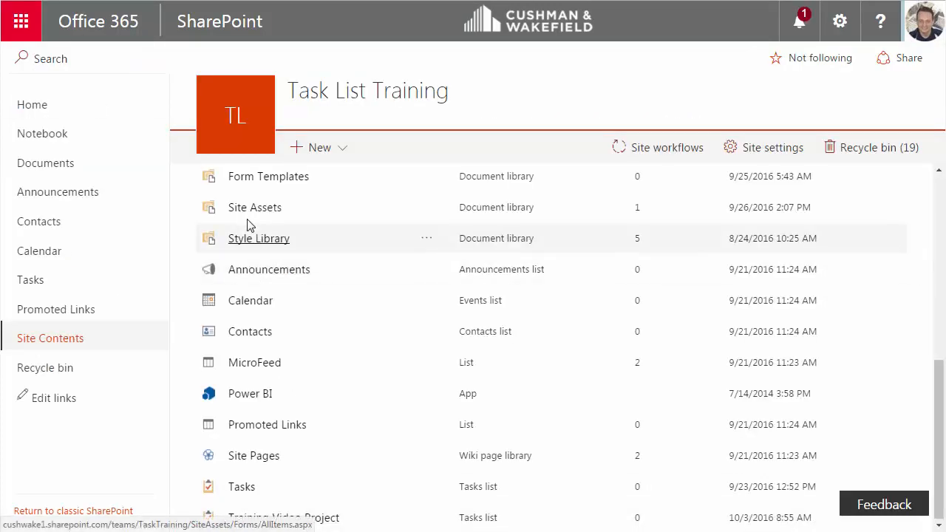
{"action": "scroll", "scroll_direction": "up", "scroll_amount": 3}
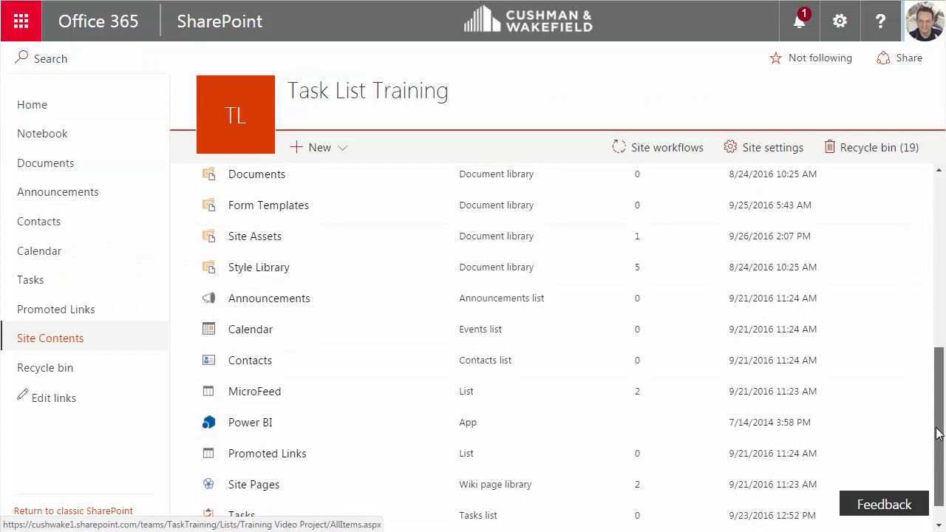
{"action": "scroll", "scroll_direction": "up", "scroll_amount": 3}
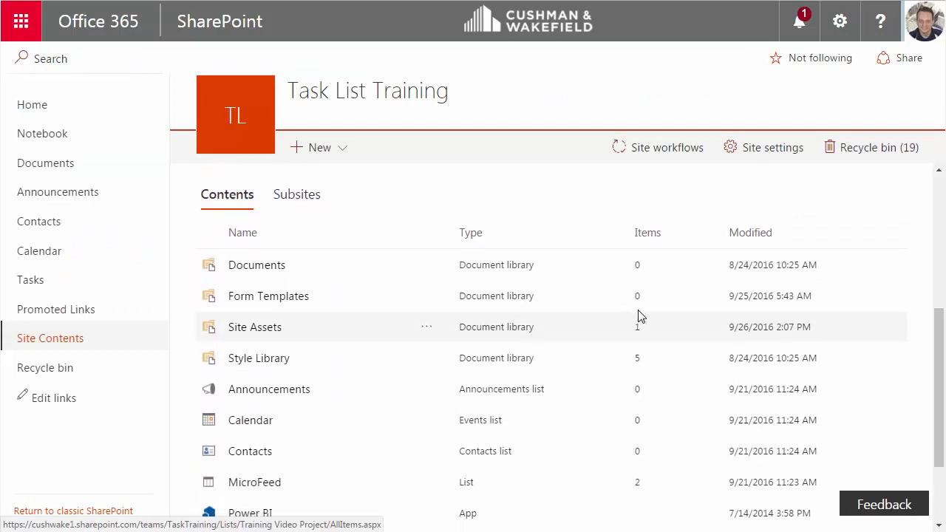
{"action": "mouse_move", "coordinate": [362, 168]}
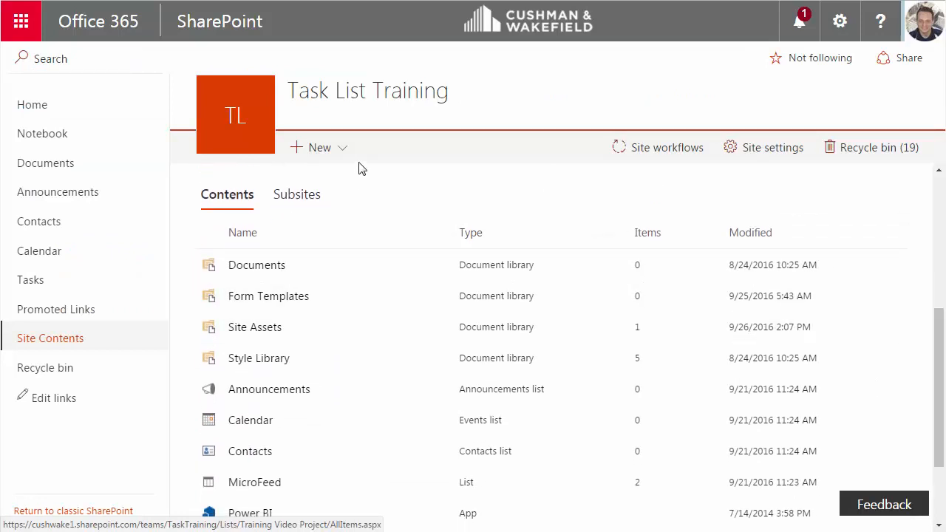
- Create a new Tasks app list named 'Training Video Project'
{"action": "left_click", "coordinate": [319, 147]}
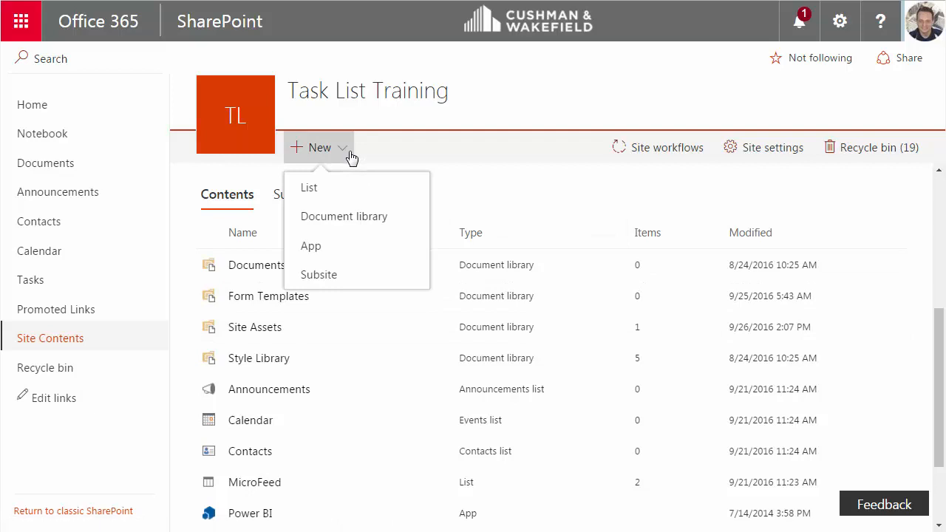
{"action": "mouse_move", "coordinate": [383, 187]}
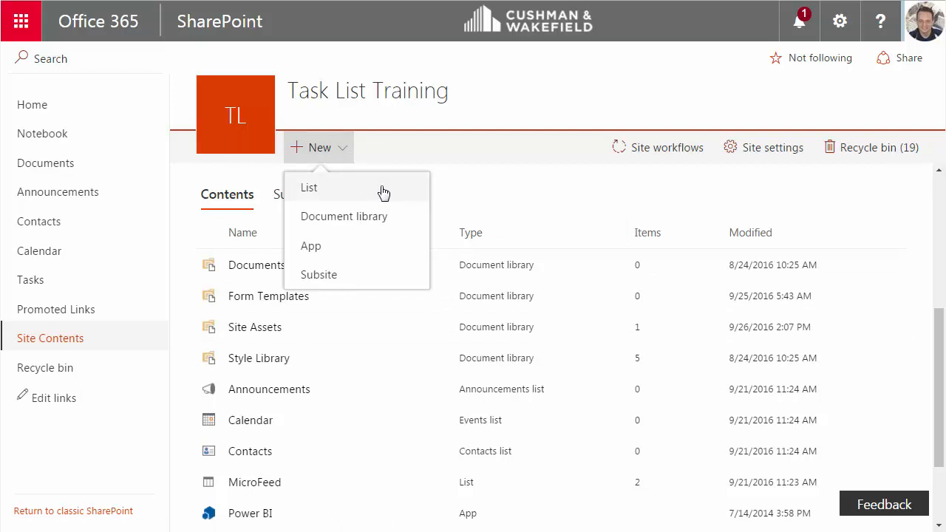
{"action": "mouse_move", "coordinate": [337, 251]}
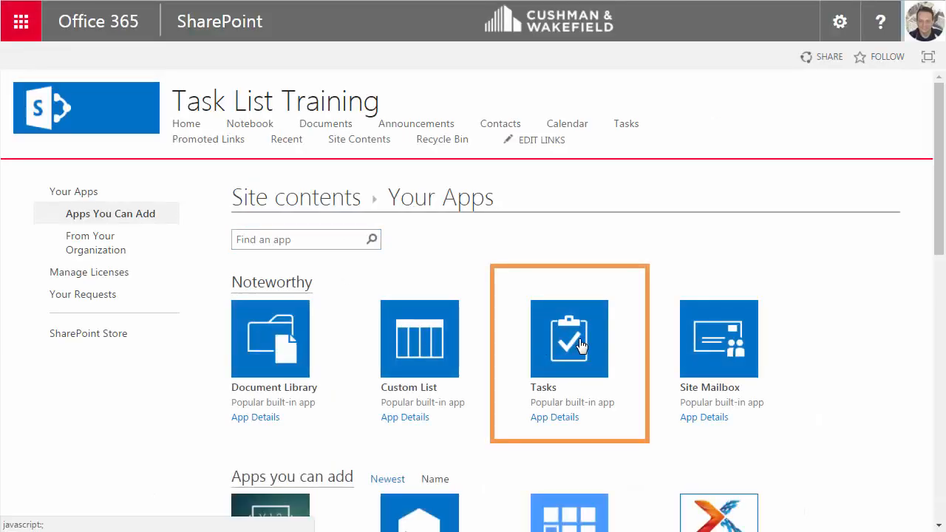
{"action": "left_click", "coordinate": [569, 338]}
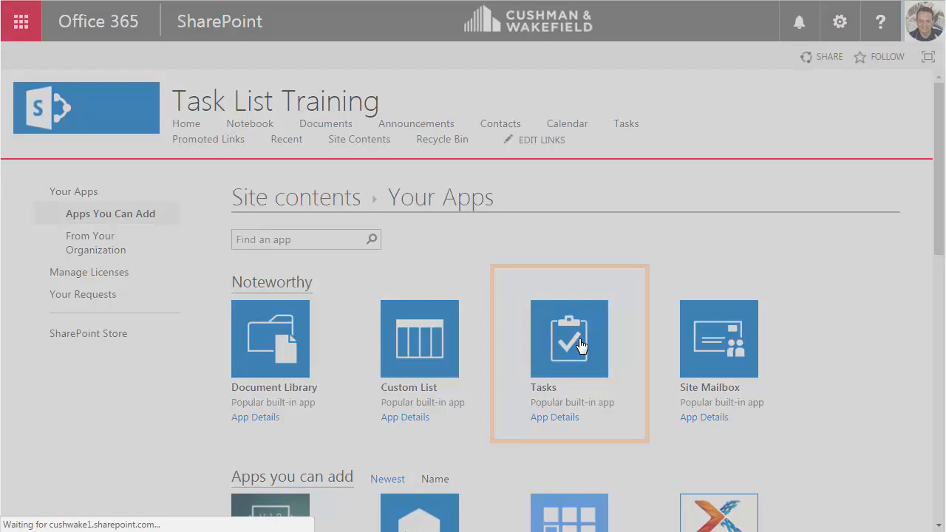
{"action": "left_click", "coordinate": [569, 338]}
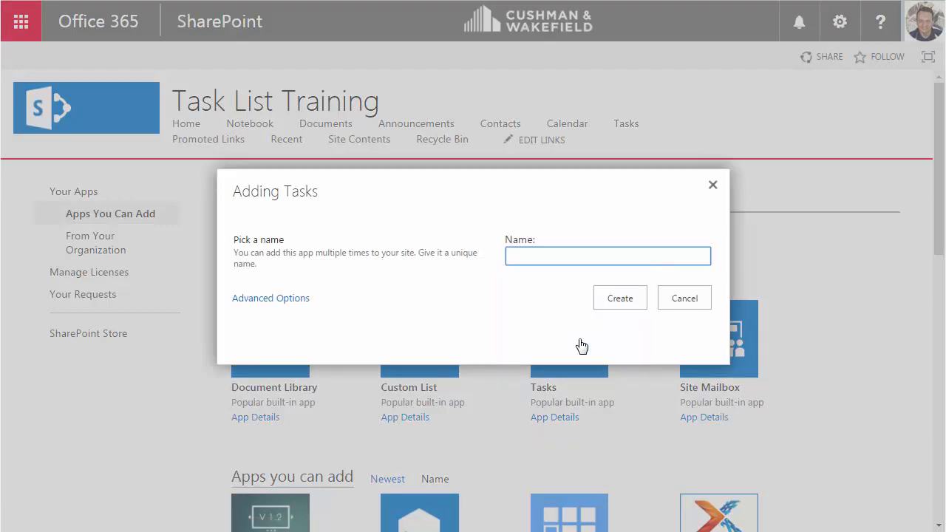
{"action": "type", "text": "Training Video Project"}
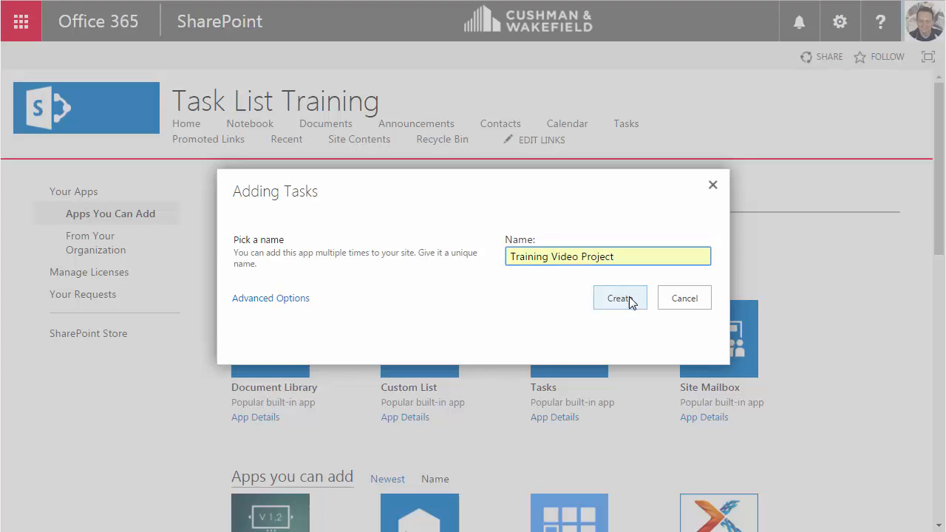
{"action": "left_click", "coordinate": [620, 298]}
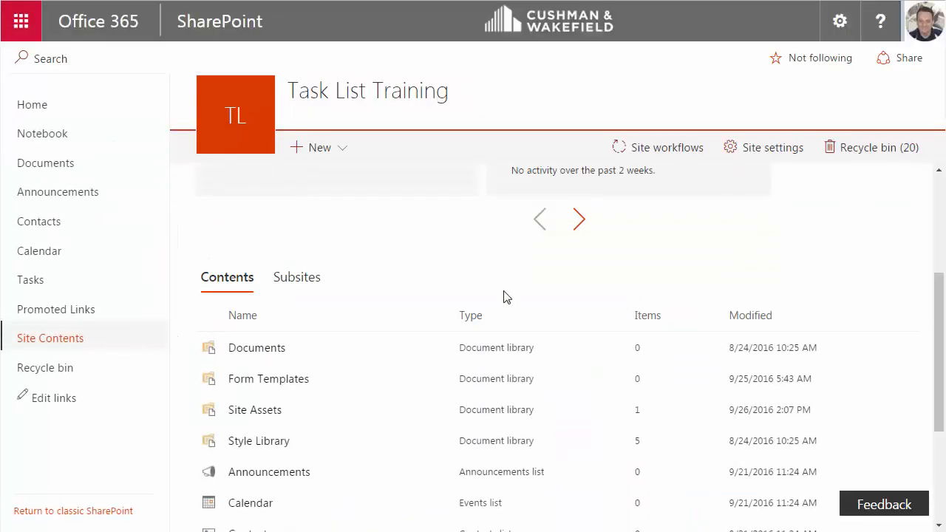
{"action": "scroll", "scroll_direction": "down", "scroll_amount": 3}
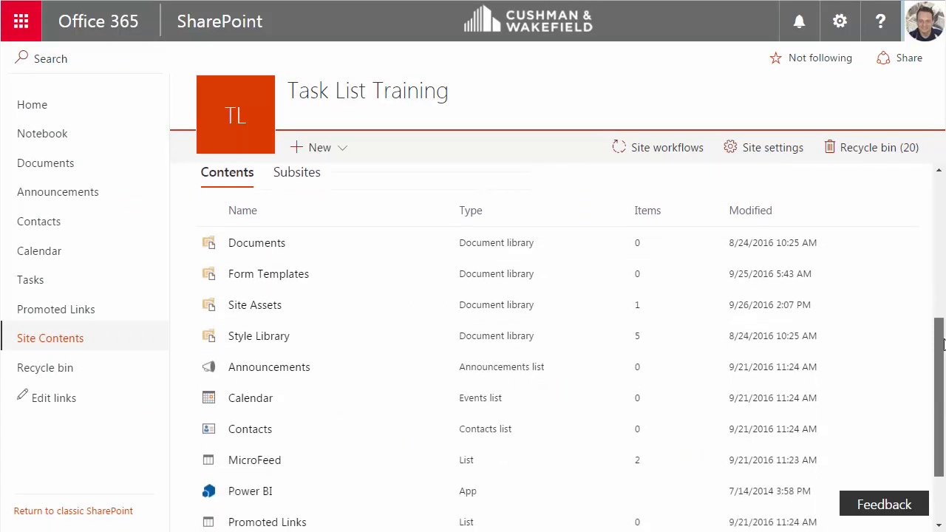
{"action": "scroll", "scroll_direction": "down", "scroll_amount": 3}
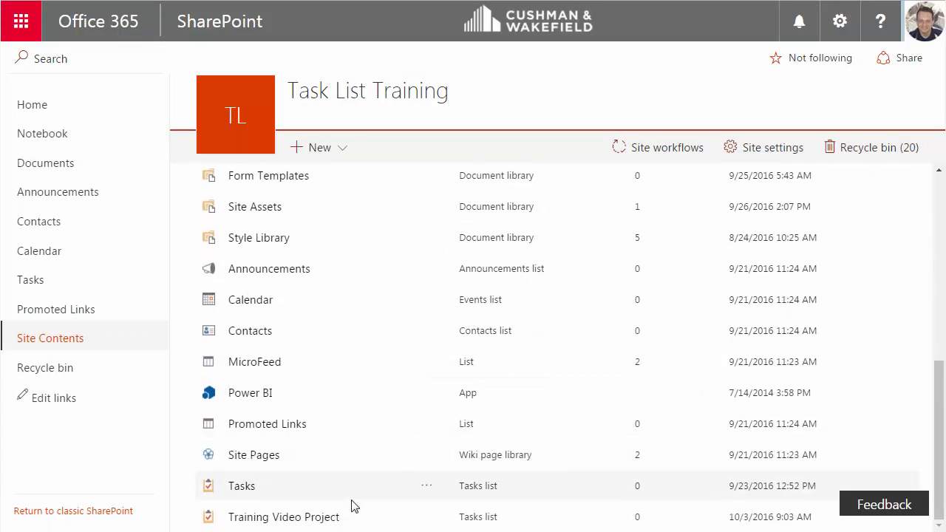
{"action": "mouse_move", "coordinate": [352, 517]}
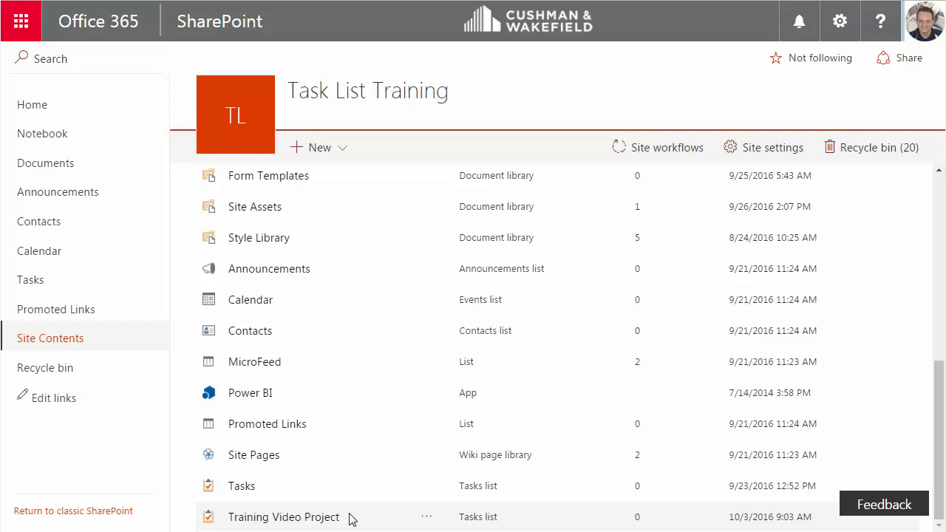
- Add task 'Produce SharePoint Training Video', due 10/14/2016, assigned to Tallis
{"action": "left_click", "coordinate": [284, 517]}
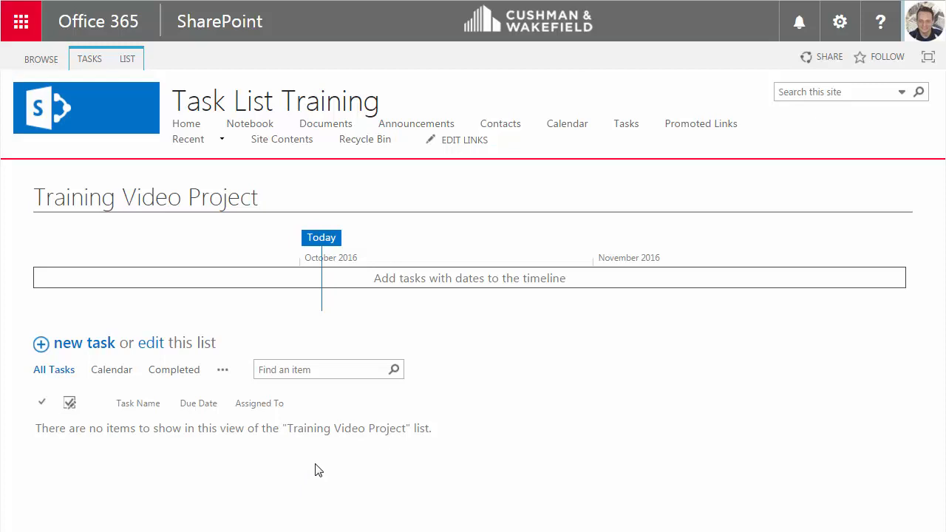
{"action": "left_click", "coordinate": [469, 278]}
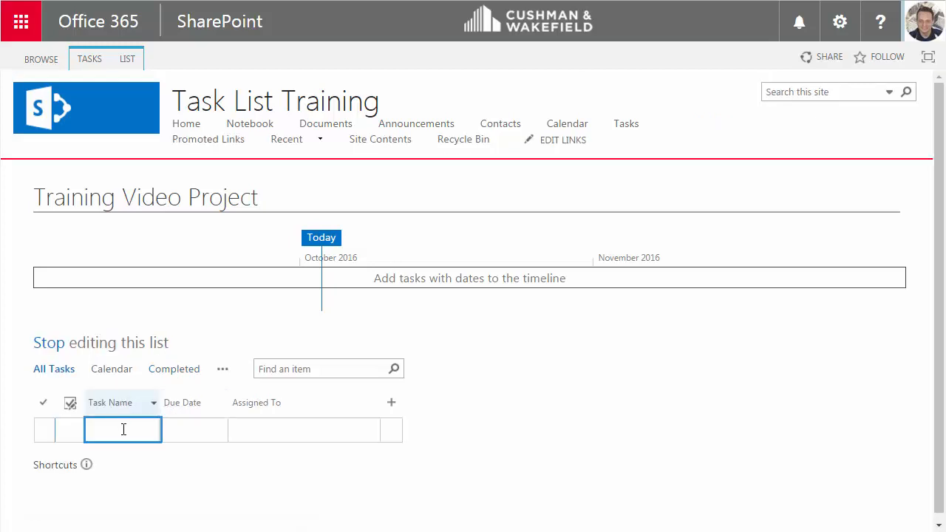
{"action": "type", "text": "Point"}
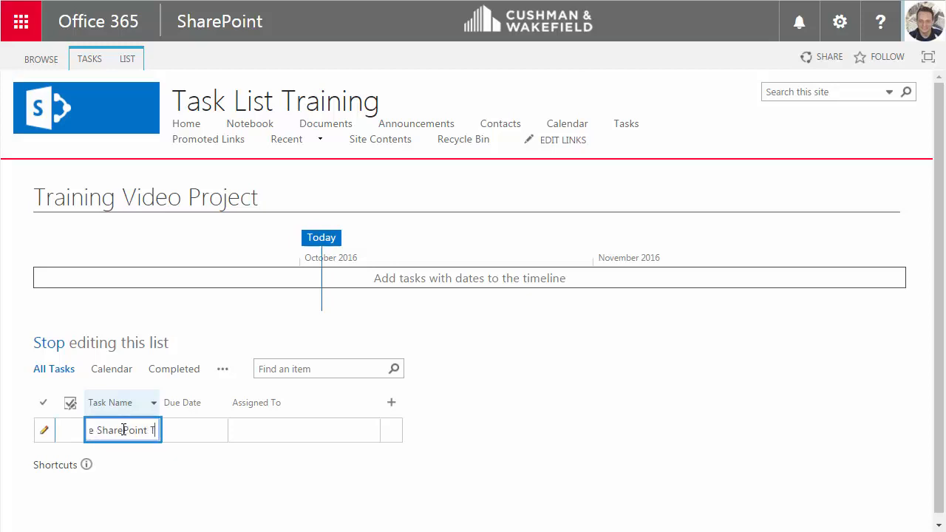
{"action": "type", "text": "Training Video"}
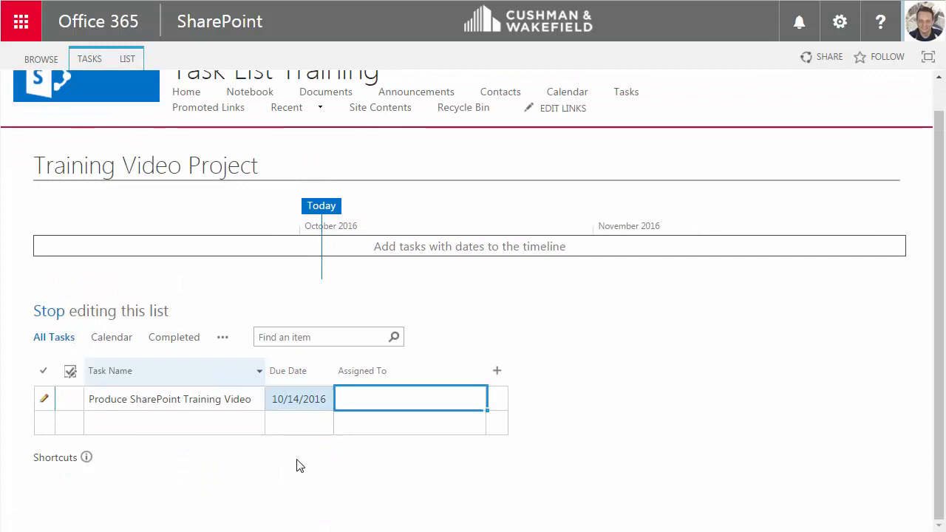
{"action": "type", "text": "Tallis Lockos/USA"}
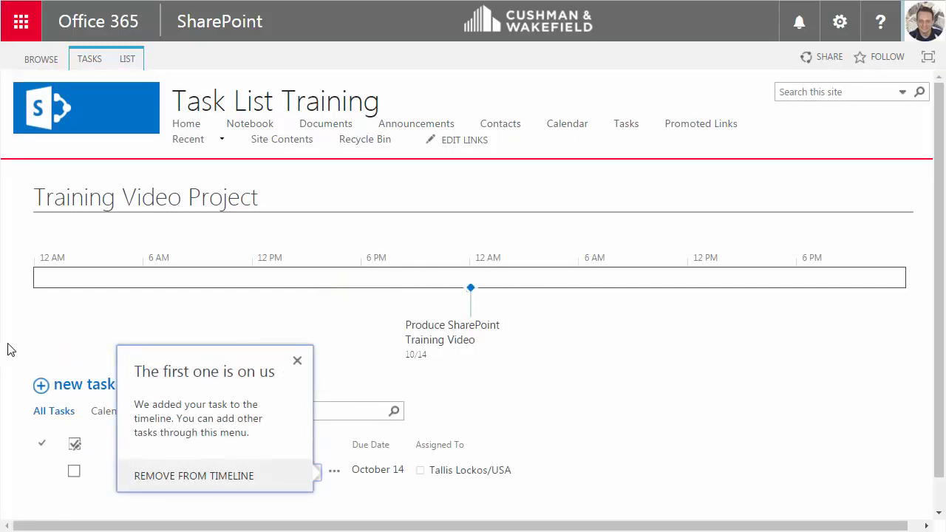
{"action": "left_click", "coordinate": [471, 325]}
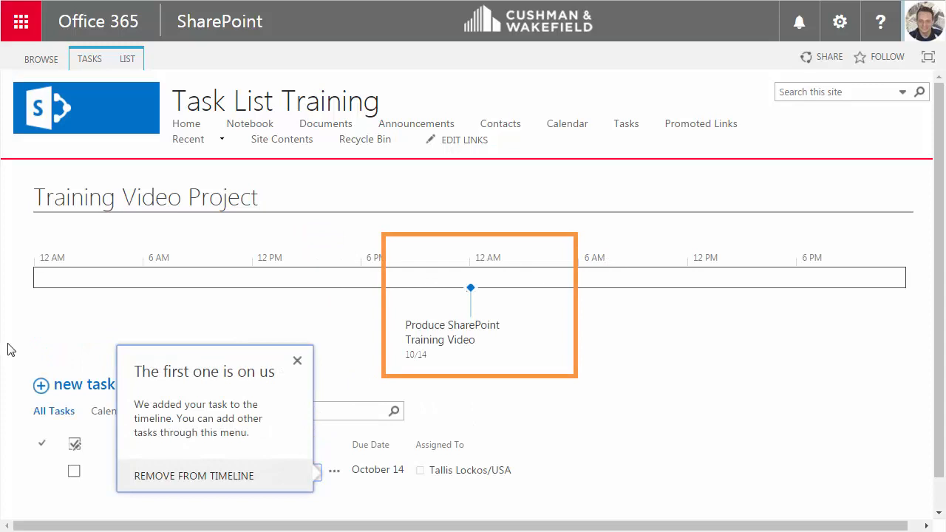
{"action": "mouse_move", "coordinate": [21, 344]}
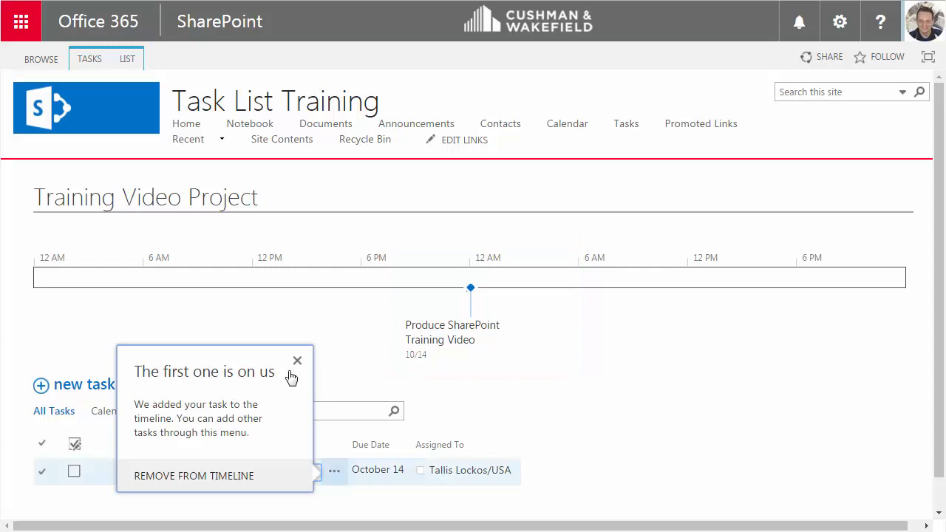
- Dismiss the timeline notice and open the Produce SharePoint Training Video task callout
{"action": "left_click", "coordinate": [298, 361]}
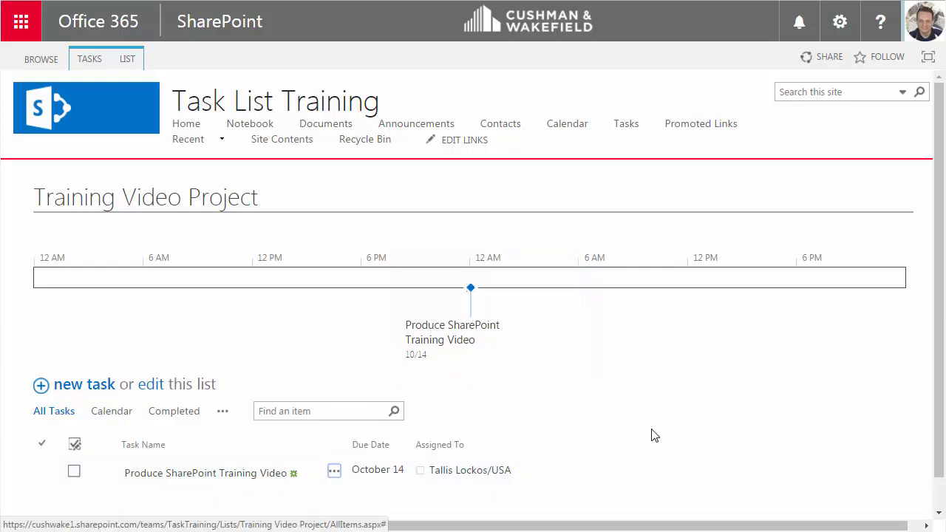
{"action": "scroll", "scroll_direction": "down", "scroll_amount": 3}
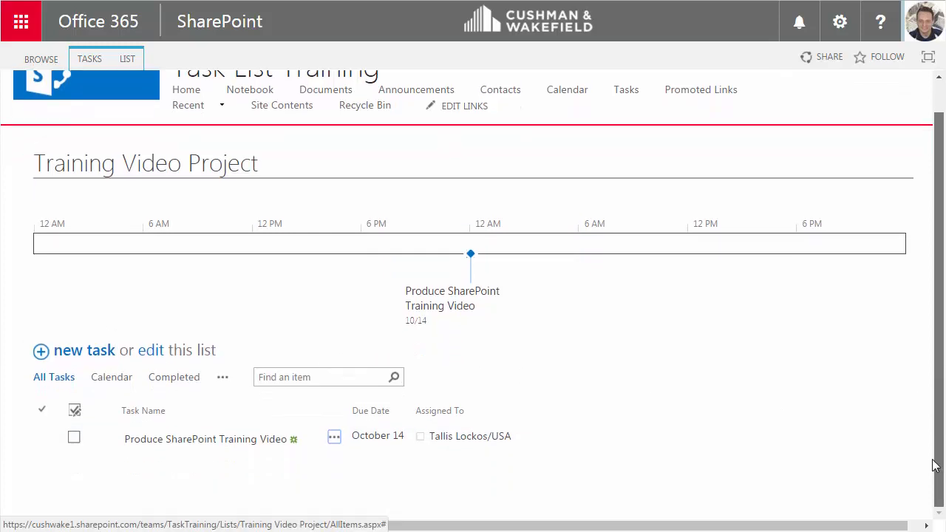
{"action": "mouse_move", "coordinate": [608, 502]}
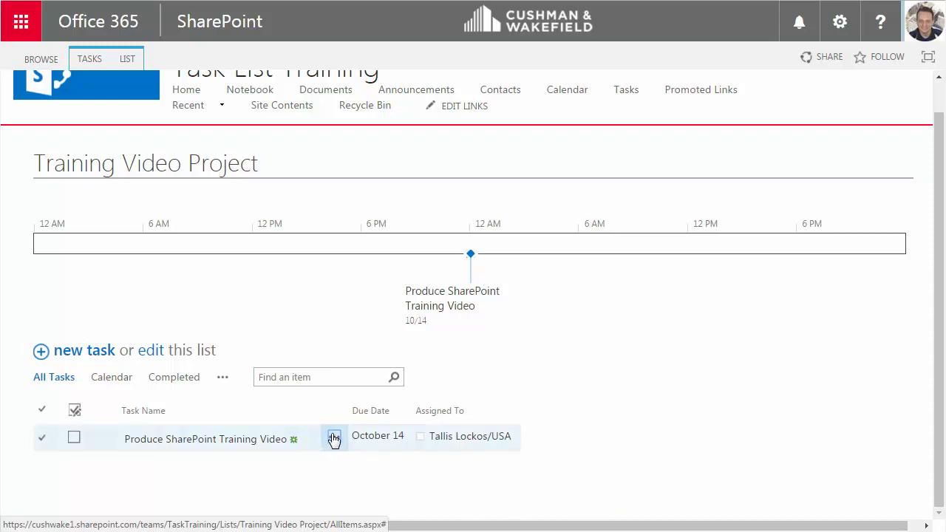
{"action": "left_click", "coordinate": [335, 439]}
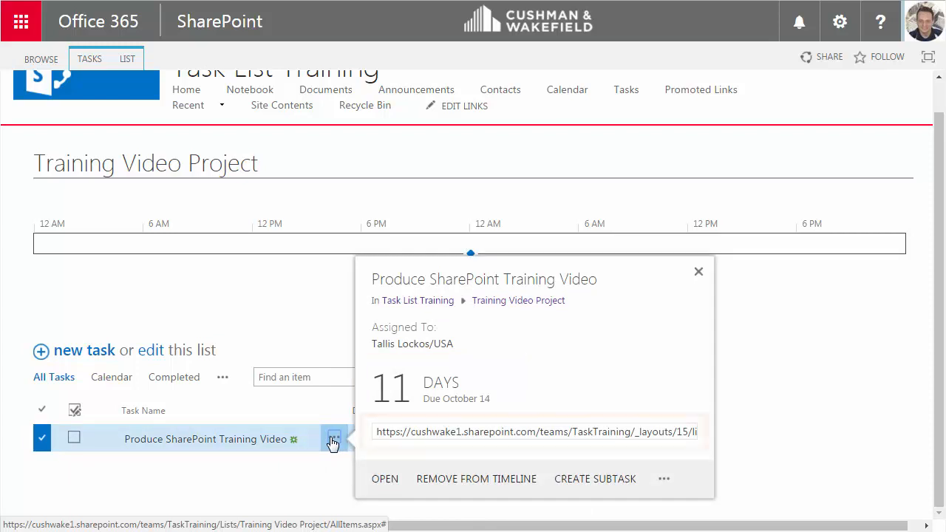
{"action": "left_click", "coordinate": [534, 431]}
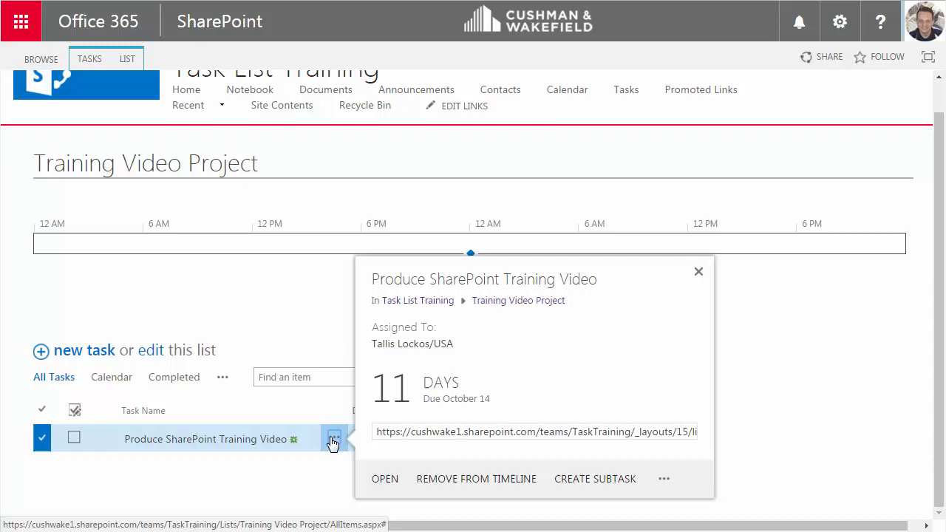
{"action": "mouse_move", "coordinate": [584, 479]}
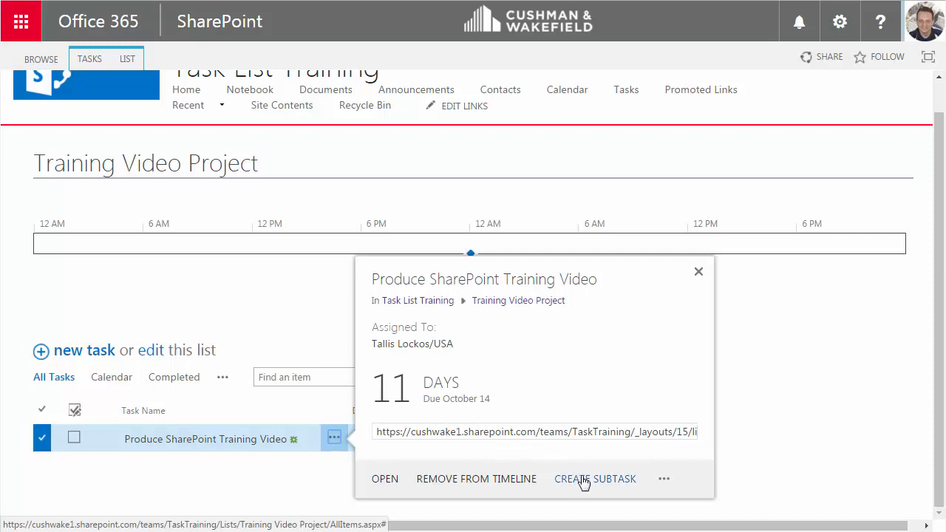
{"action": "left_click", "coordinate": [595, 478]}
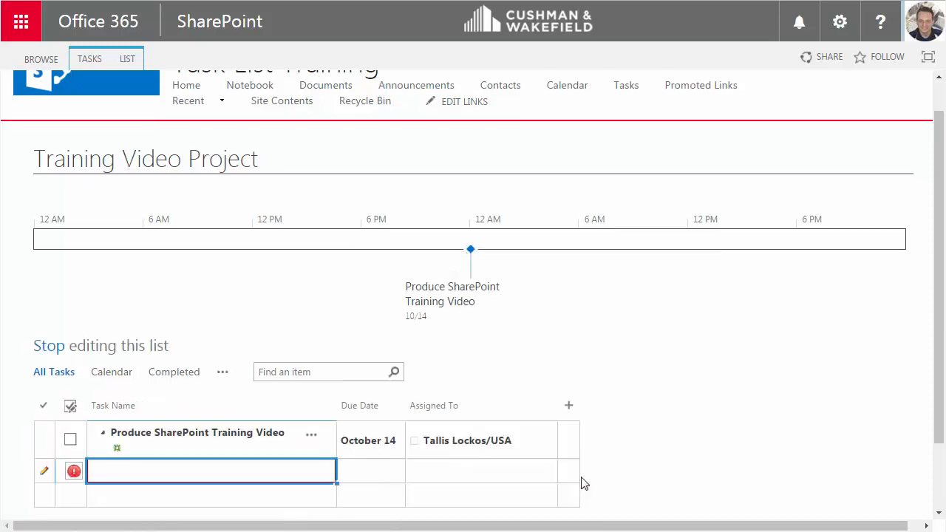
{"action": "type", "text": "Identify Training Objectives"}
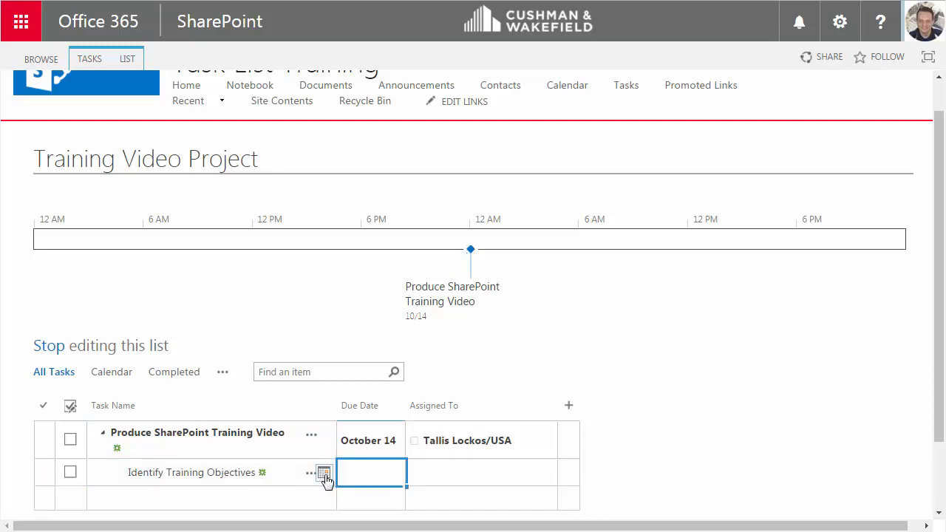
{"action": "left_click", "coordinate": [324, 472]}
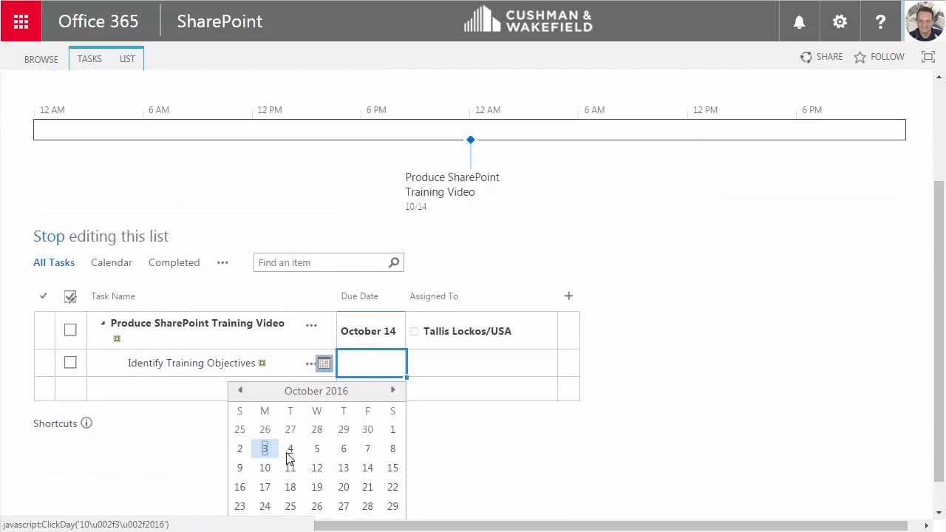
{"action": "left_click", "coordinate": [290, 449]}
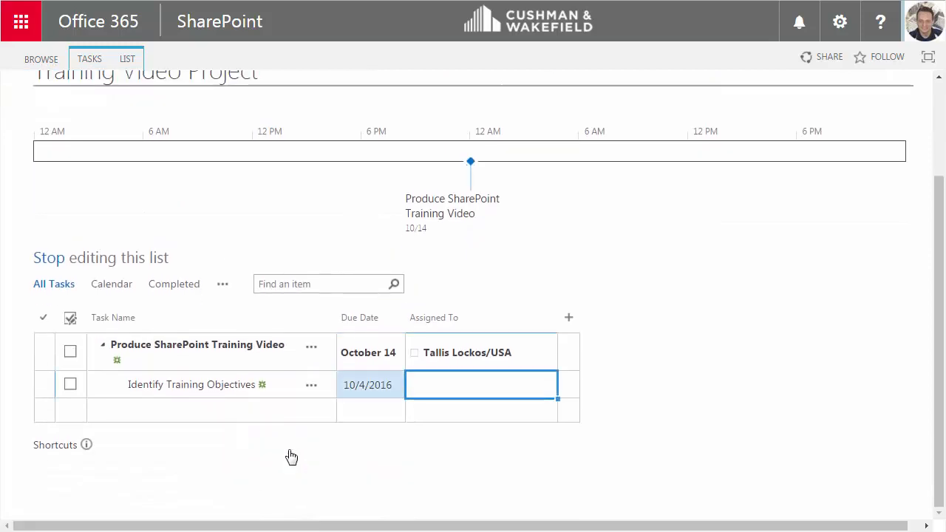
{"action": "type", "text": "tALLIS"}
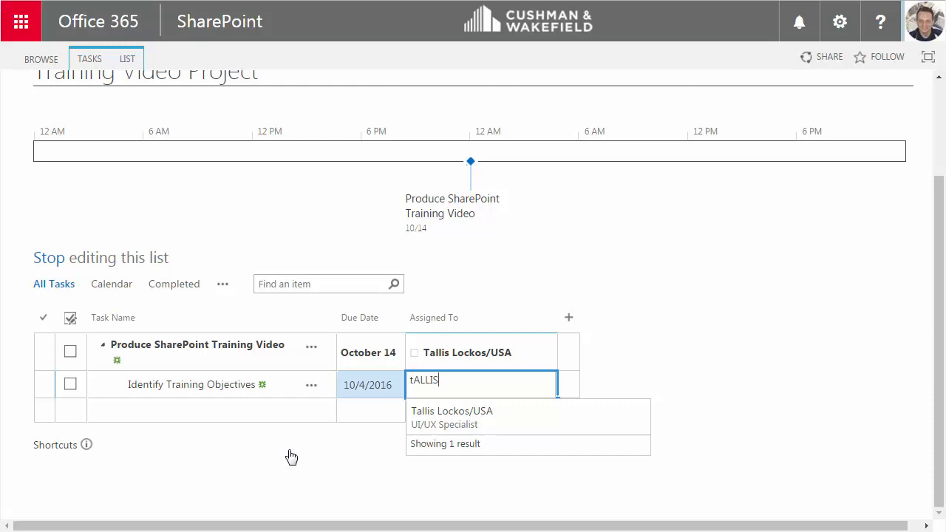
{"action": "left_click", "coordinate": [452, 411]}
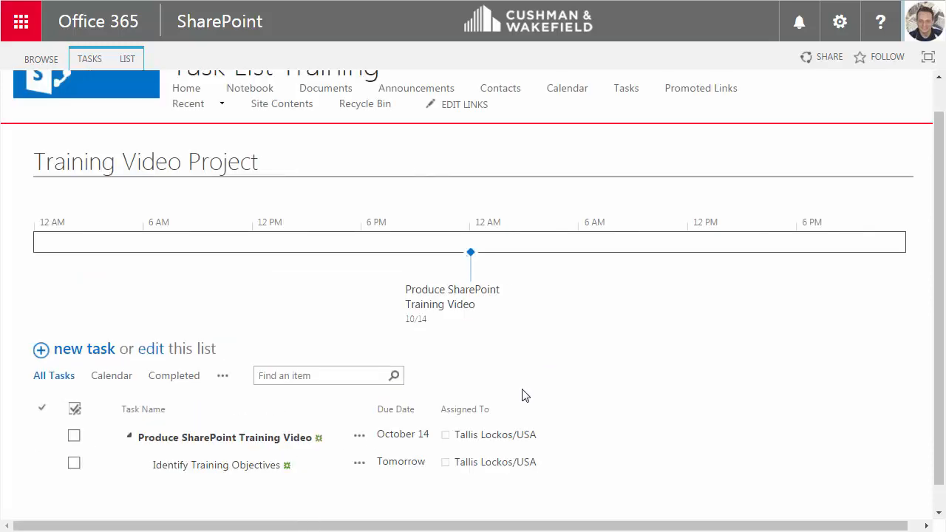
{"action": "mouse_move", "coordinate": [565, 397]}
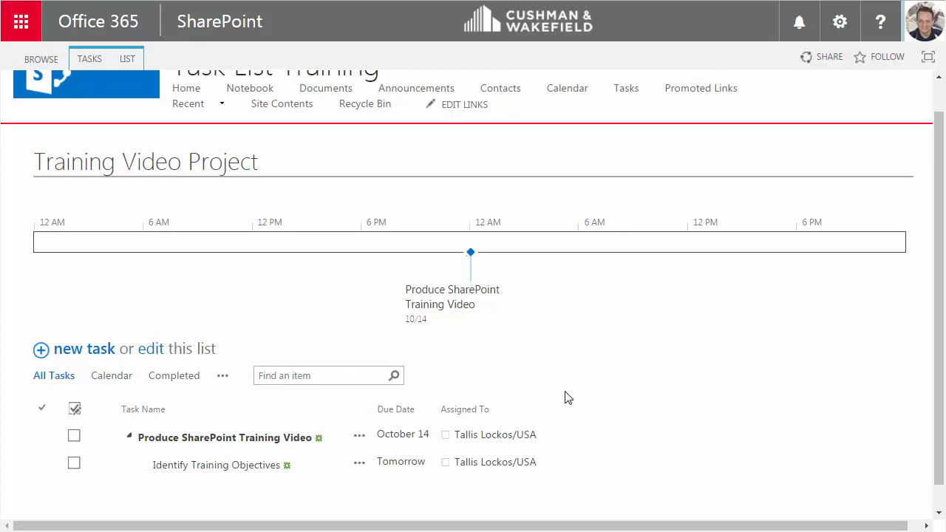
{"action": "mouse_move", "coordinate": [590, 450]}
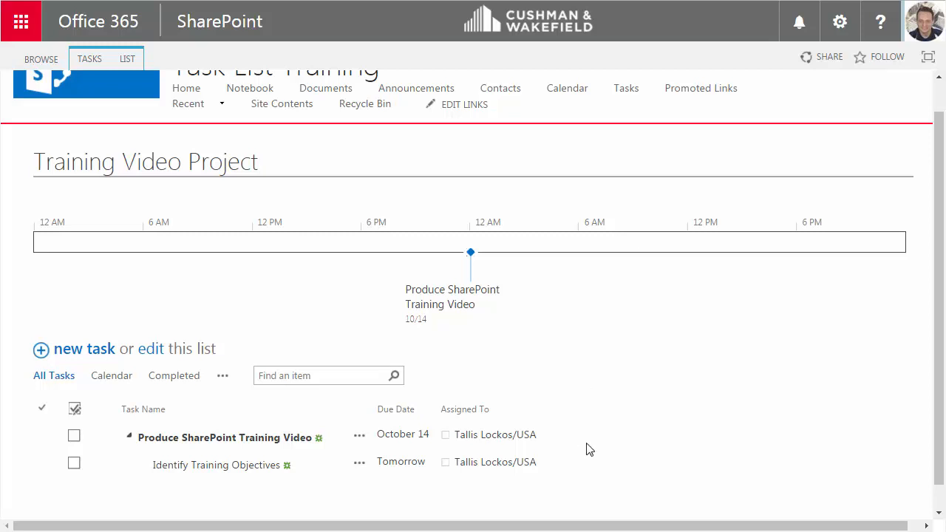
- Add the Identify Training Objectives subtask to the timeline
{"action": "left_click", "coordinate": [359, 461]}
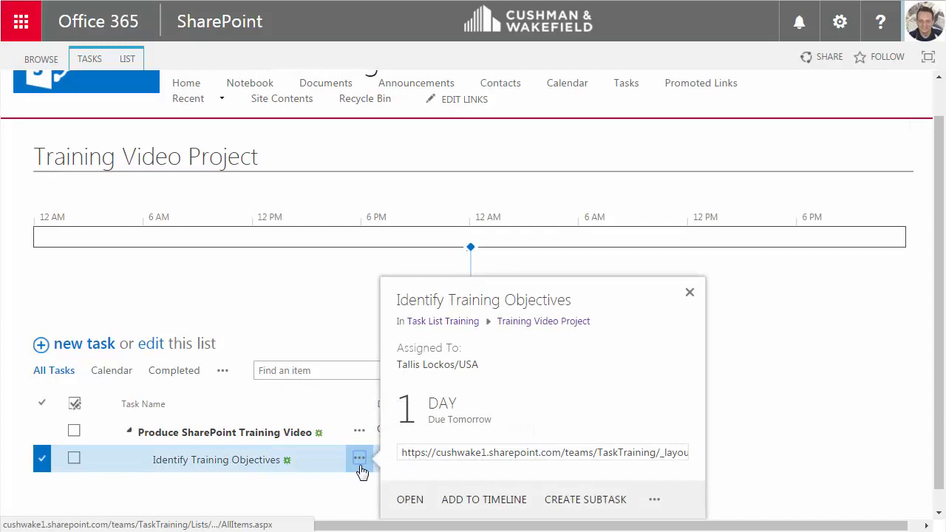
{"action": "left_click", "coordinate": [688, 292]}
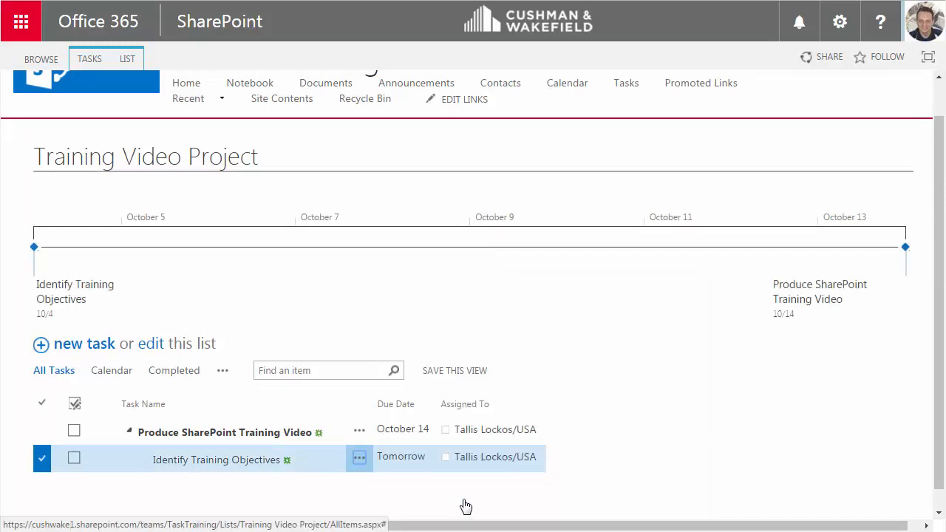
{"action": "mouse_move", "coordinate": [79, 360]}
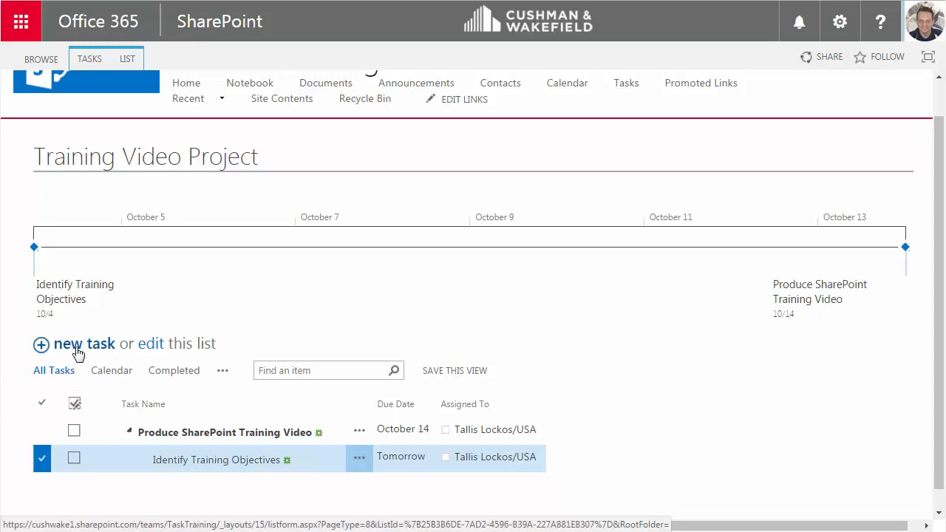
{"action": "left_click", "coordinate": [85, 343]}
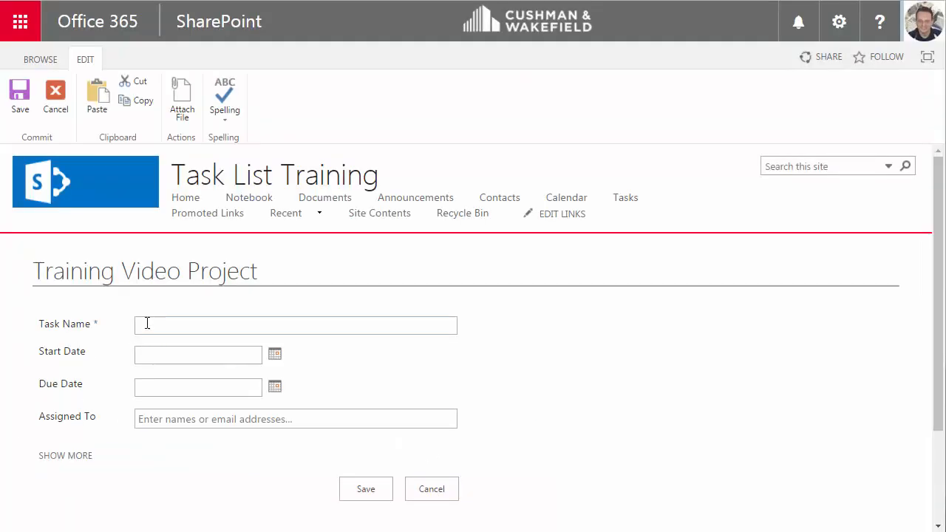
{"action": "type", "text": "Write Script"}
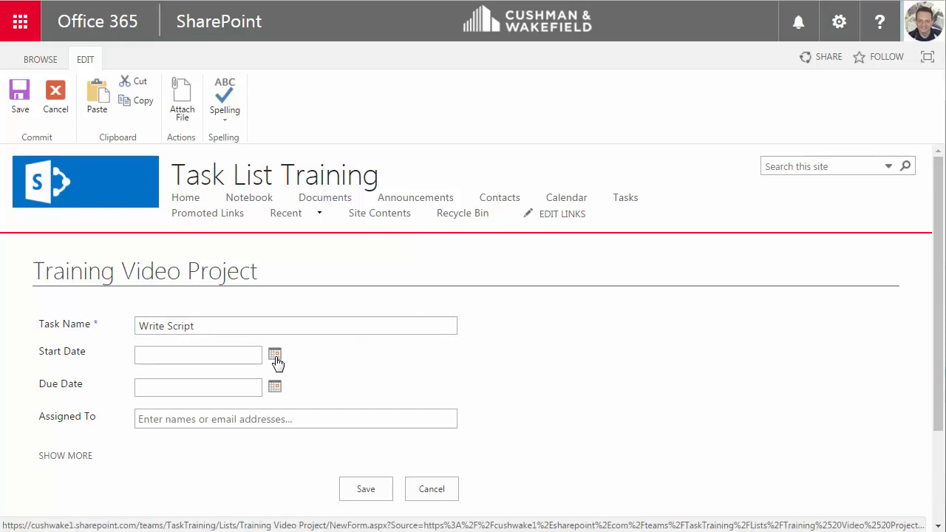
{"action": "left_click", "coordinate": [274, 355]}
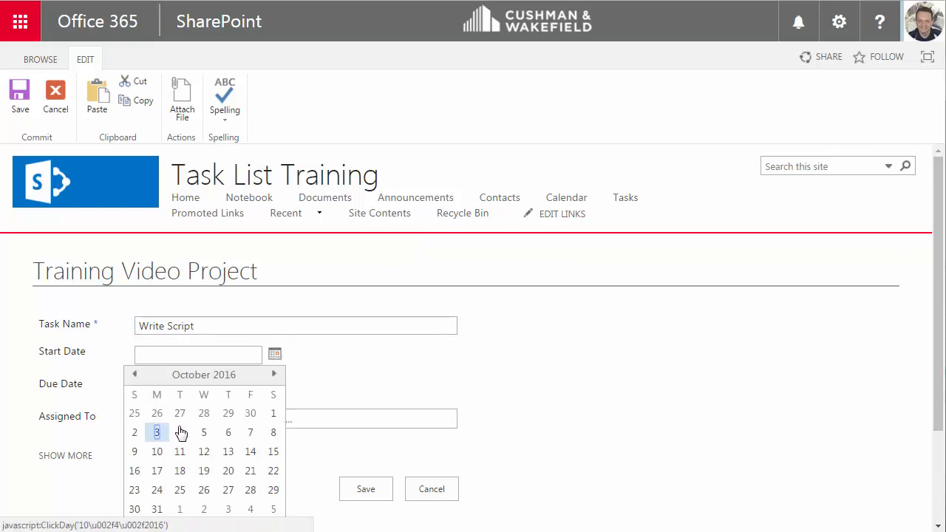
{"action": "left_click", "coordinate": [179, 432]}
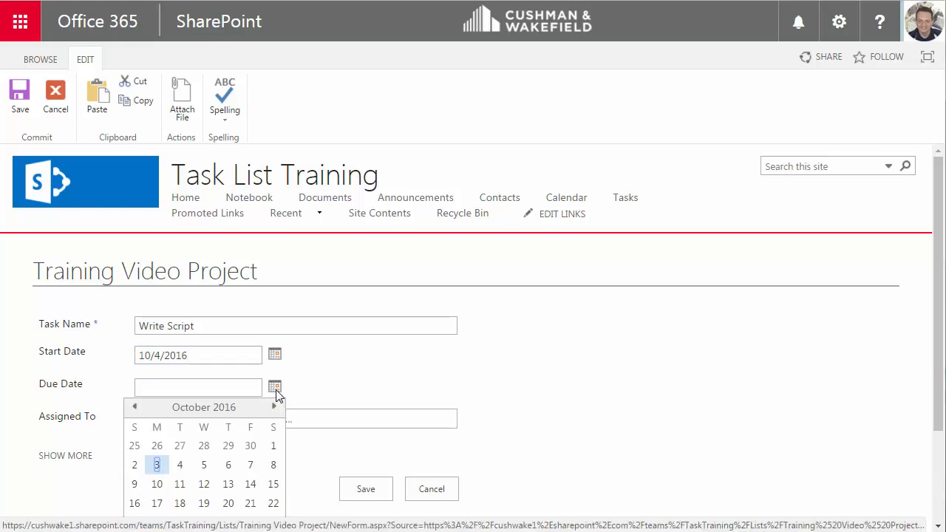
{"action": "left_click", "coordinate": [203, 465]}
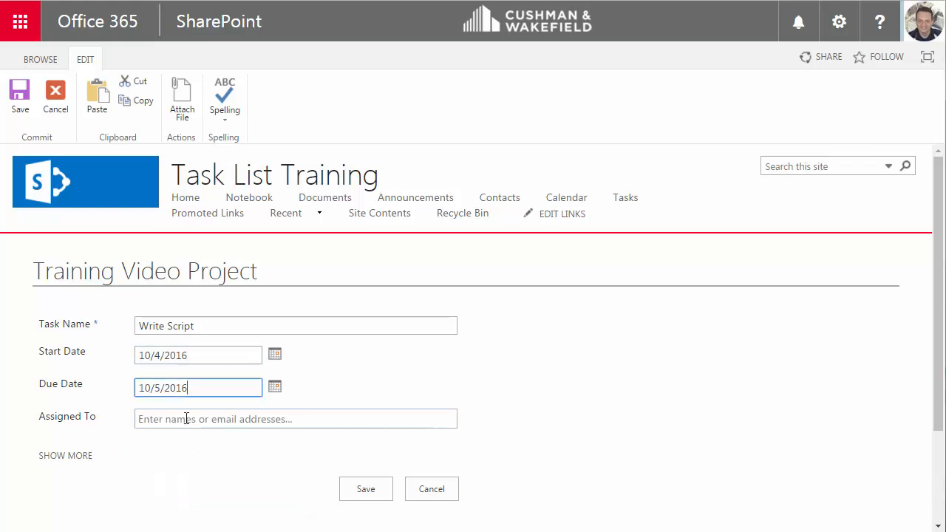
{"action": "type", "text": "Tallis"}
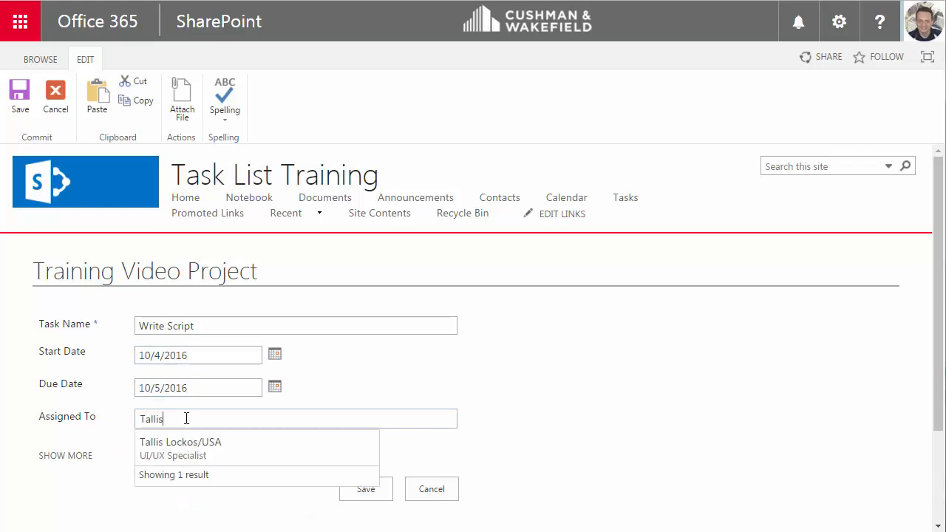
{"action": "left_click", "coordinate": [181, 442]}
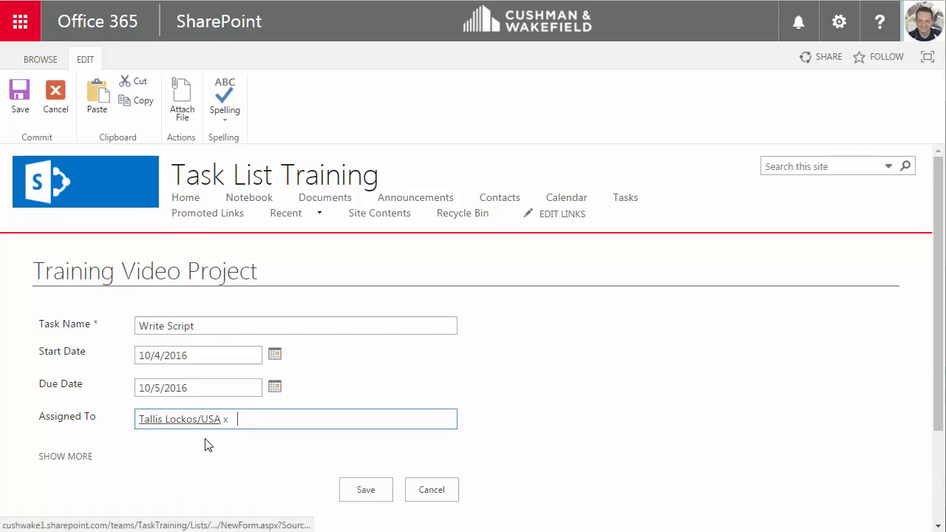
{"action": "left_click", "coordinate": [365, 489]}
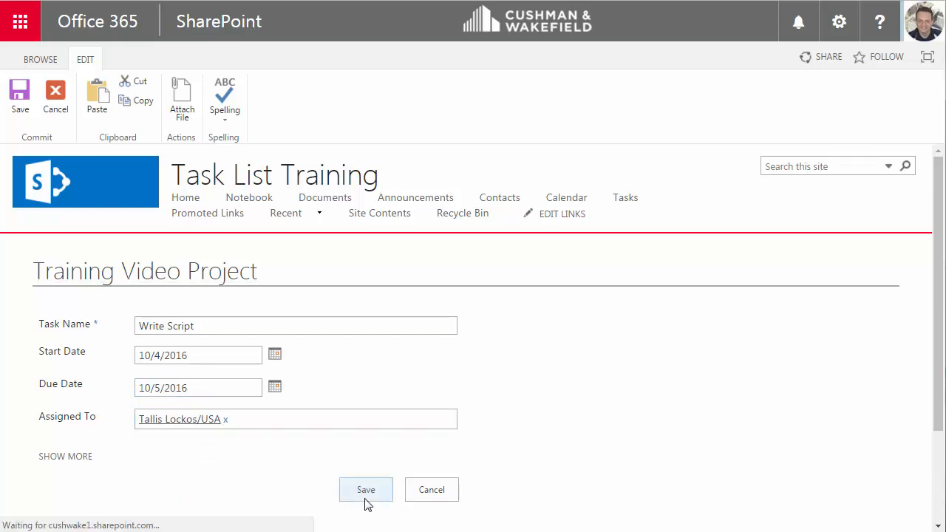
{"action": "left_click", "coordinate": [365, 489]}
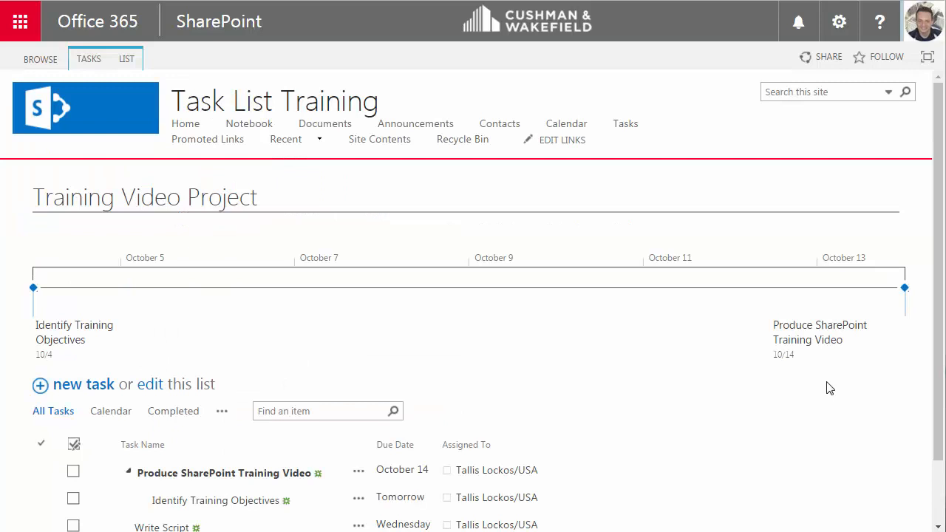
- Put the Write Script task on the project timeline
{"action": "scroll", "scroll_direction": "down", "scroll_amount": 3}
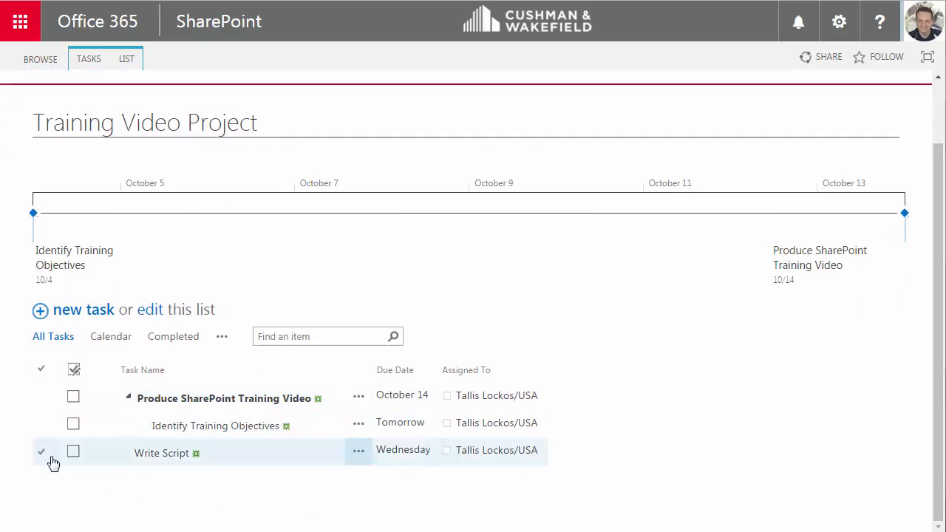
{"action": "left_click", "coordinate": [41, 451]}
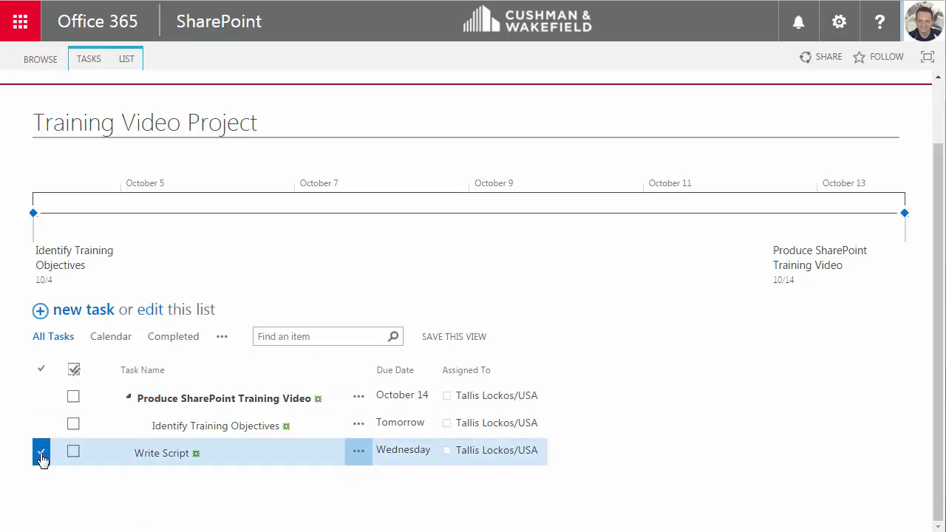
{"action": "left_click", "coordinate": [89, 58]}
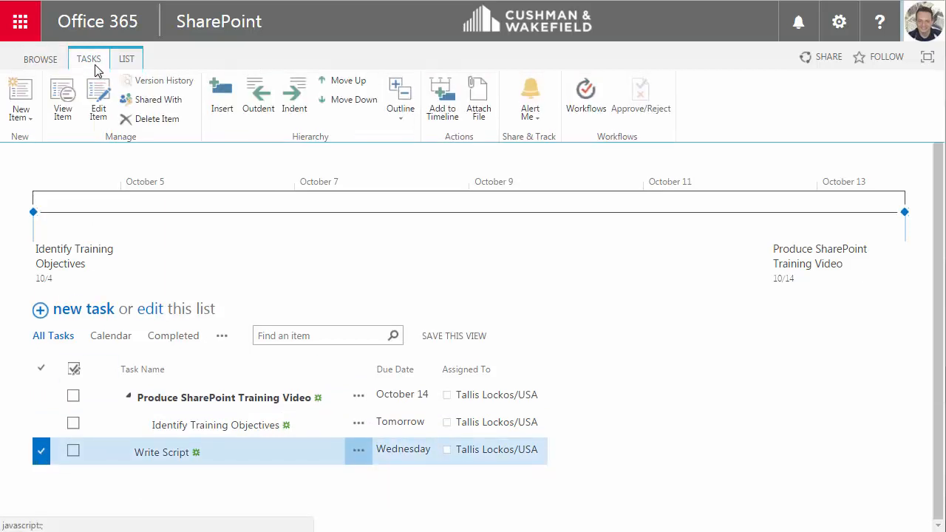
{"action": "mouse_move", "coordinate": [295, 96]}
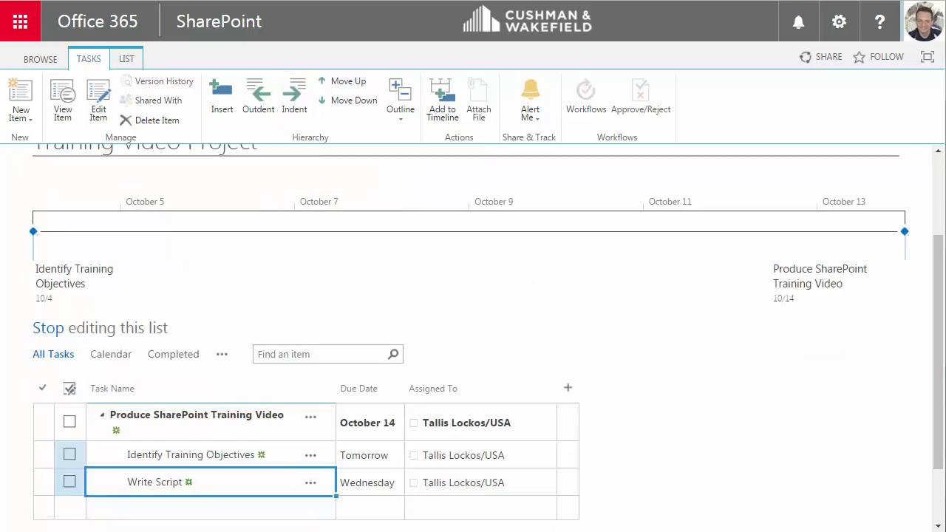
{"action": "scroll", "scroll_direction": "down", "scroll_amount": 3}
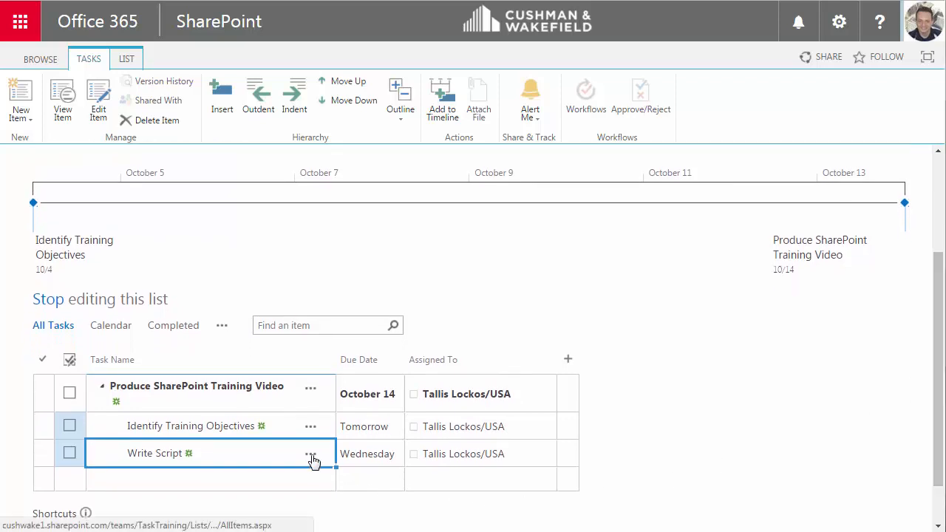
{"action": "left_click", "coordinate": [310, 454]}
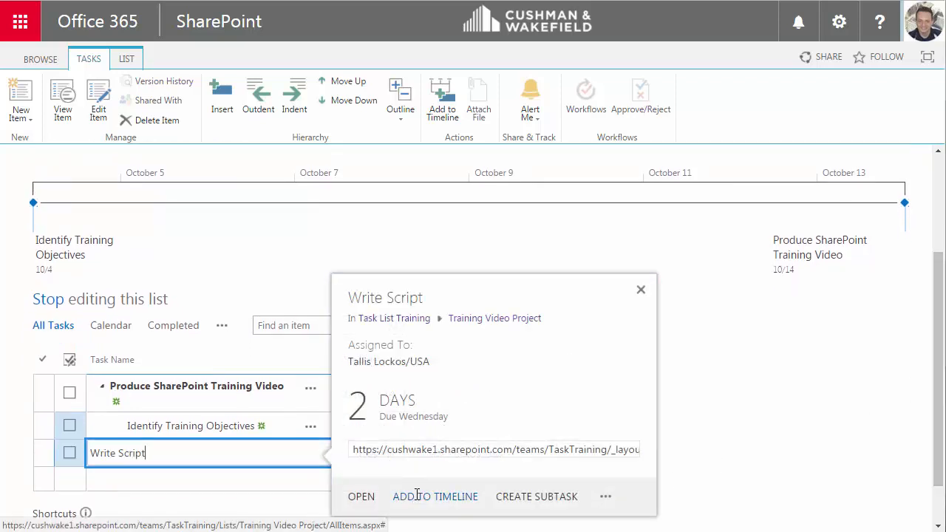
{"action": "left_click", "coordinate": [435, 496]}
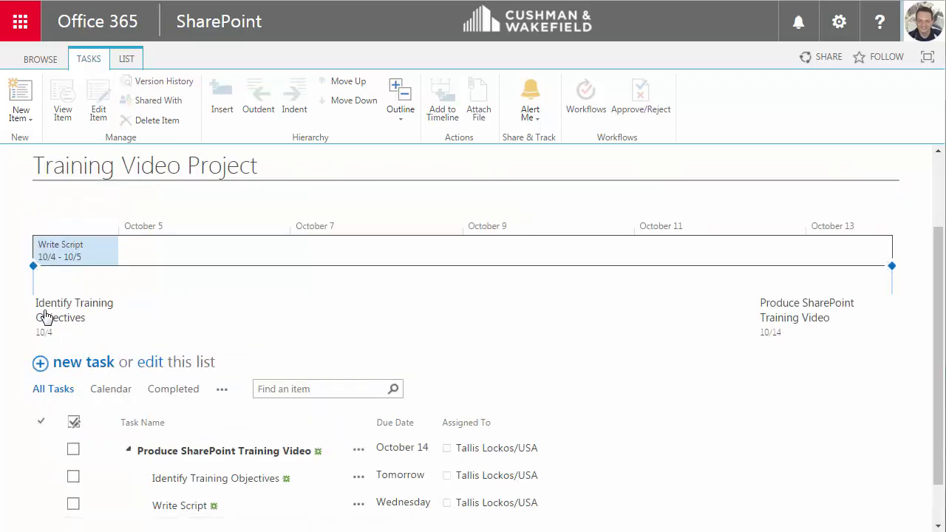
{"action": "mouse_move", "coordinate": [104, 345]}
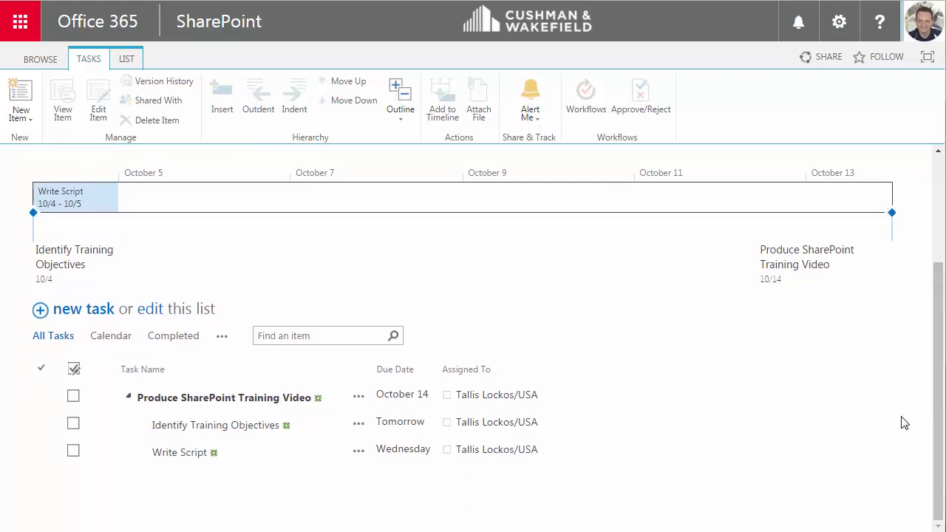
{"action": "mouse_move", "coordinate": [523, 331]}
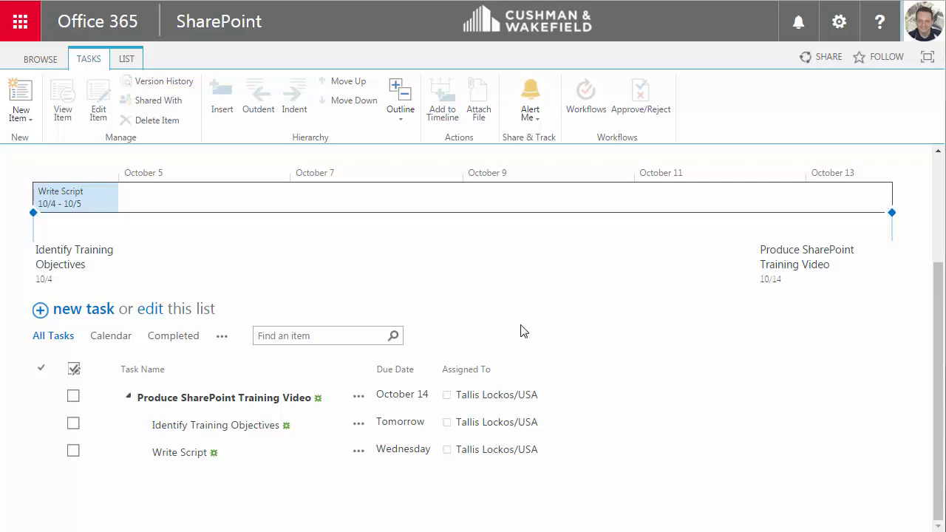
{"action": "mouse_move", "coordinate": [488, 314]}
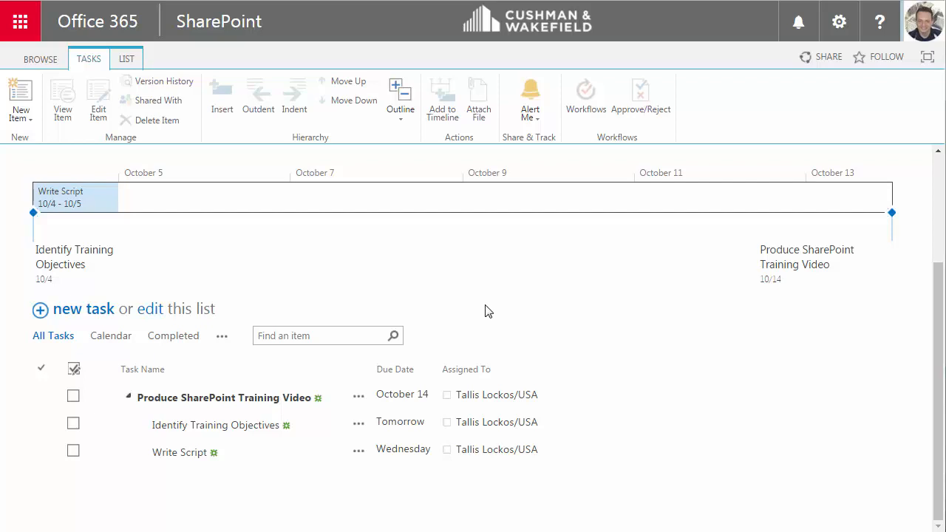
{"action": "left_click", "coordinate": [359, 398]}
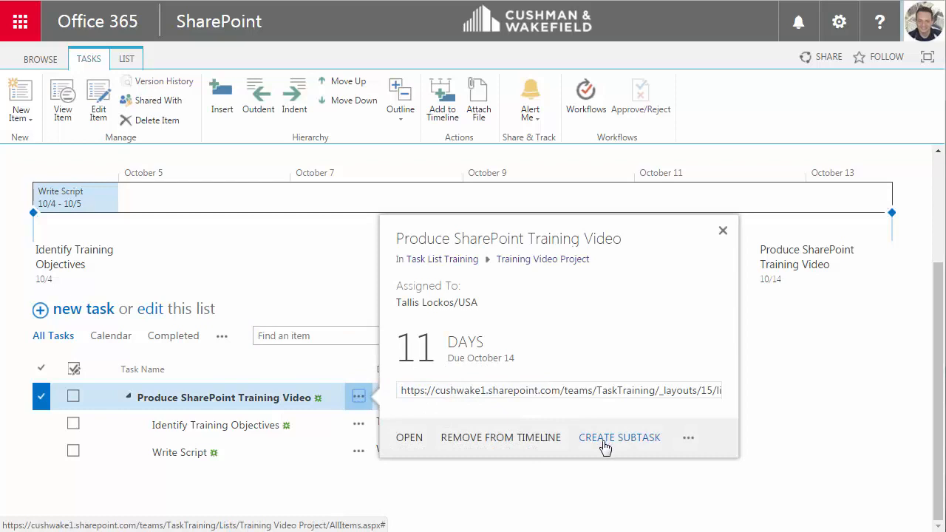
{"action": "mouse_move", "coordinate": [619, 437]}
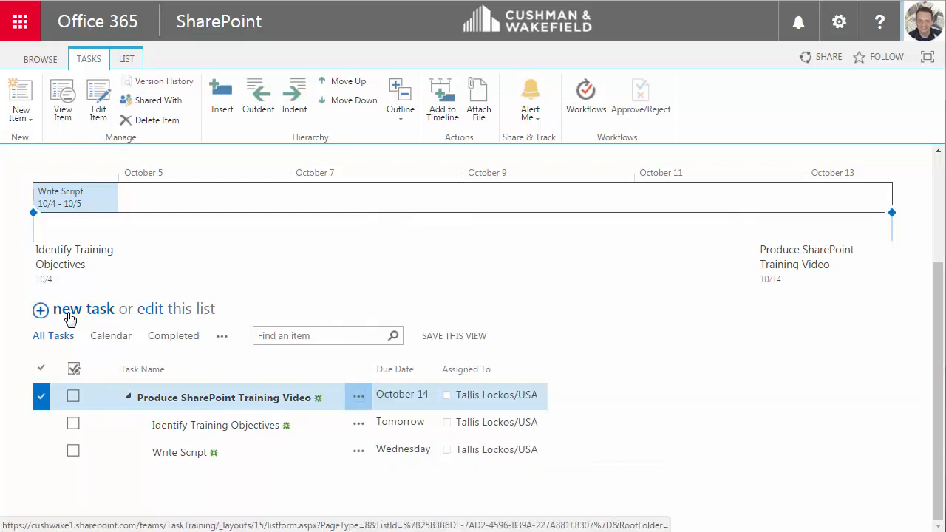
{"action": "left_click", "coordinate": [83, 308]}
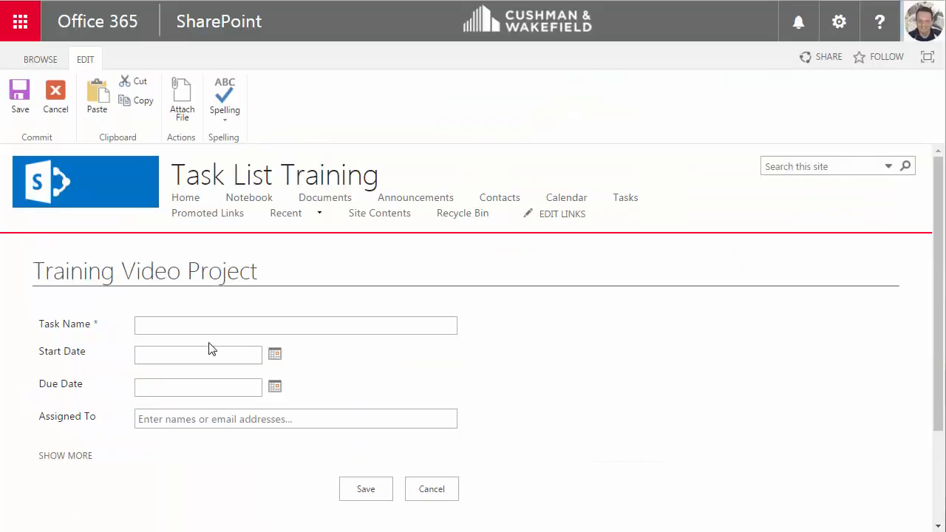
{"action": "type", "text": "Recor"}
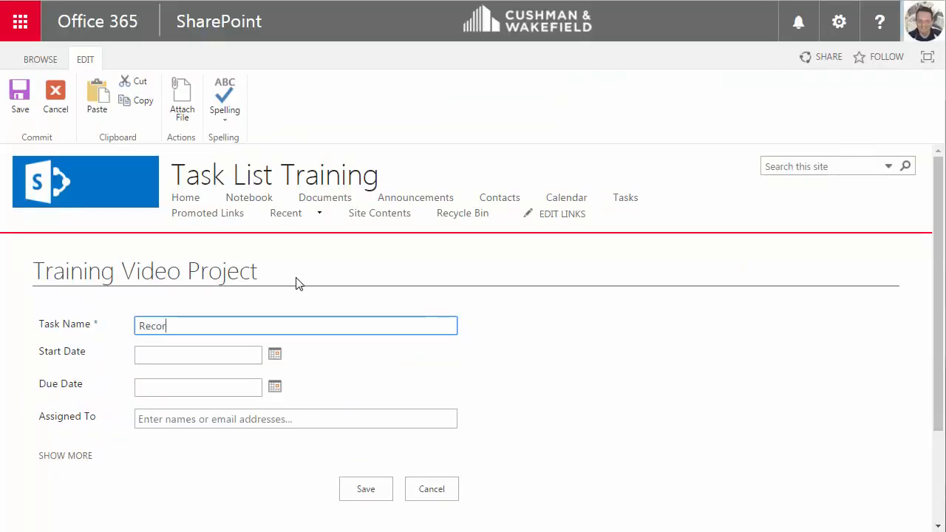
{"action": "type", "text": "d Voiceover"}
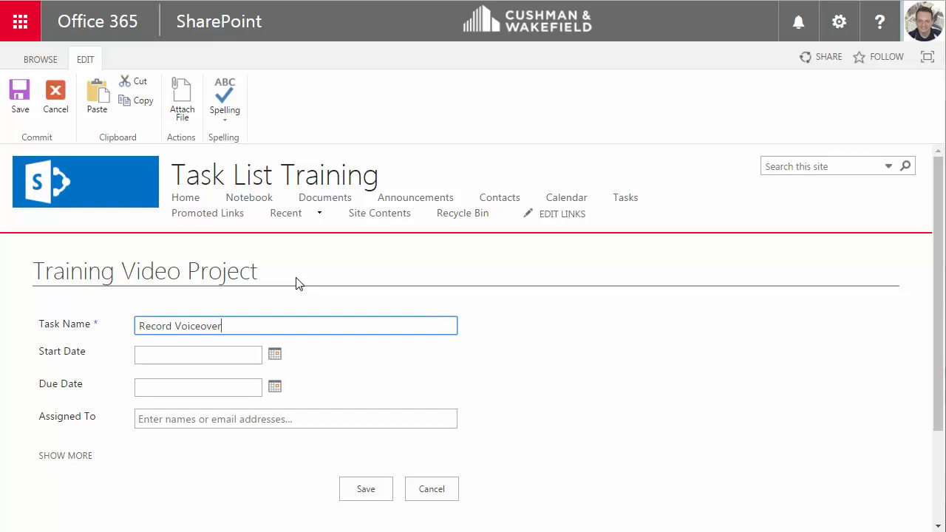
{"action": "mouse_move", "coordinate": [275, 356]}
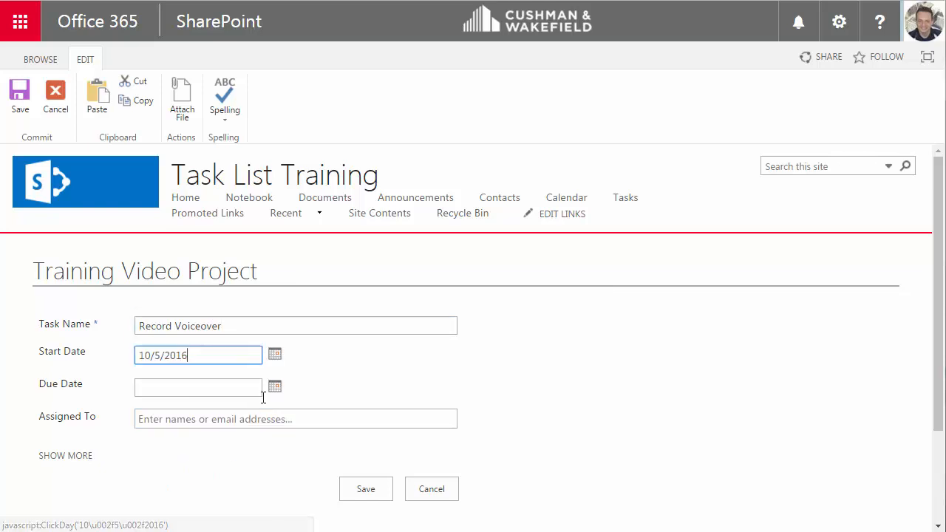
{"action": "left_click", "coordinate": [274, 386]}
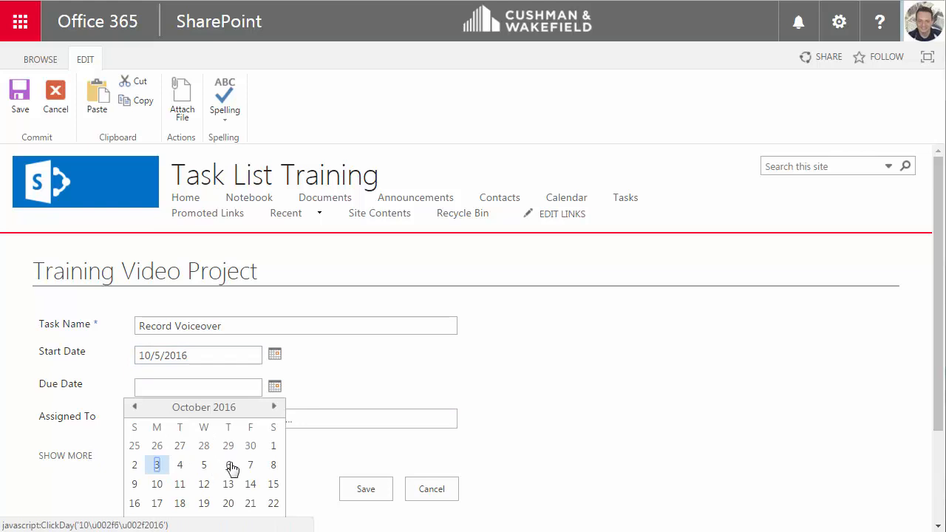
{"action": "left_click", "coordinate": [228, 465]}
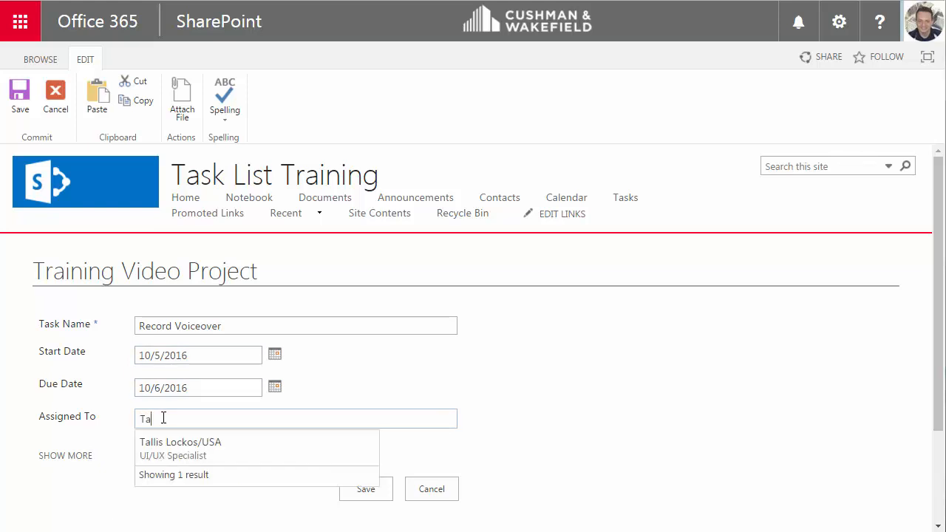
{"action": "left_click", "coordinate": [180, 442]}
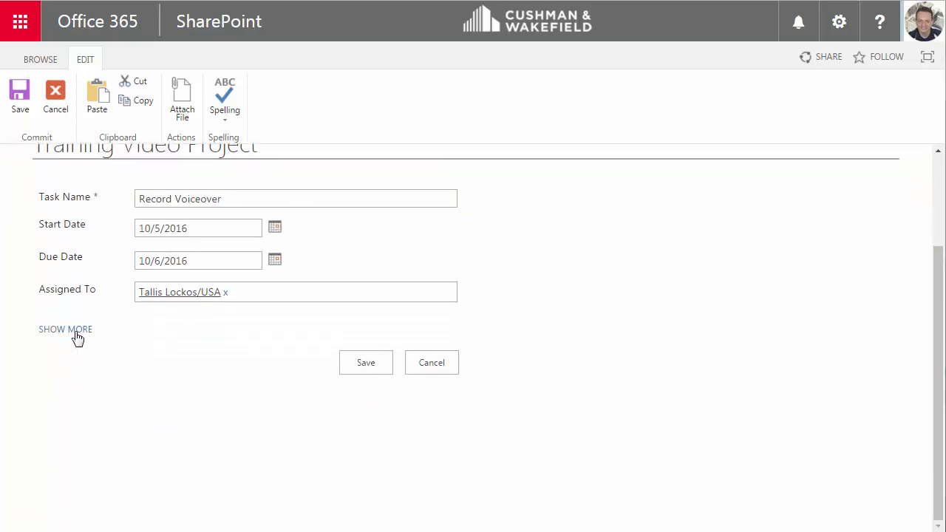
- Reveal the additional task fields and leave the description empty
{"action": "left_click", "coordinate": [65, 329]}
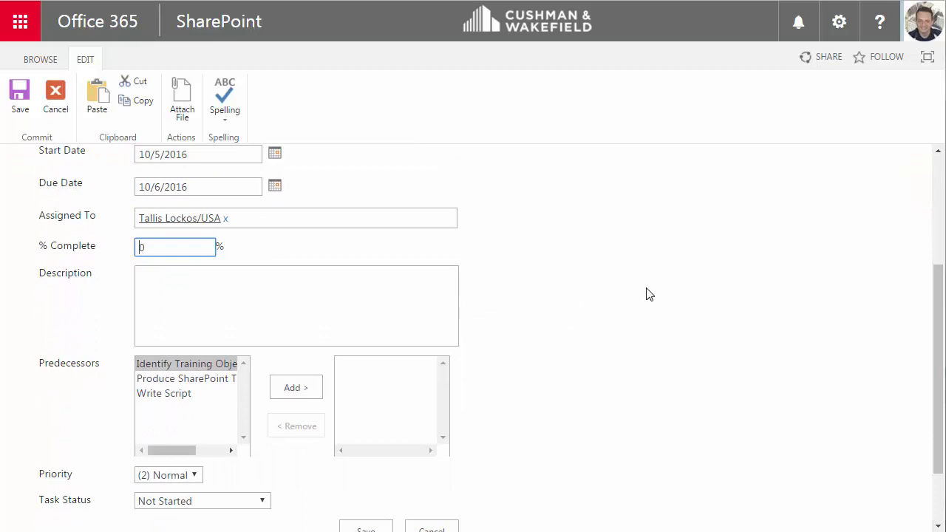
{"action": "mouse_move", "coordinate": [654, 290]}
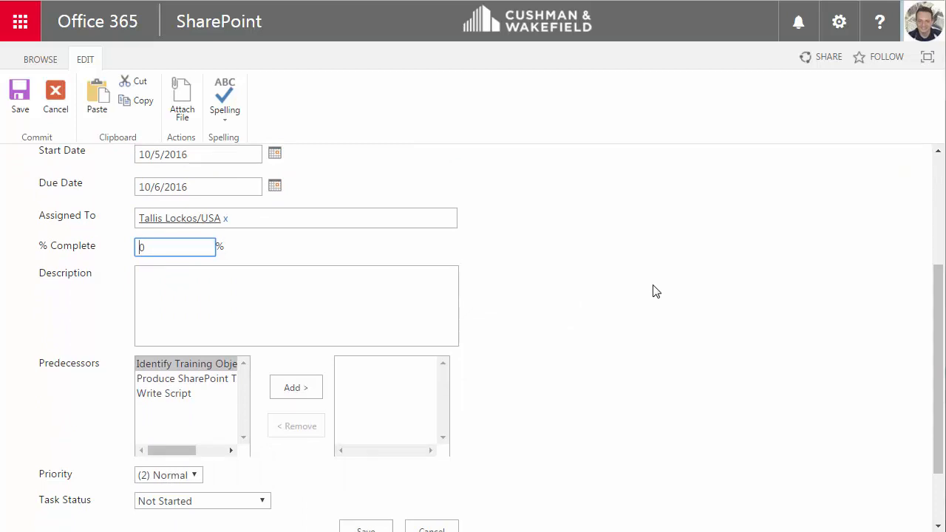
{"action": "scroll", "scroll_direction": "down", "scroll_amount": 3}
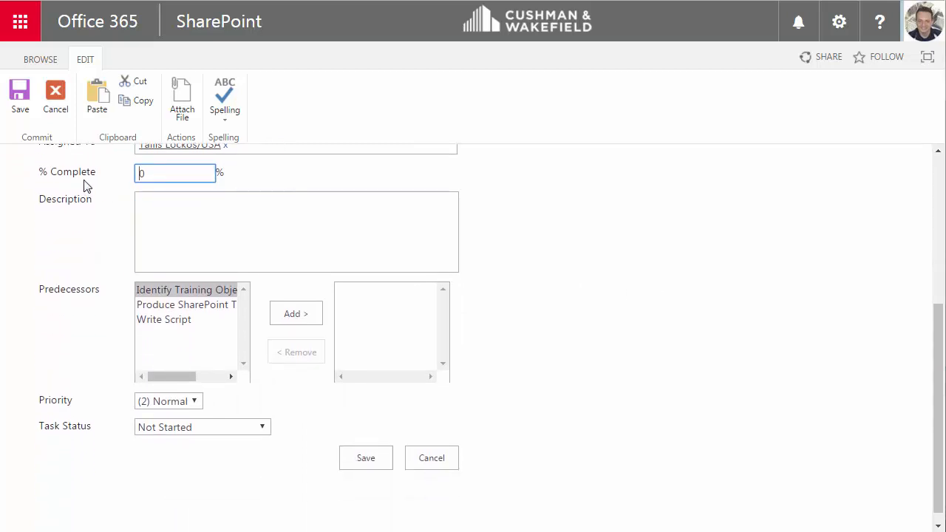
{"action": "left_click", "coordinate": [296, 231]}
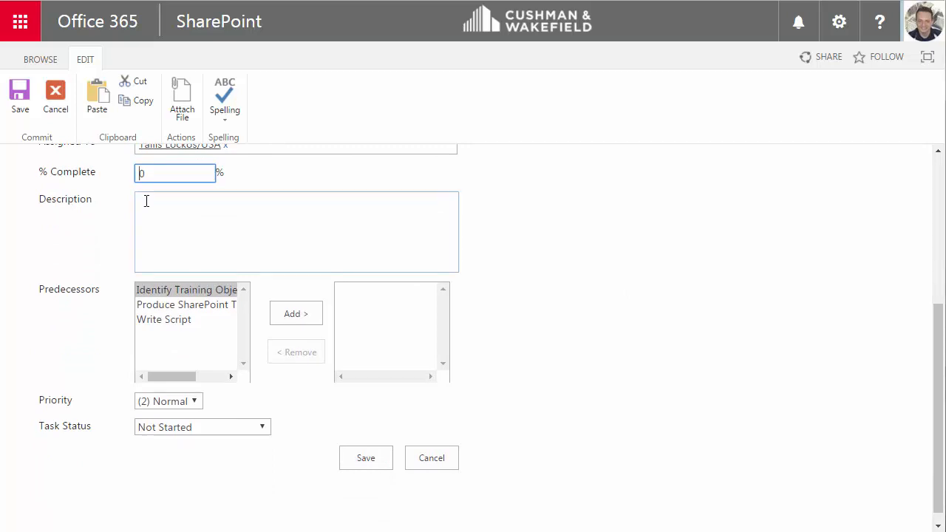
{"action": "left_click", "coordinate": [296, 229]}
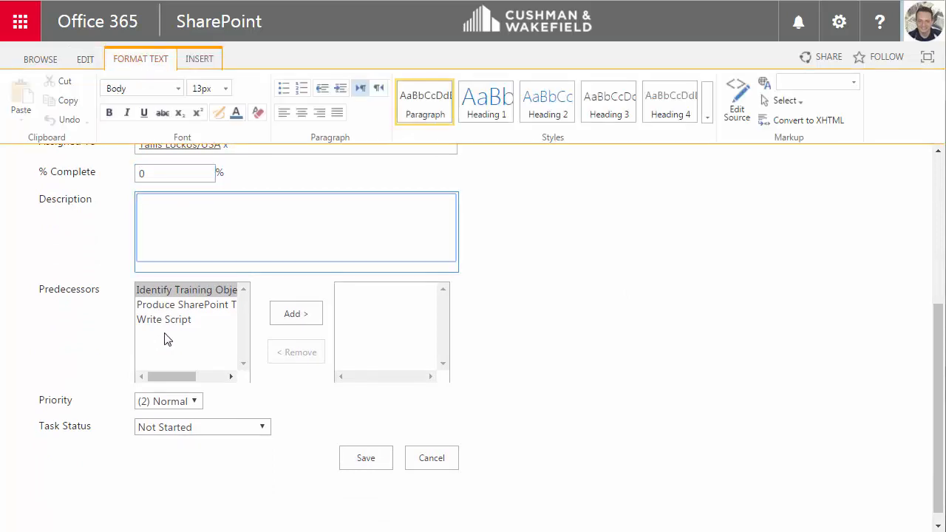
{"action": "left_click", "coordinate": [85, 59]}
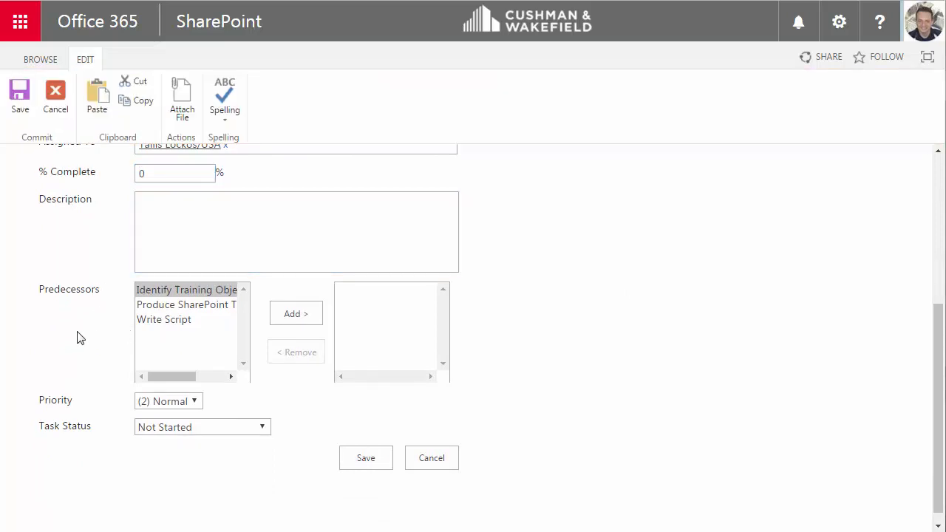
- Keep (2) Normal priority and Not Started status, set Write Script as predecessor, and save
{"action": "left_click", "coordinate": [167, 401]}
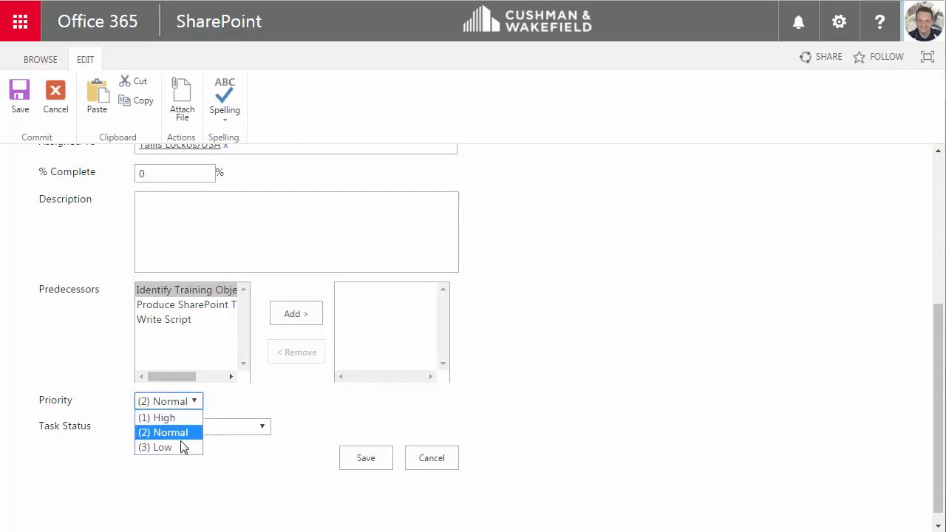
{"action": "mouse_move", "coordinate": [177, 434]}
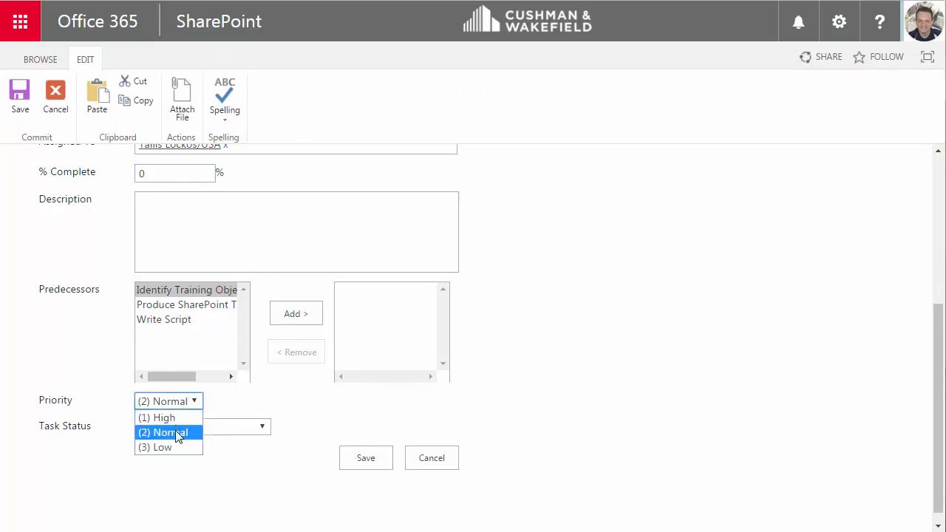
{"action": "left_click", "coordinate": [202, 426]}
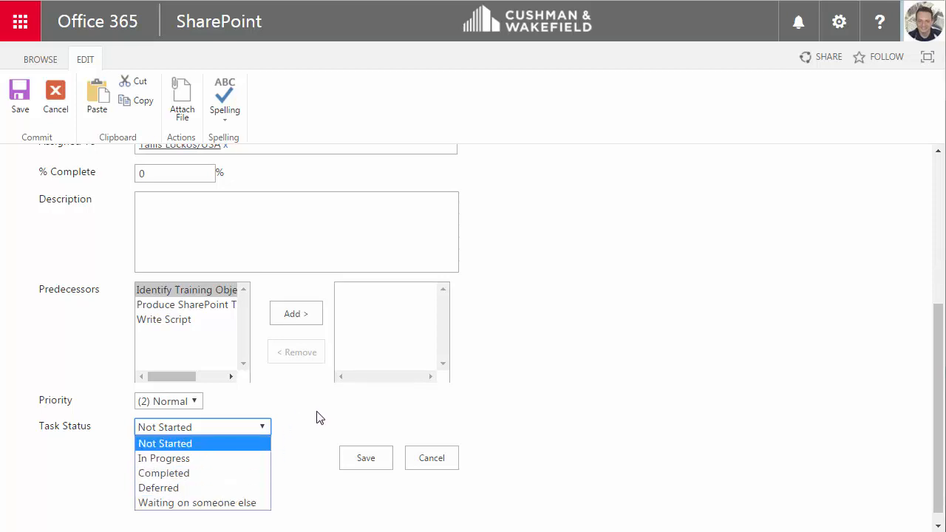
{"action": "left_click", "coordinate": [165, 442]}
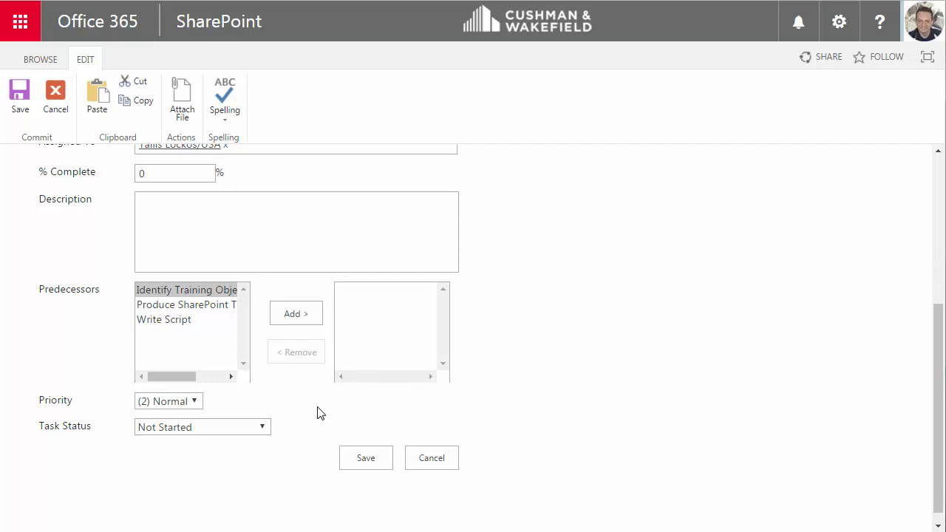
{"action": "mouse_move", "coordinate": [168, 321]}
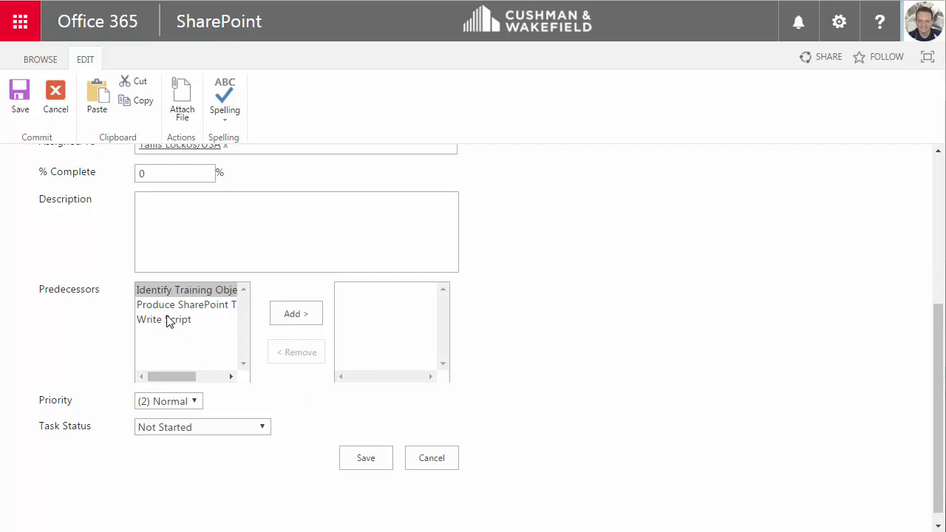
{"action": "left_click", "coordinate": [296, 313]}
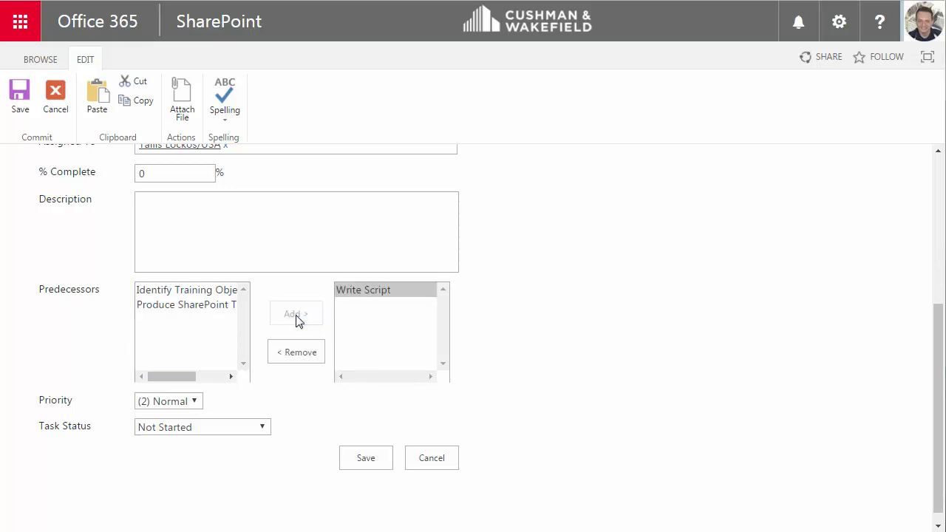
{"action": "mouse_move", "coordinate": [296, 314]}
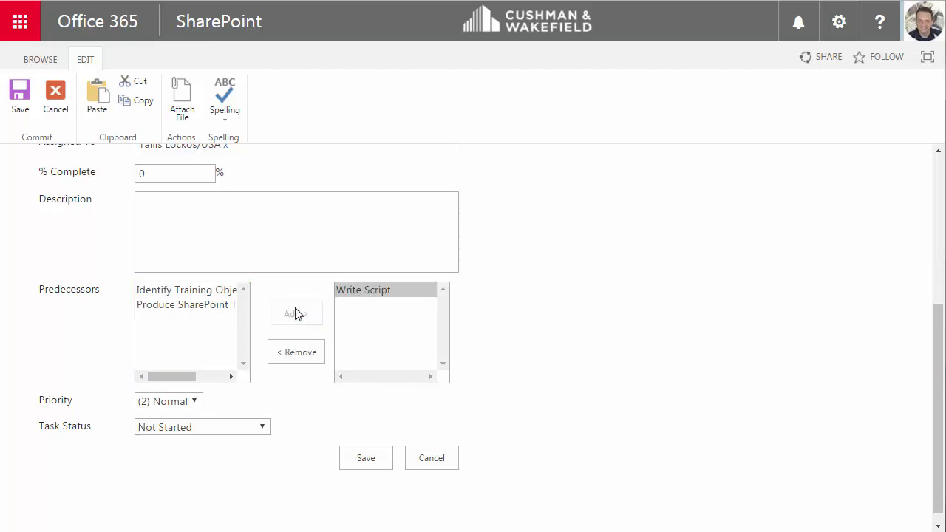
{"action": "left_click", "coordinate": [365, 457]}
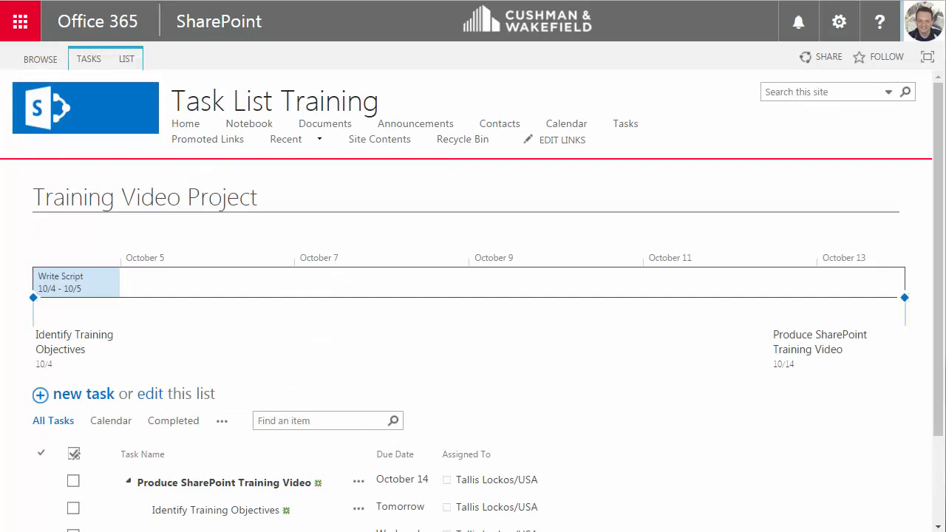
{"action": "mouse_move", "coordinate": [870, 345]}
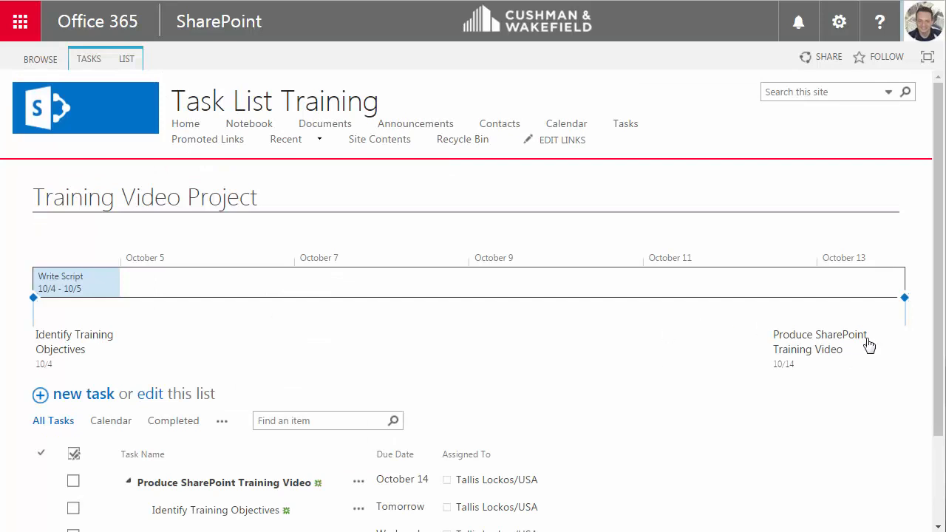
- Scroll down to the Record Voiceover task and open its options menu
{"action": "scroll", "scroll_direction": "down", "scroll_amount": 3}
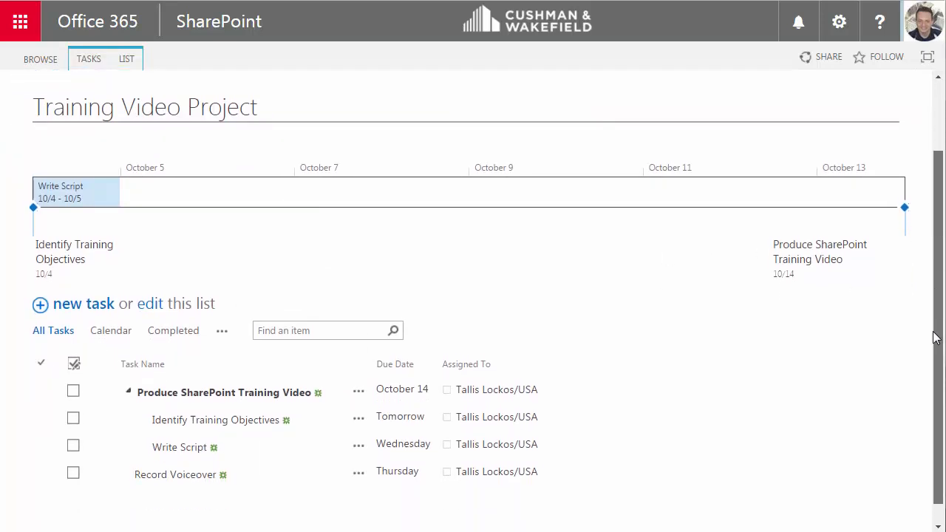
{"action": "scroll", "scroll_direction": "up", "scroll_amount": 3}
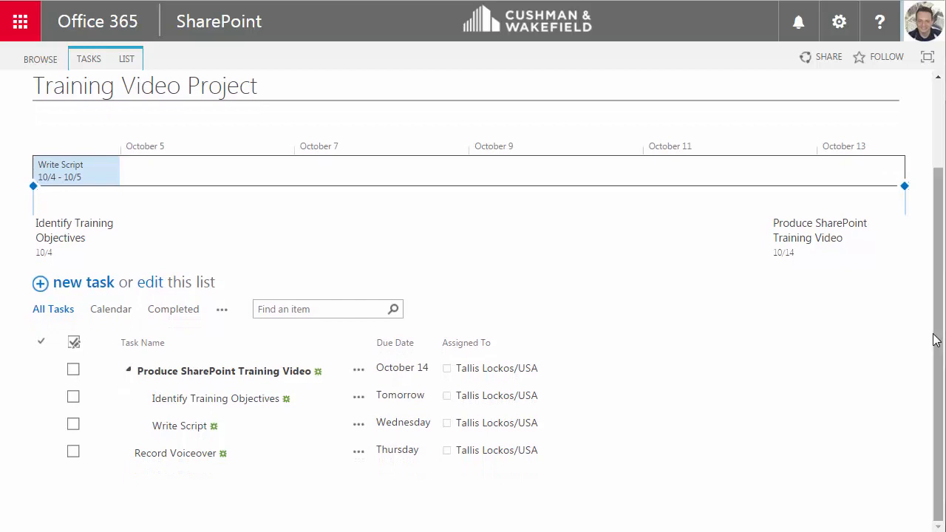
{"action": "mouse_move", "coordinate": [141, 113]}
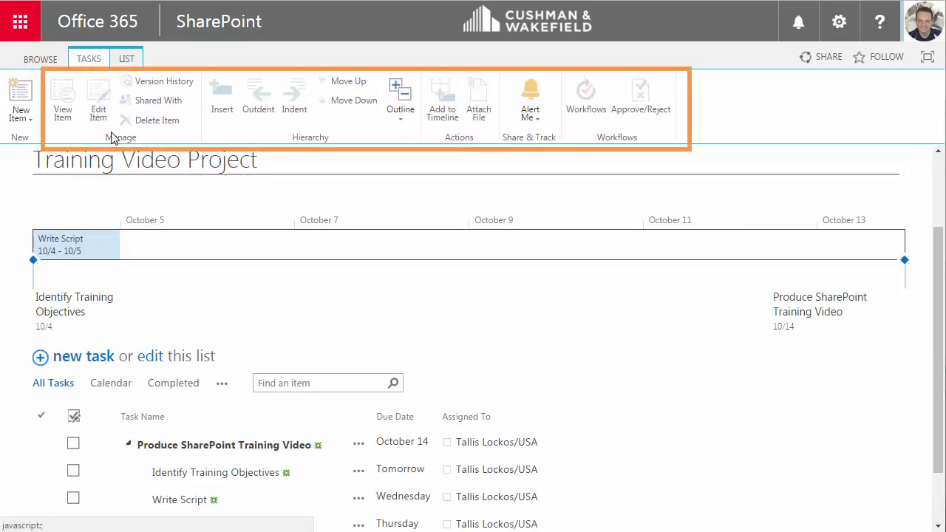
{"action": "mouse_move", "coordinate": [617, 111]}
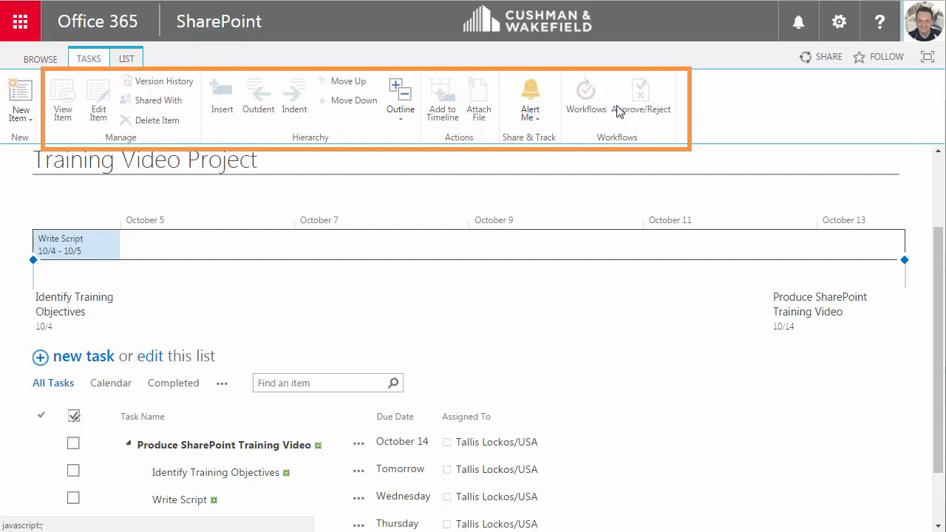
{"action": "scroll", "scroll_direction": "down", "scroll_amount": 3}
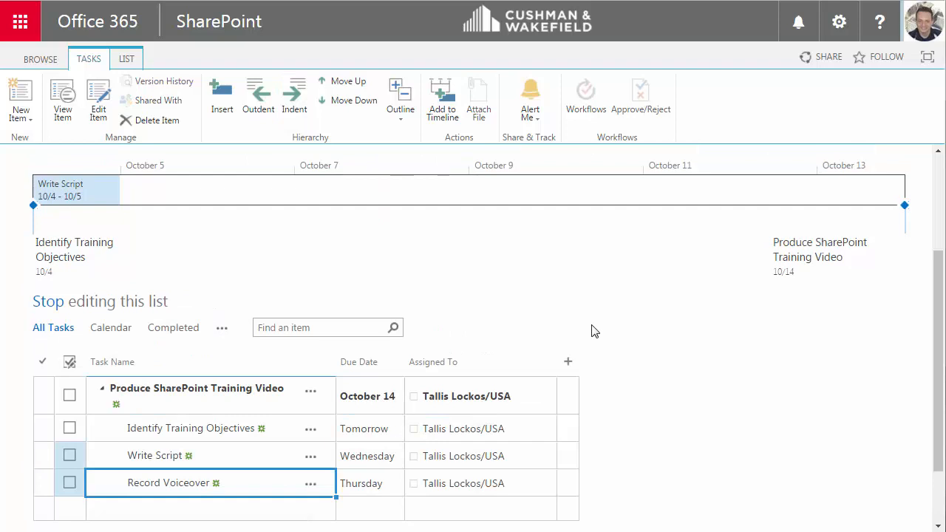
{"action": "scroll", "scroll_direction": "down", "scroll_amount": 3}
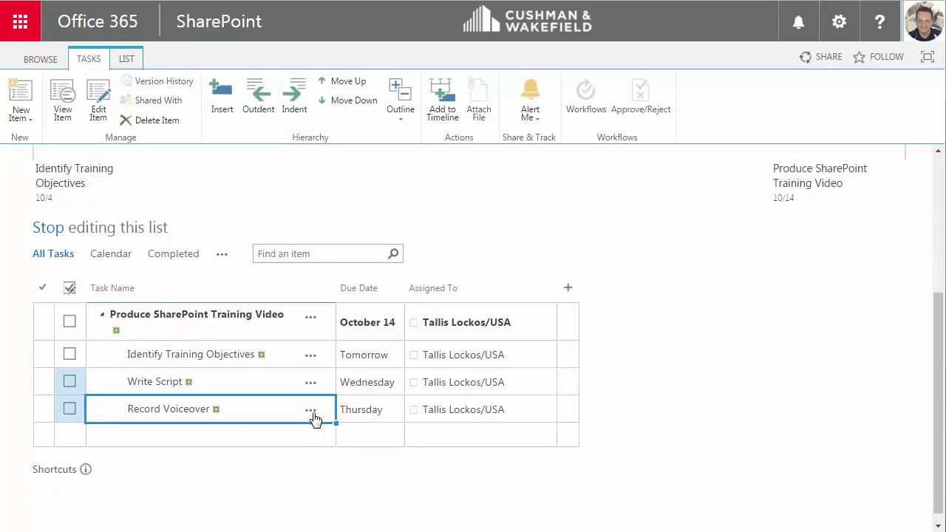
{"action": "left_click", "coordinate": [310, 410]}
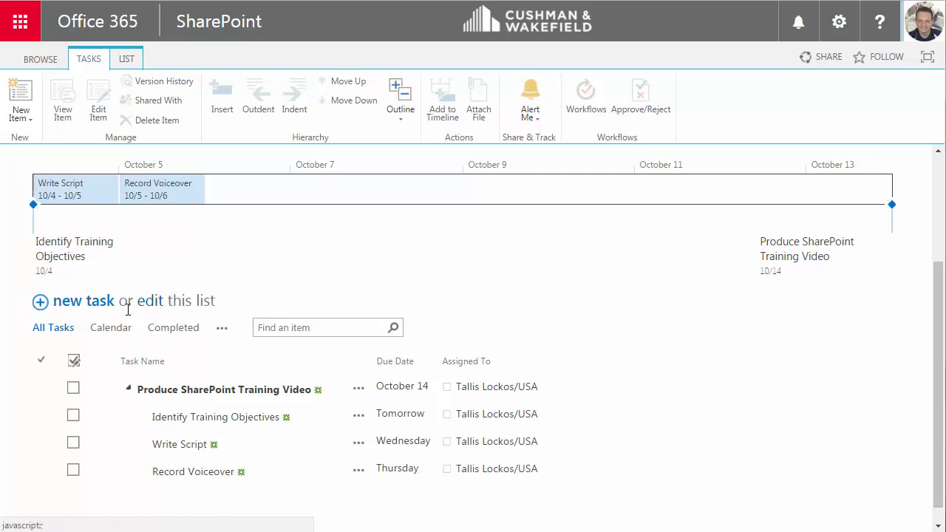
{"action": "mouse_move", "coordinate": [110, 328]}
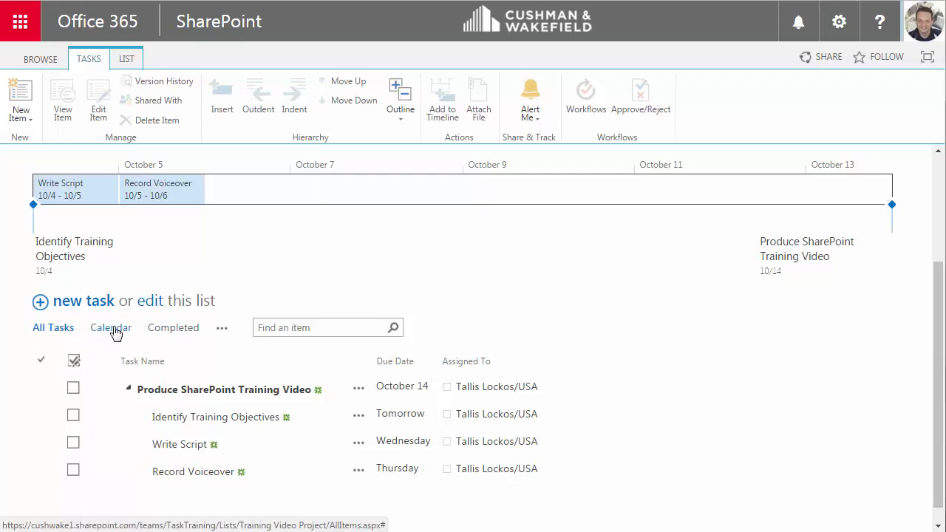
{"action": "left_click", "coordinate": [111, 327]}
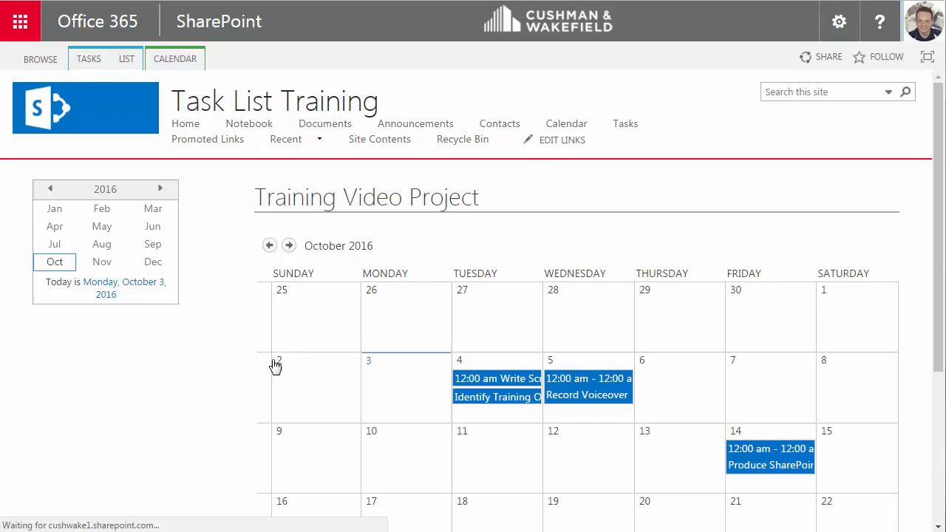
{"action": "scroll", "scroll_direction": "down", "scroll_amount": 3}
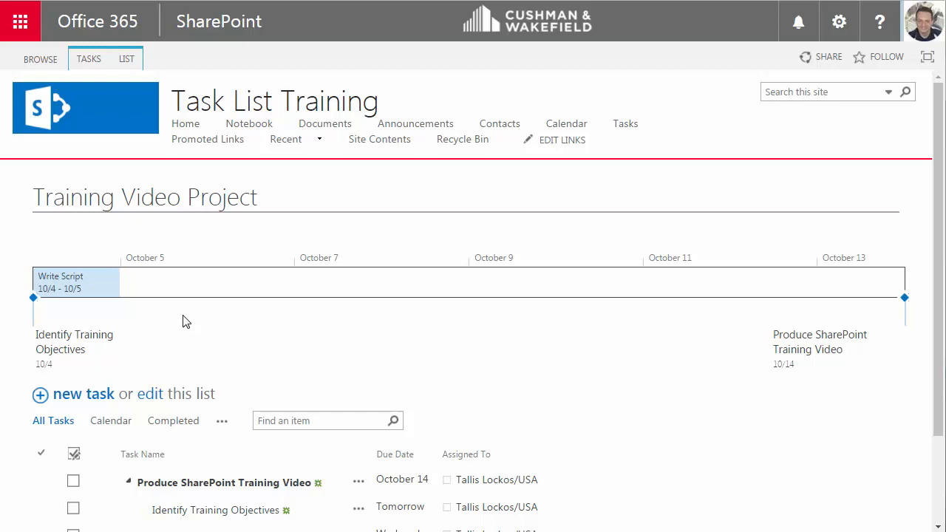
{"action": "scroll", "scroll_direction": "down", "scroll_amount": 3}
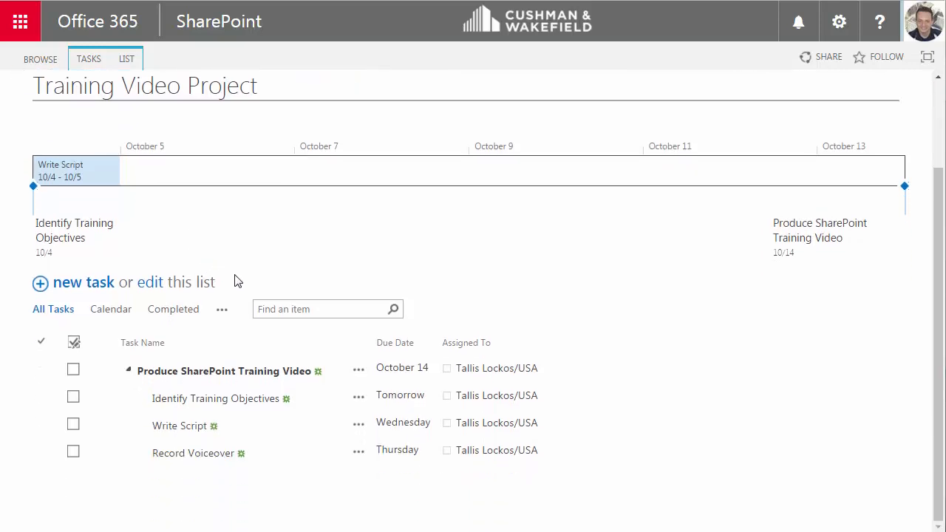
- Edit the All Tasks view and turn on the Start Date column
{"action": "left_click", "coordinate": [222, 309]}
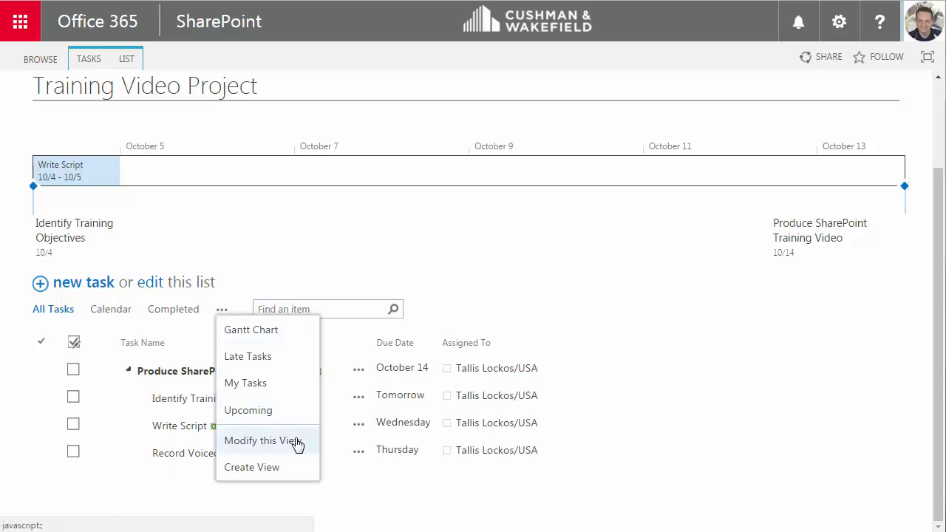
{"action": "left_click", "coordinate": [262, 441]}
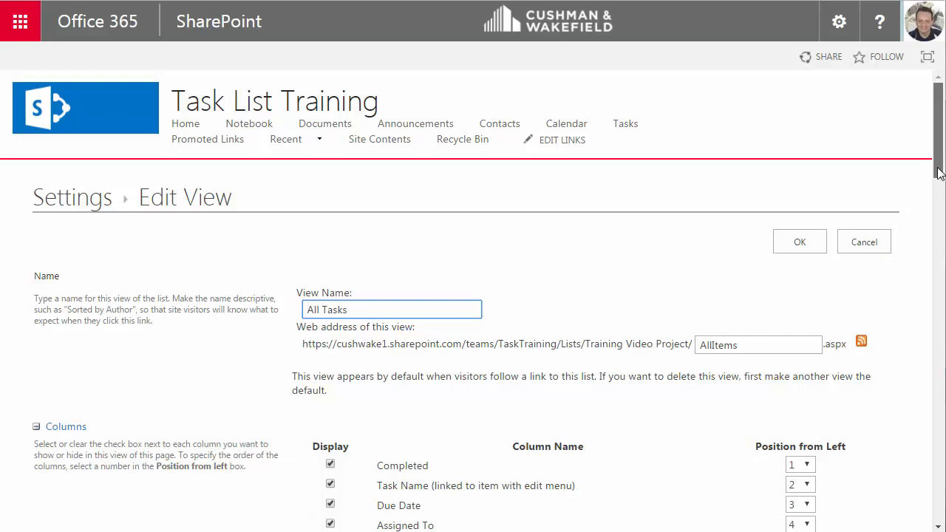
{"action": "scroll", "scroll_direction": "down", "scroll_amount": 3}
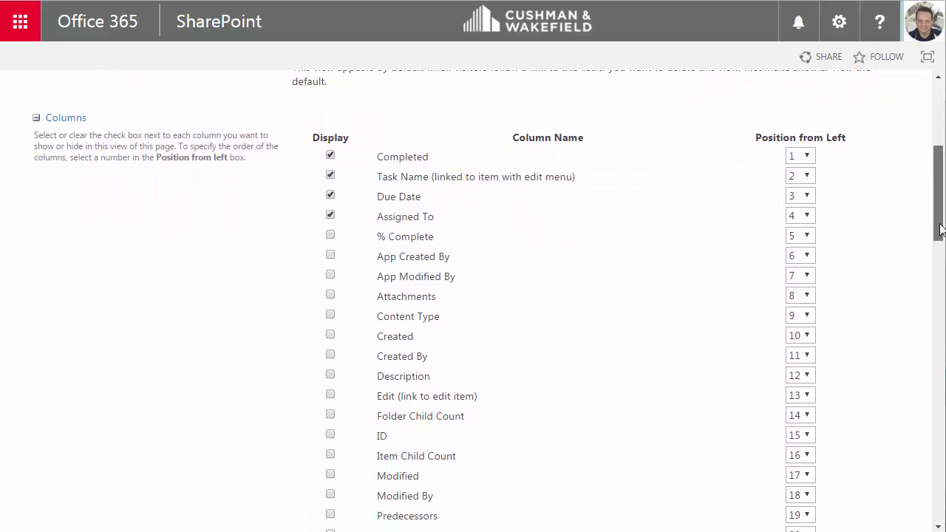
{"action": "scroll", "scroll_direction": "down", "scroll_amount": 3}
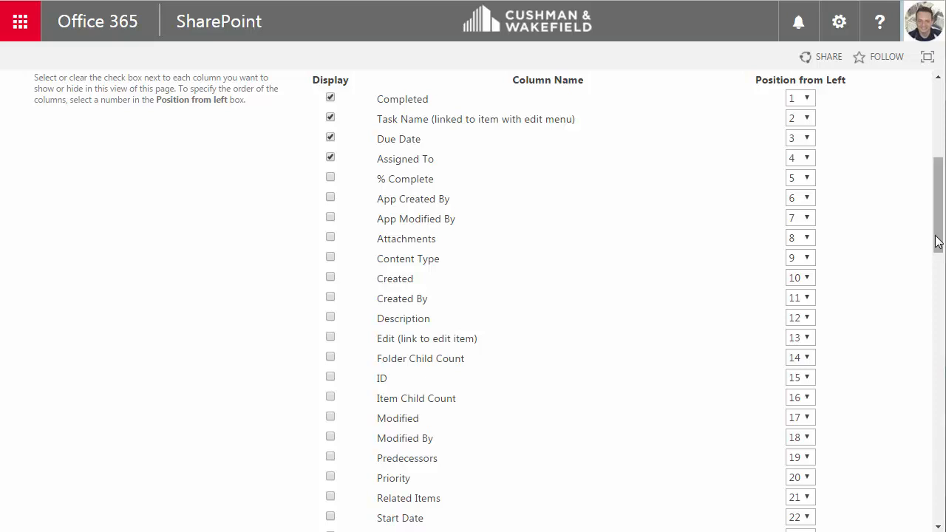
{"action": "scroll", "scroll_direction": "down", "scroll_amount": 3}
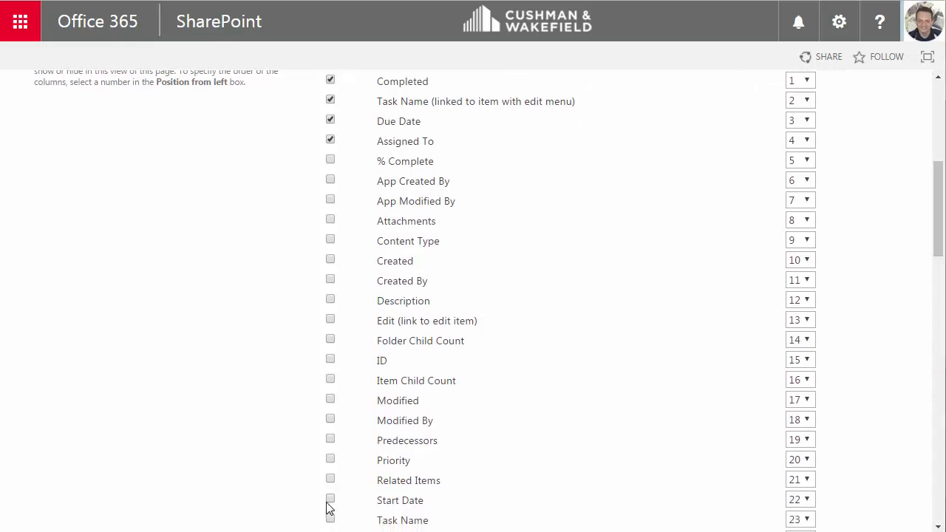
{"action": "left_click", "coordinate": [330, 498]}
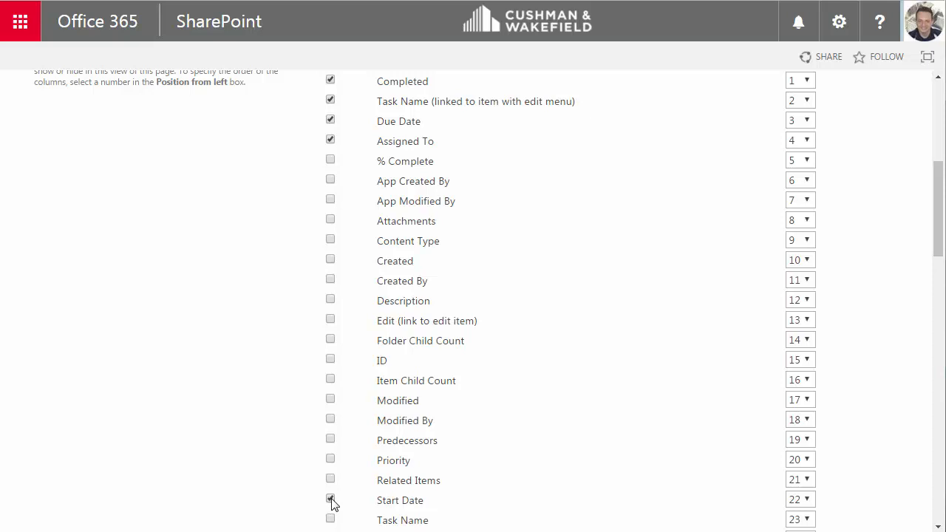
{"action": "left_click", "coordinate": [331, 498]}
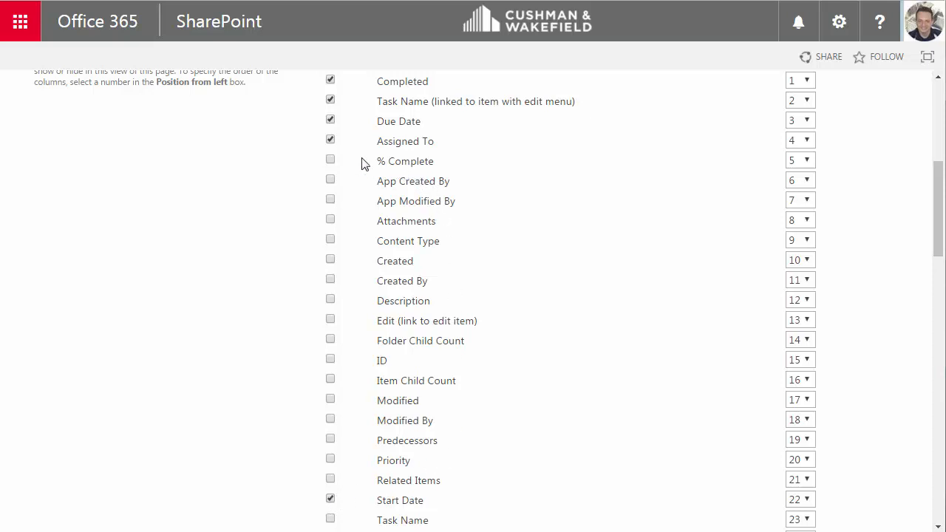
- Also show the % Complete column and save the view
{"action": "left_click", "coordinate": [330, 159]}
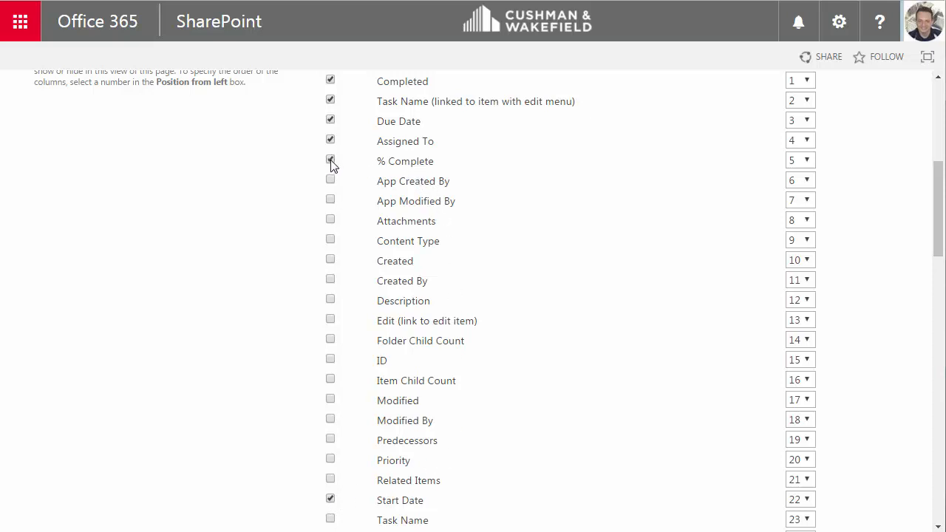
{"action": "scroll", "scroll_direction": "down", "scroll_amount": 3}
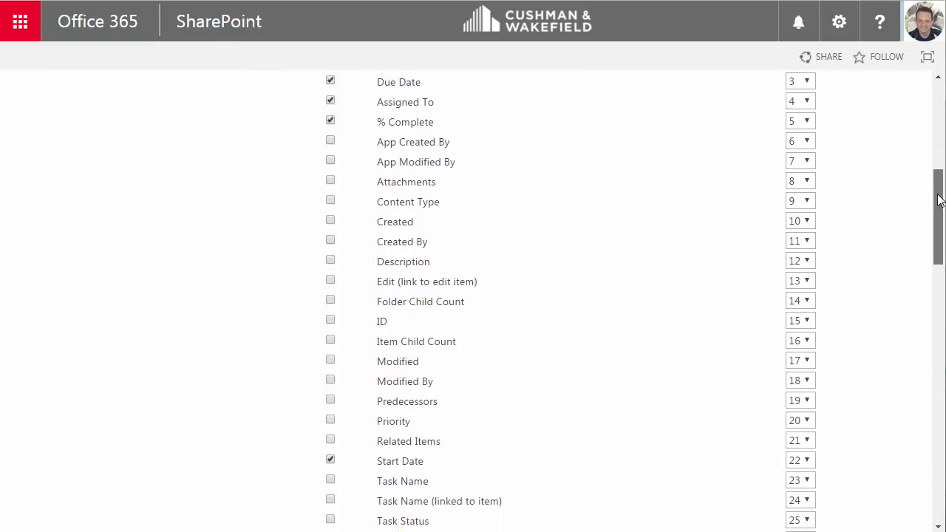
{"action": "scroll", "scroll_direction": "down", "scroll_amount": 3}
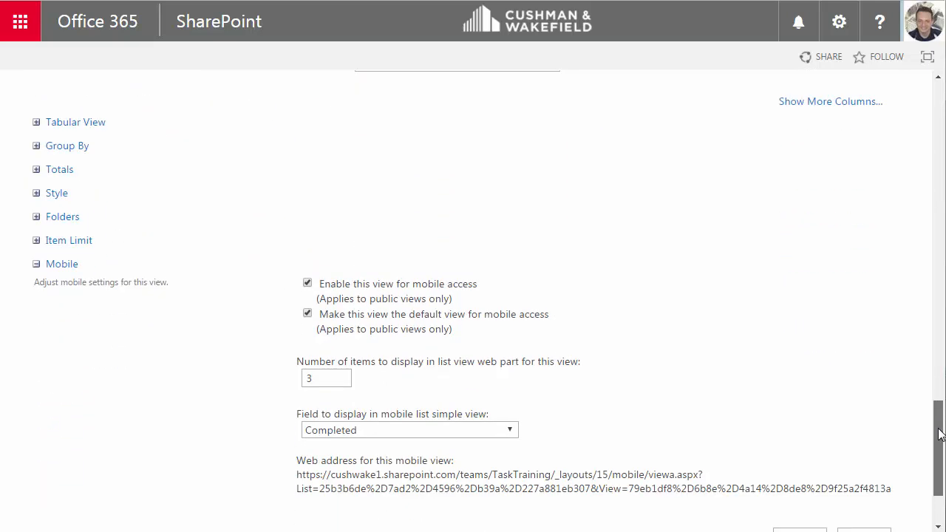
{"action": "scroll", "scroll_direction": "down", "scroll_amount": 3}
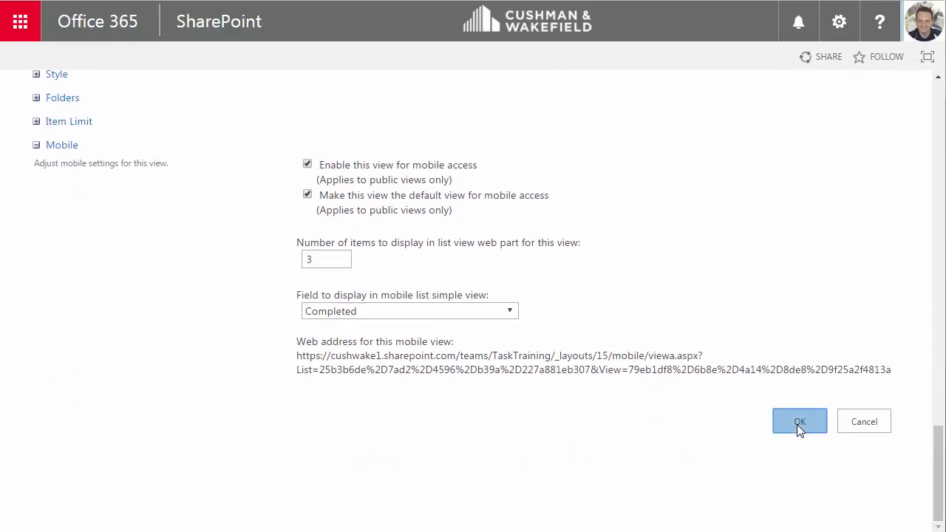
{"action": "left_click", "coordinate": [799, 421]}
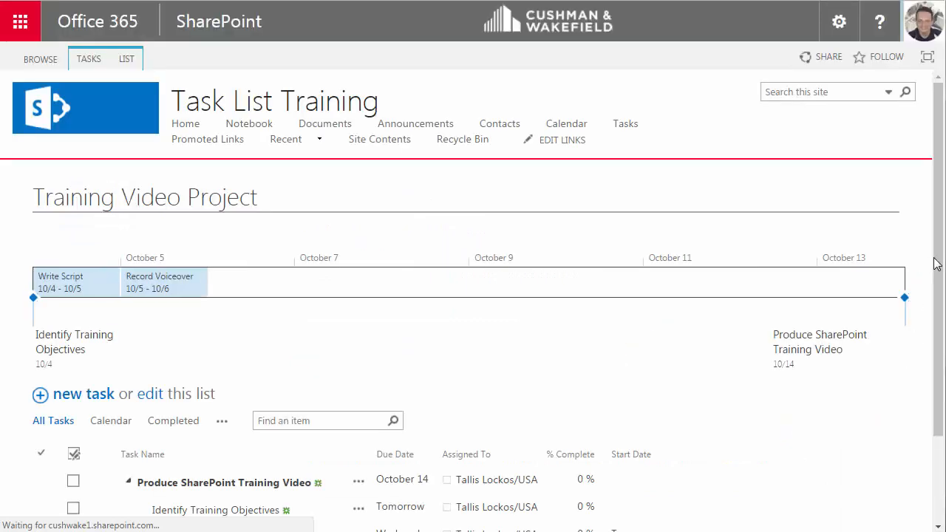
{"action": "scroll", "scroll_direction": "down", "scroll_amount": 3}
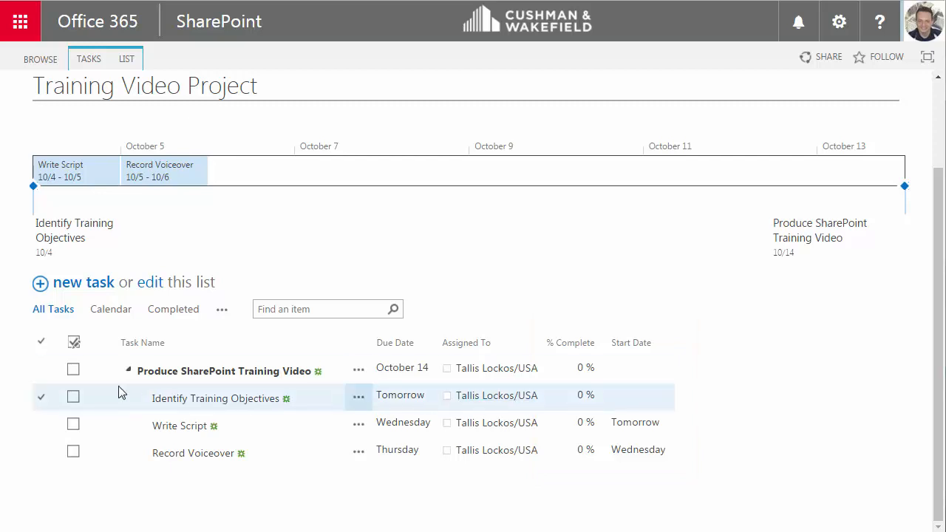
{"action": "left_click", "coordinate": [73, 397]}
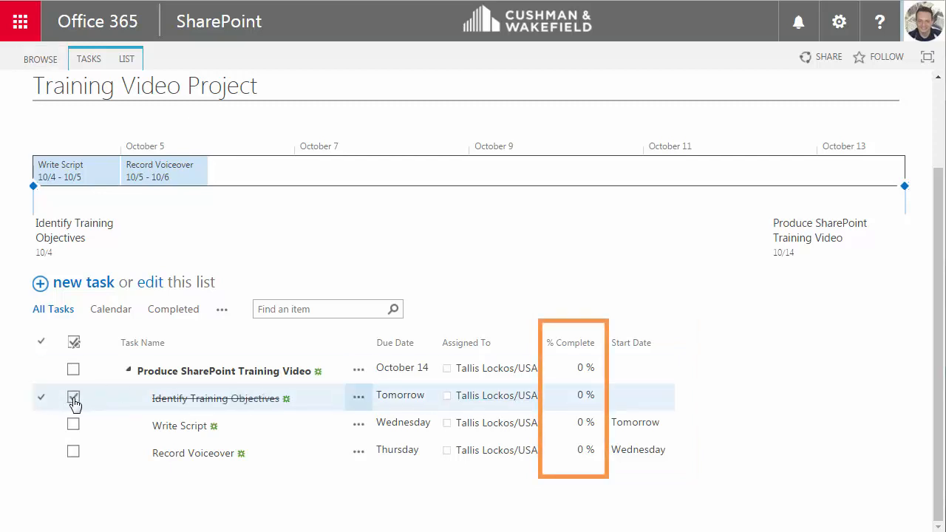
{"action": "left_click", "coordinate": [74, 397]}
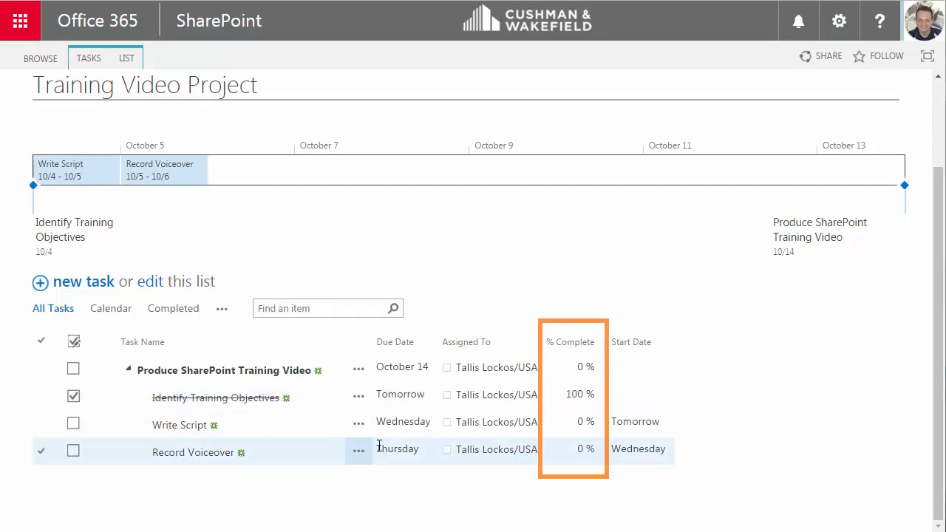
{"action": "mouse_move", "coordinate": [73, 397]}
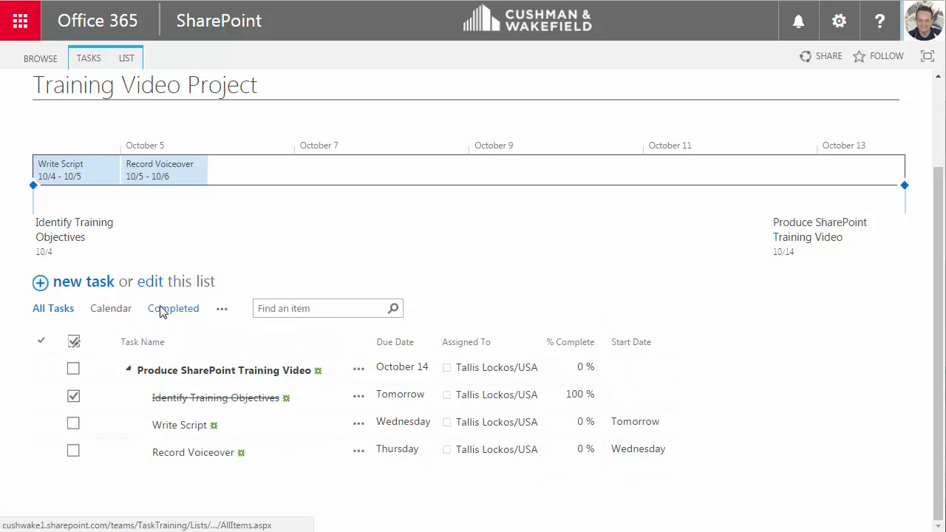
{"action": "left_click", "coordinate": [173, 308]}
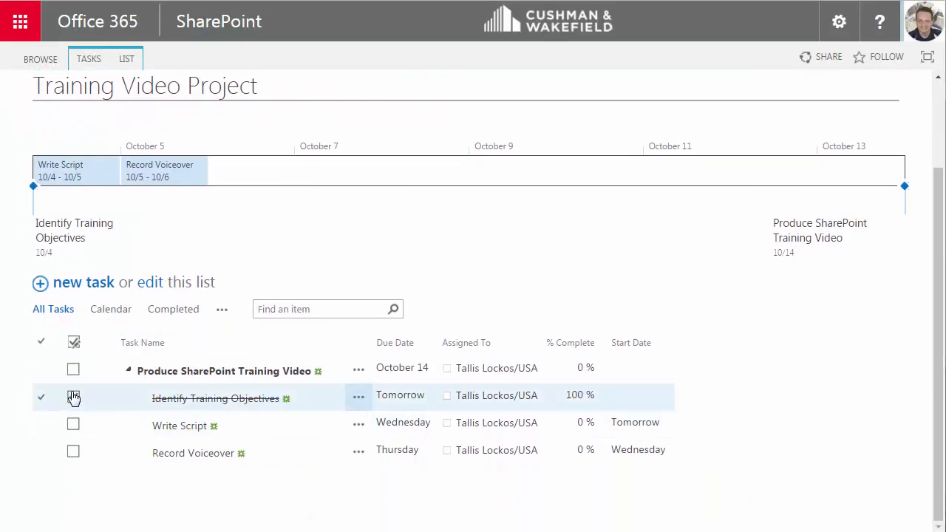
{"action": "left_click", "coordinate": [73, 397]}
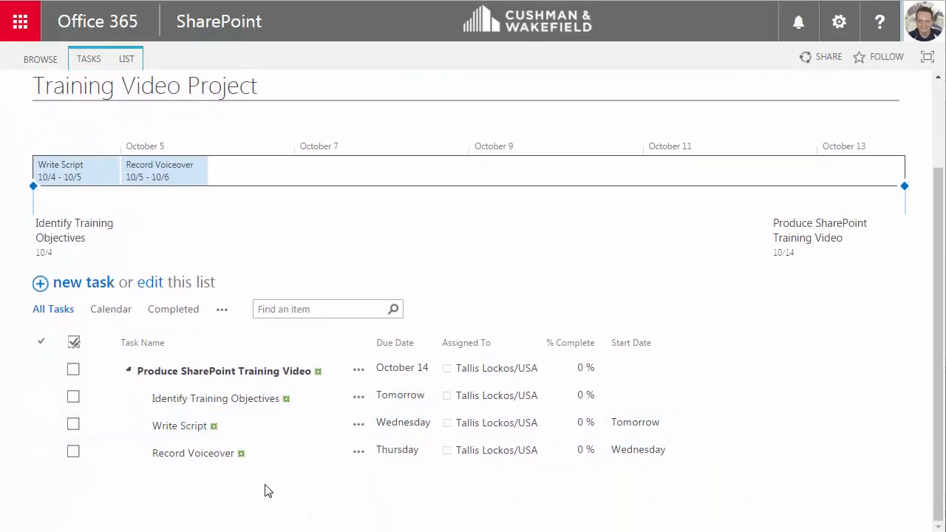
{"action": "mouse_move", "coordinate": [280, 494]}
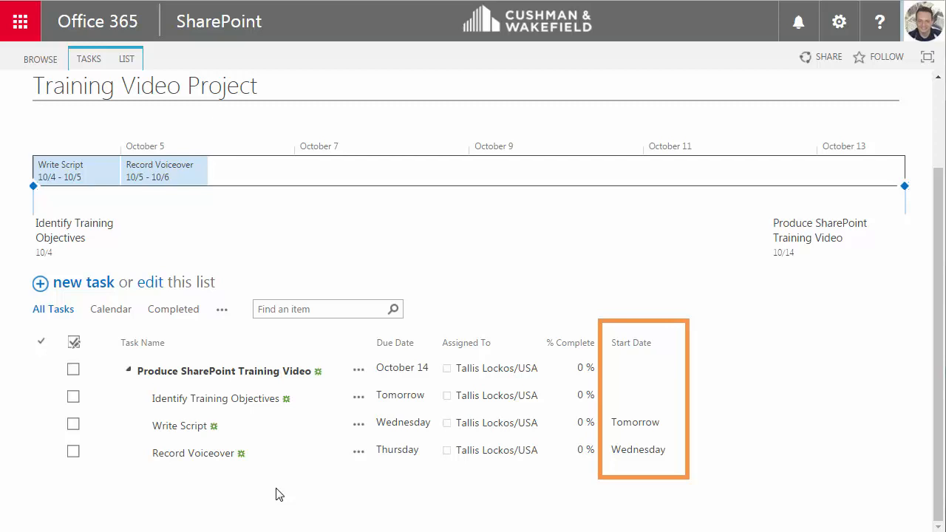
- Modify the All Tasks view, setting Start Date's position from left to 3, and save
{"action": "left_click", "coordinate": [222, 309]}
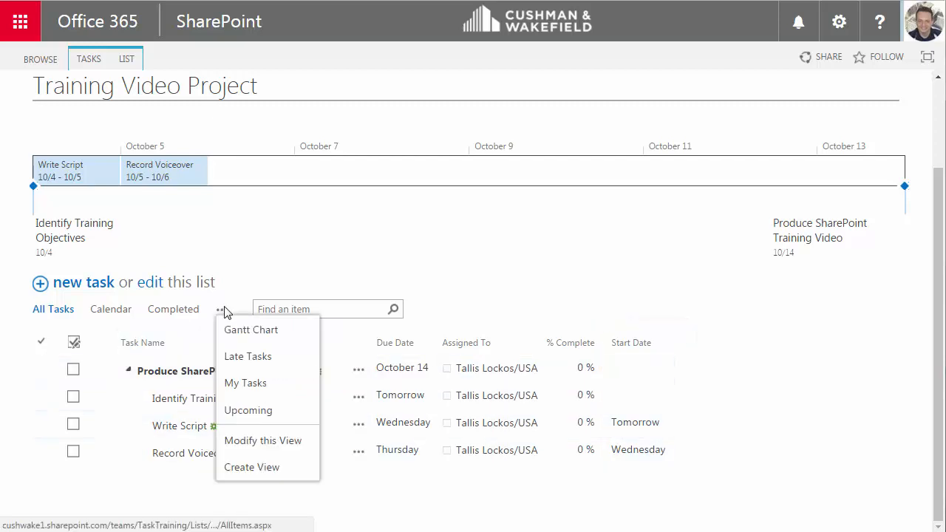
{"action": "left_click", "coordinate": [263, 440]}
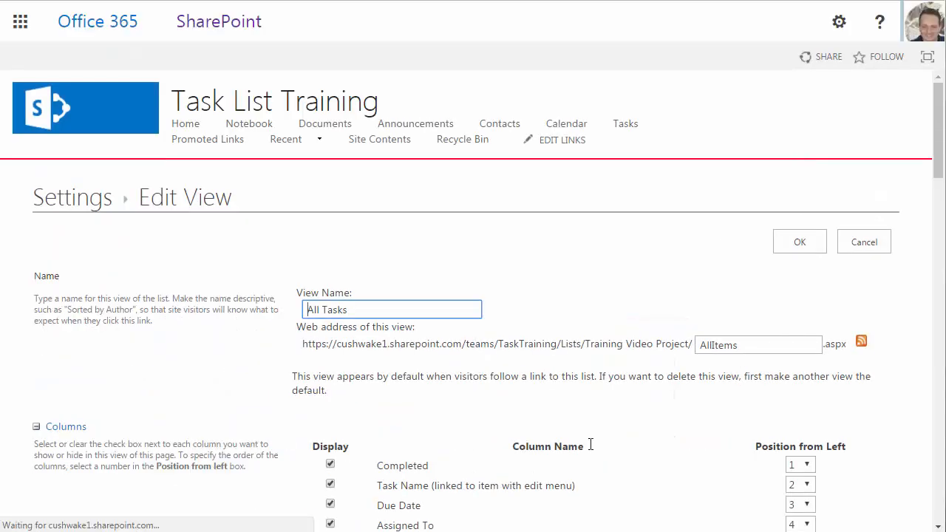
{"action": "scroll", "scroll_direction": "down", "scroll_amount": 3}
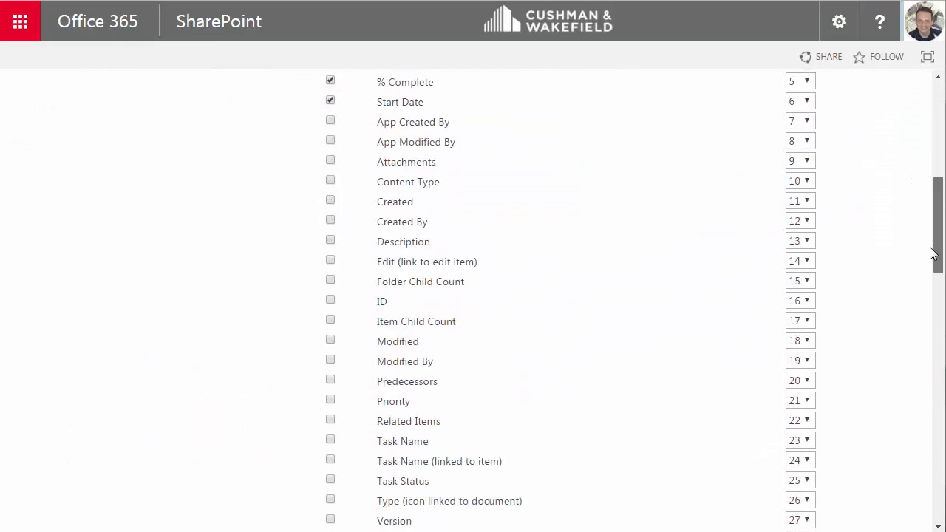
{"action": "scroll", "scroll_direction": "up", "scroll_amount": 3}
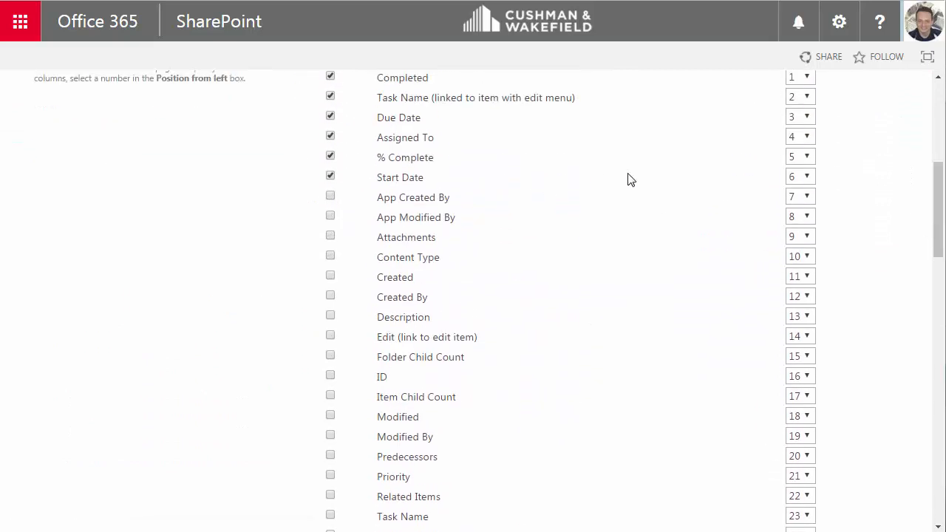
{"action": "left_click", "coordinate": [798, 176]}
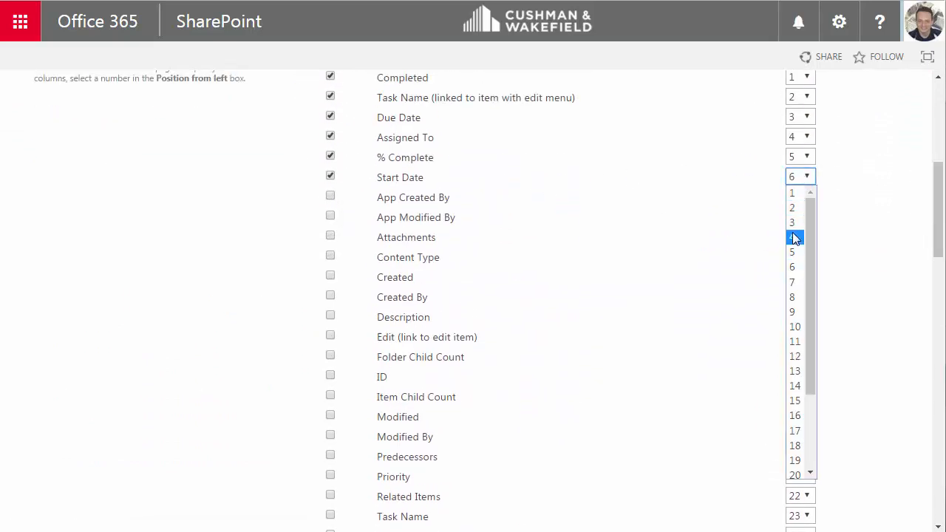
{"action": "scroll", "scroll_direction": "down", "scroll_amount": 3}
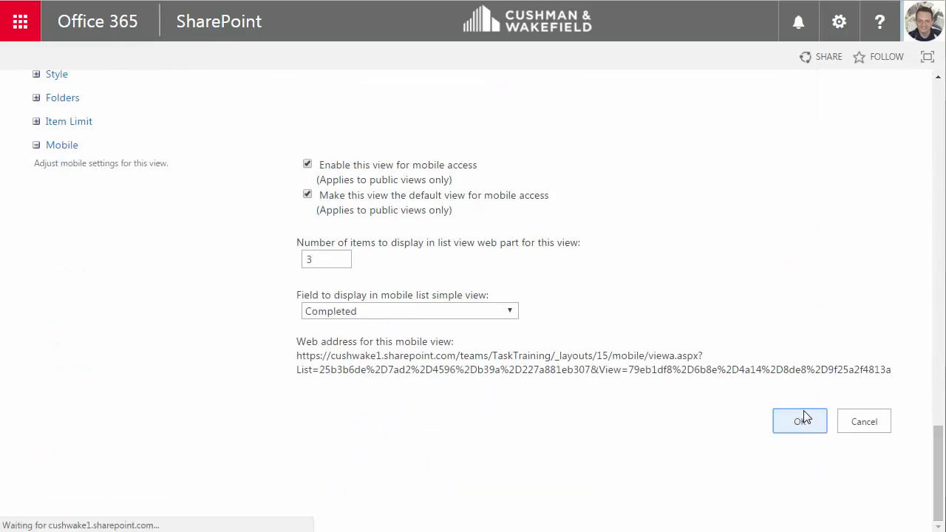
{"action": "left_click", "coordinate": [799, 420]}
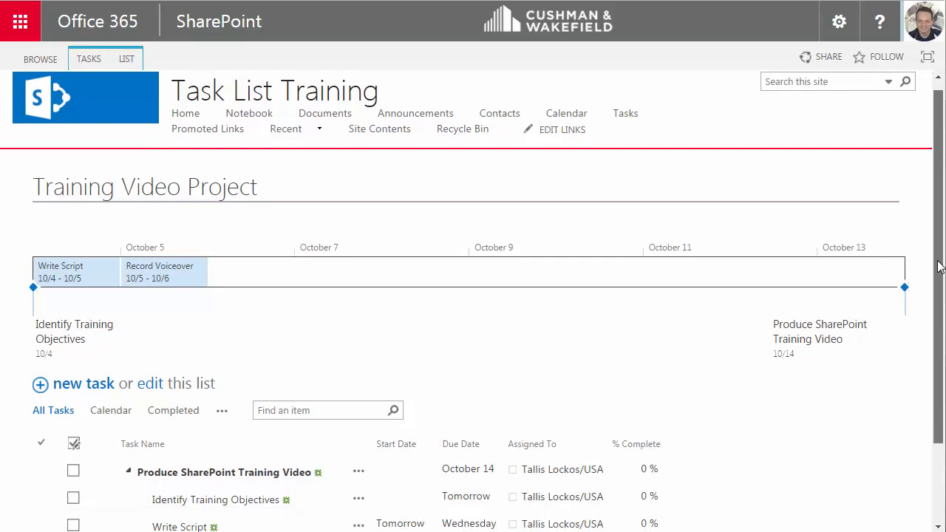
{"action": "scroll", "scroll_direction": "down", "scroll_amount": 3}
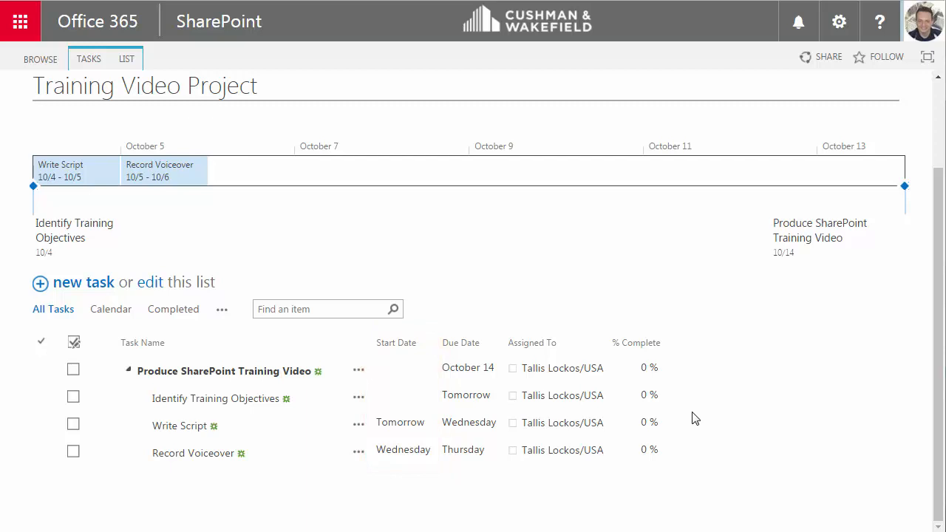
{"action": "mouse_move", "coordinate": [698, 412]}
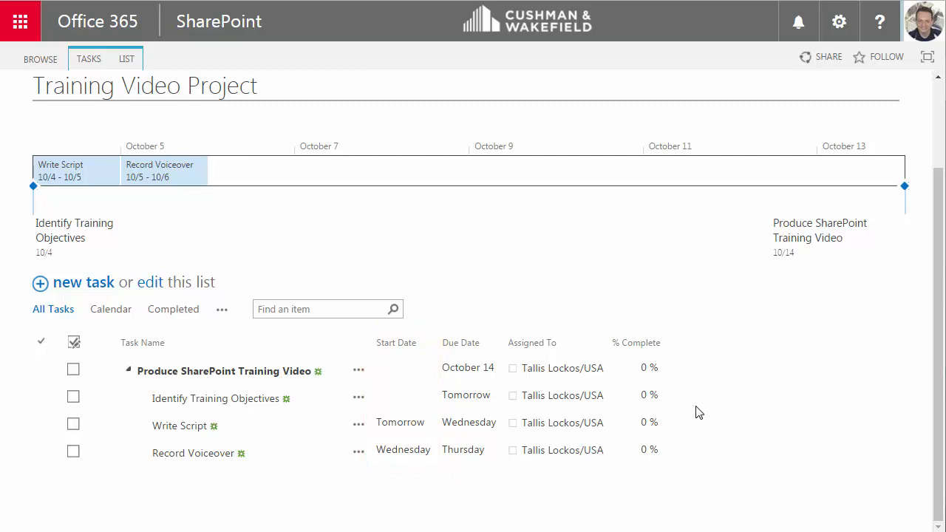
{"action": "left_click", "coordinate": [222, 309]}
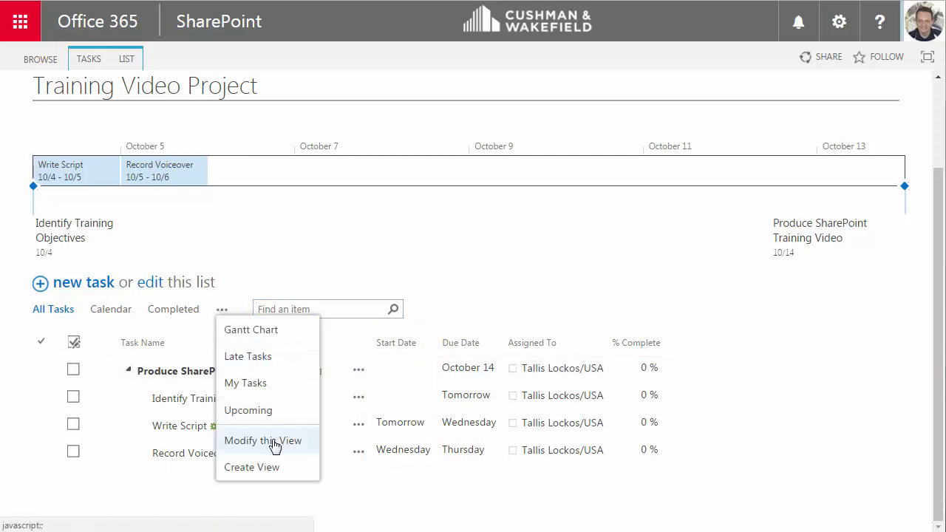
{"action": "left_click", "coordinate": [262, 440]}
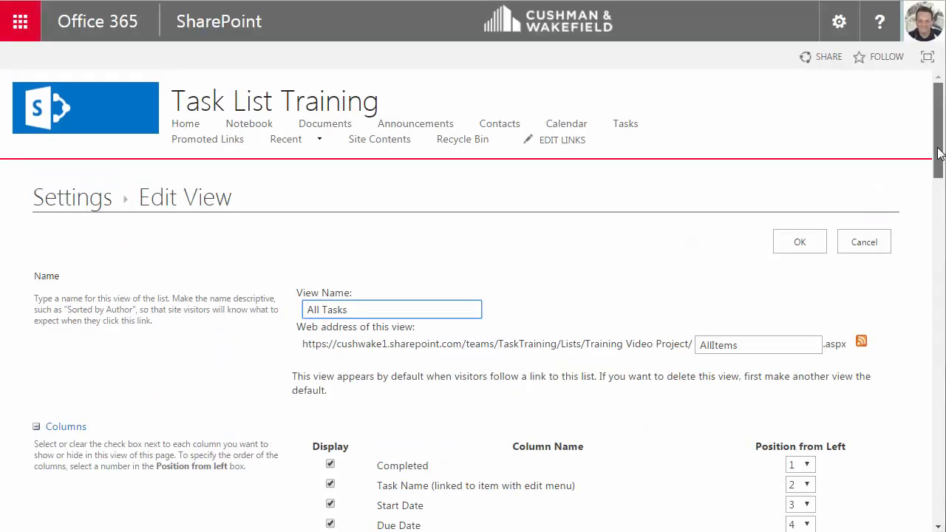
{"action": "scroll", "scroll_direction": "down", "scroll_amount": 3}
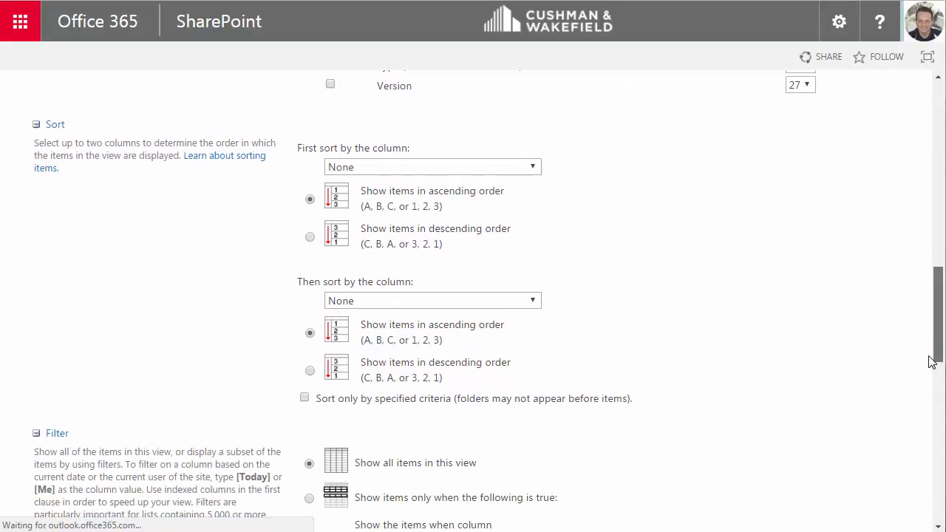
{"action": "scroll", "scroll_direction": "down", "scroll_amount": 3}
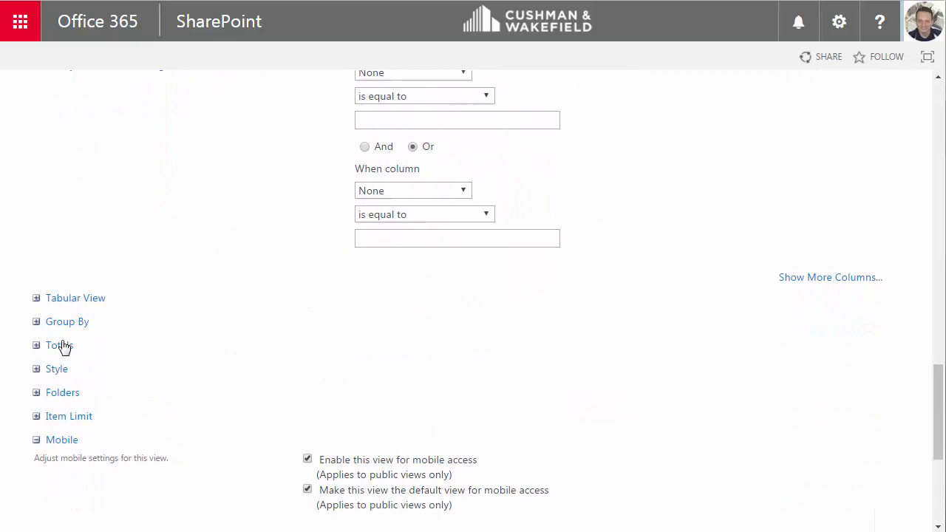
{"action": "left_click", "coordinate": [57, 369]}
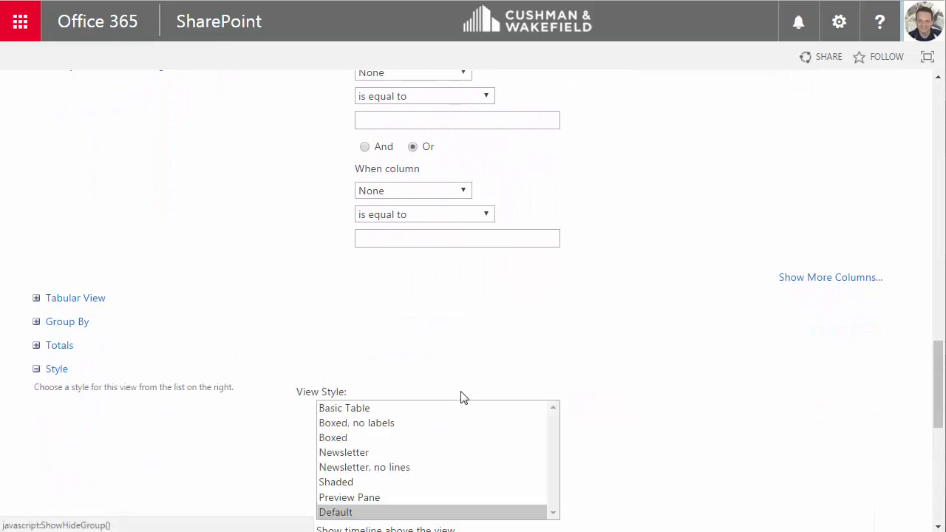
{"action": "scroll", "scroll_direction": "down", "scroll_amount": 3}
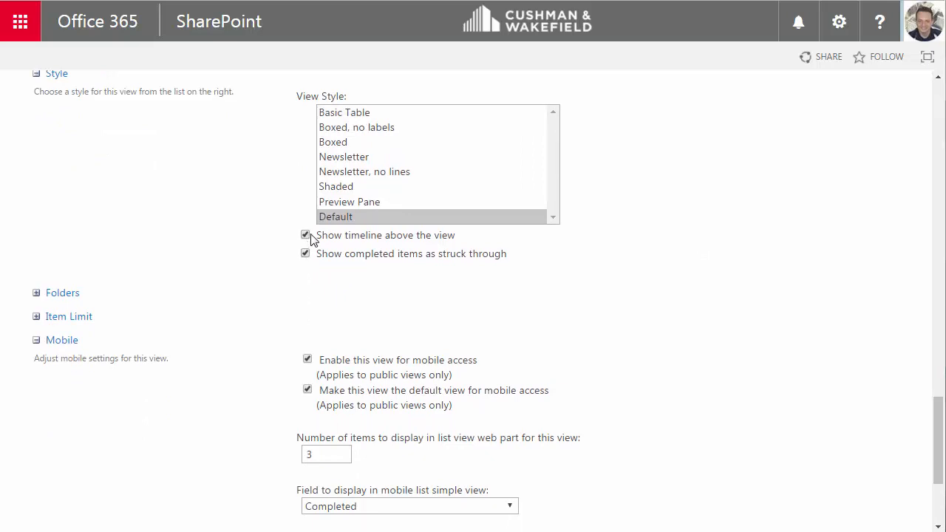
{"action": "mouse_move", "coordinate": [543, 305]}
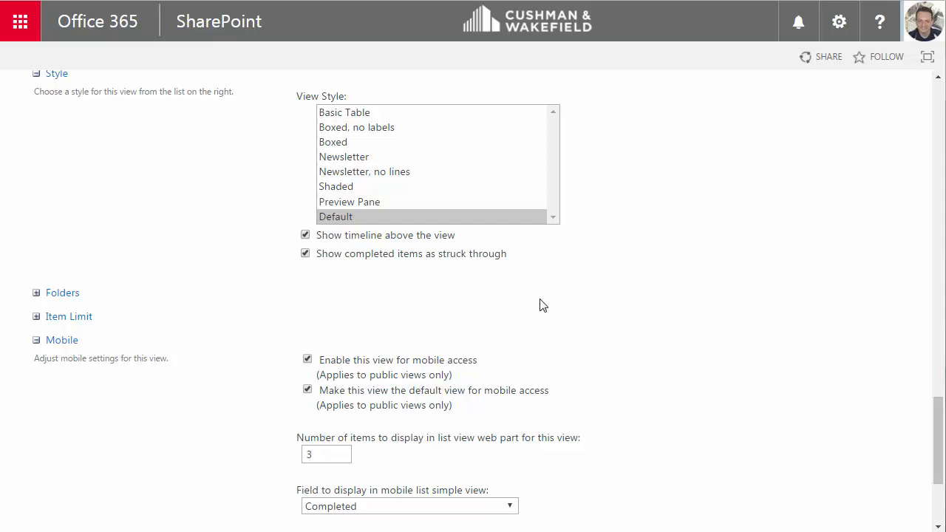
{"action": "scroll", "scroll_direction": "down", "scroll_amount": 3}
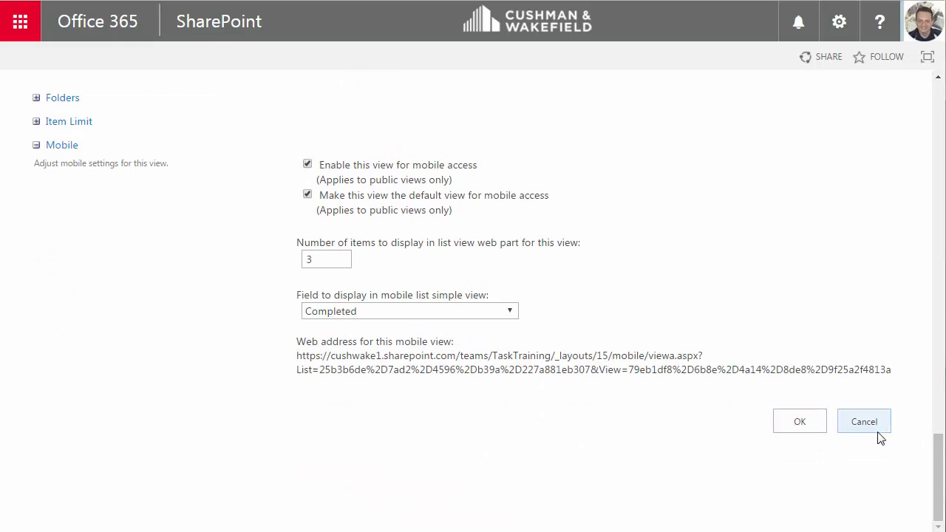
{"action": "left_click", "coordinate": [864, 421]}
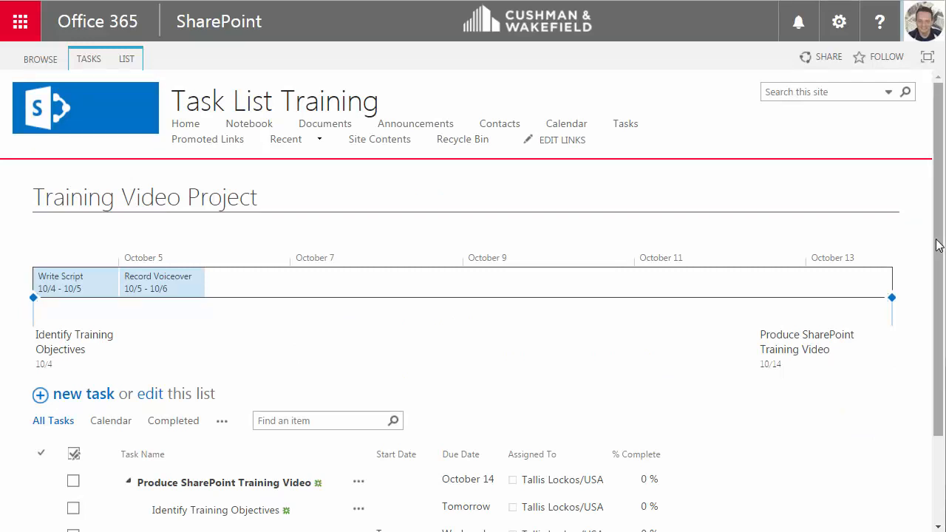
- Edit Produce SharePoint Training Video to start October 3, 2016 and save it
{"action": "scroll", "scroll_direction": "down", "scroll_amount": 3}
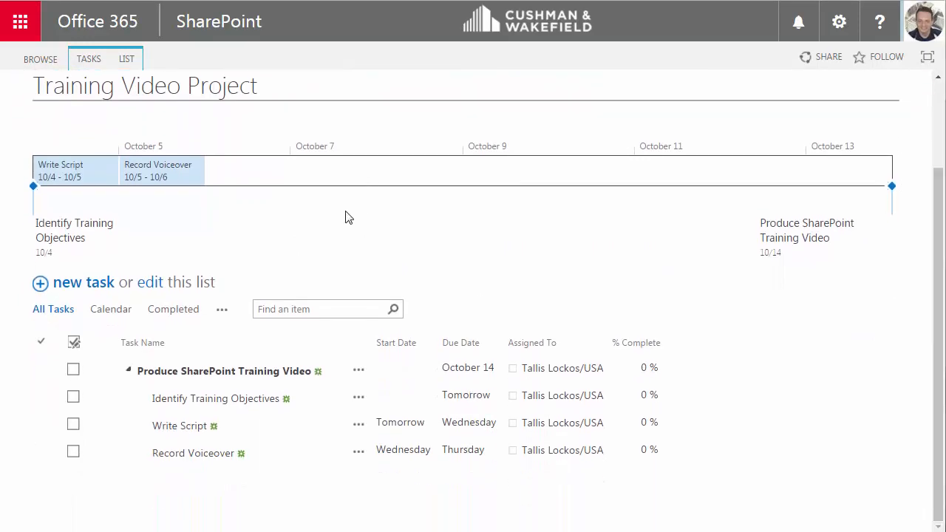
{"action": "left_click", "coordinate": [358, 371]}
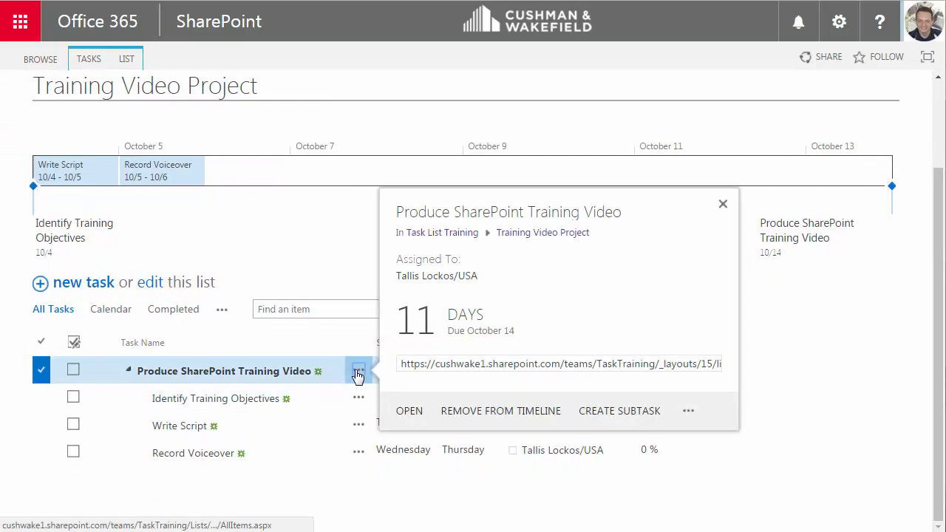
{"action": "left_click", "coordinate": [409, 411]}
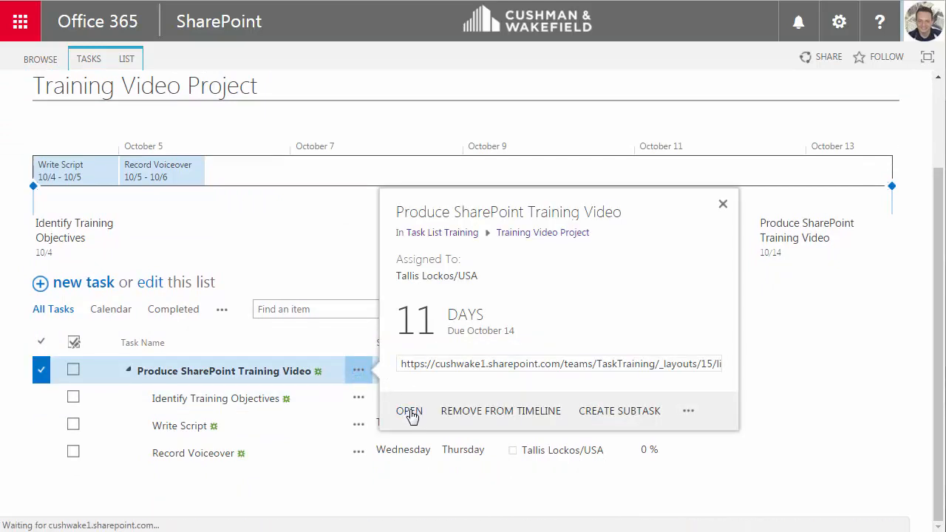
{"action": "left_click", "coordinate": [409, 411]}
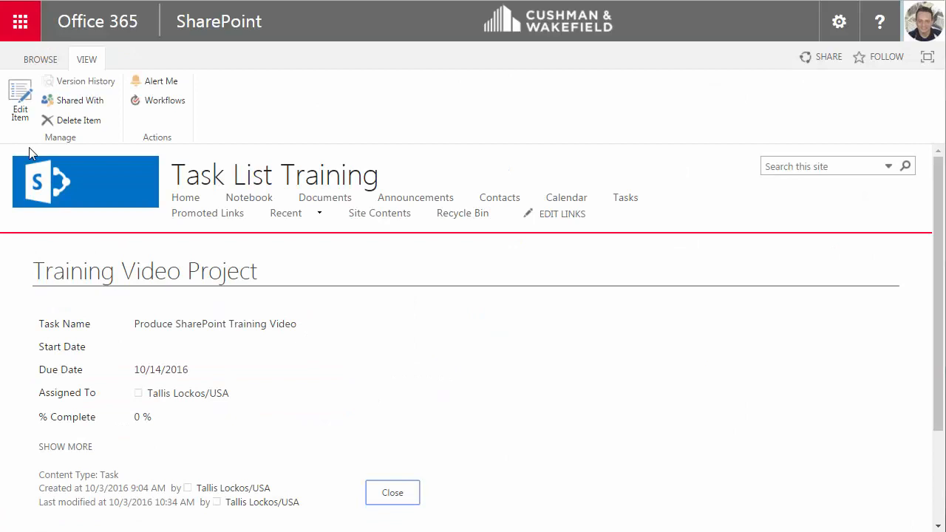
{"action": "left_click", "coordinate": [20, 100]}
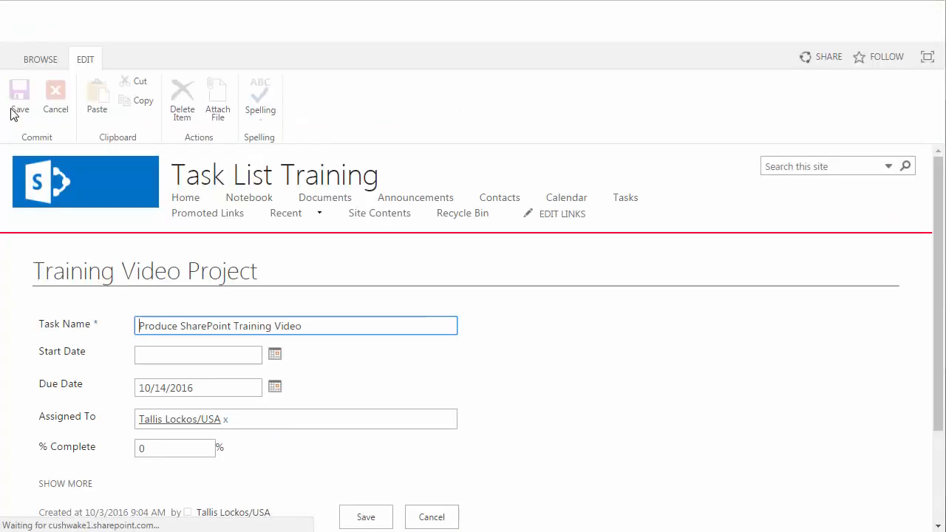
{"action": "left_click", "coordinate": [274, 354]}
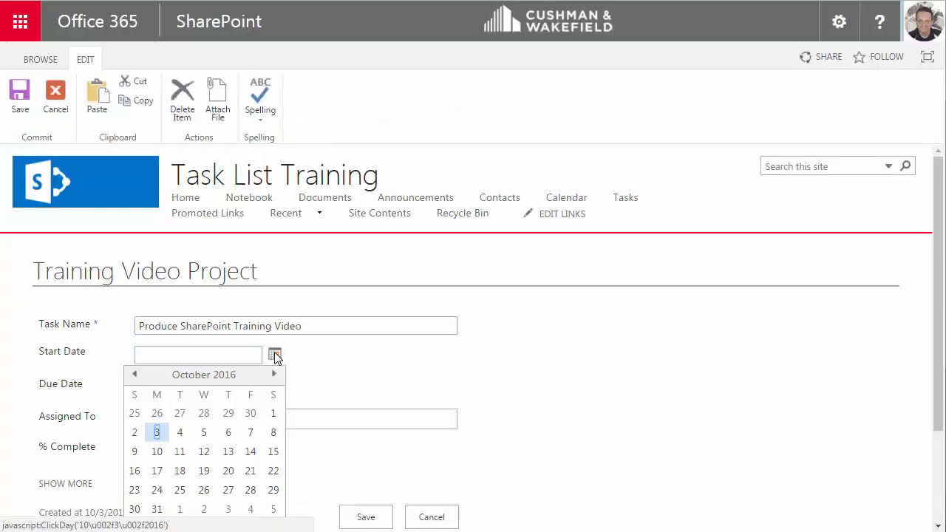
{"action": "left_click", "coordinate": [156, 432]}
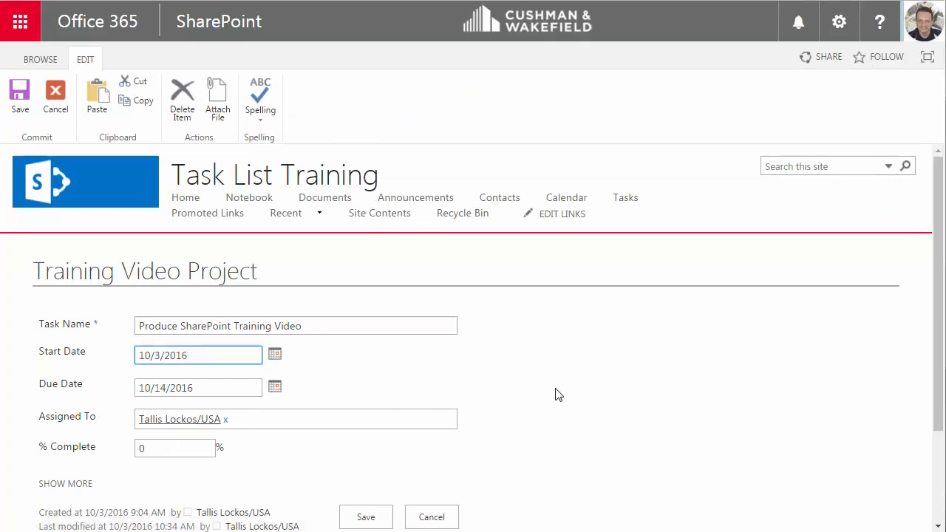
{"action": "scroll", "scroll_direction": "down", "scroll_amount": 3}
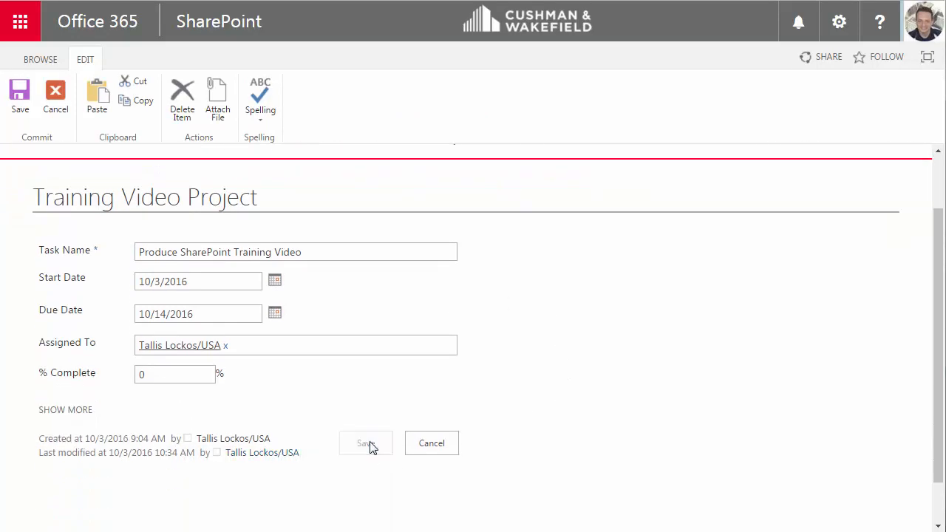
{"action": "left_click", "coordinate": [364, 443]}
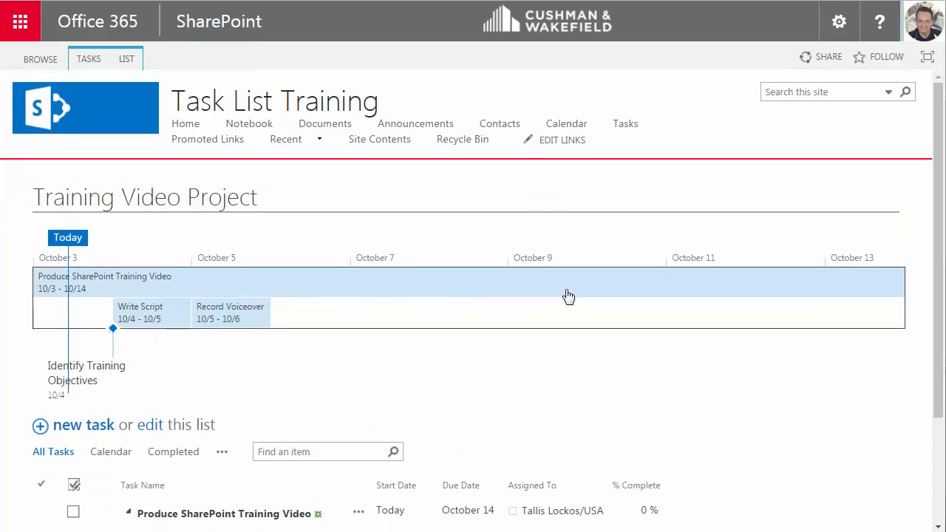
{"action": "scroll", "scroll_direction": "down", "scroll_amount": 3}
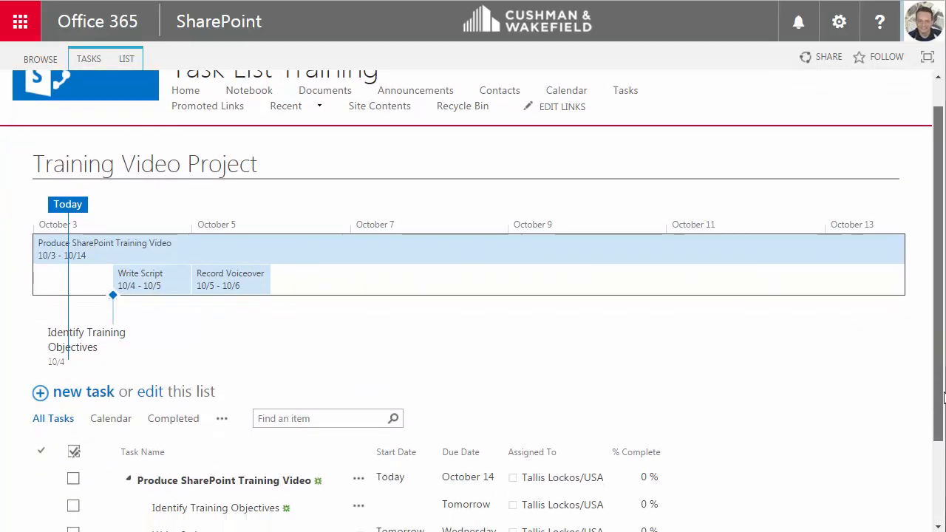
{"action": "scroll", "scroll_direction": "down", "scroll_amount": 3}
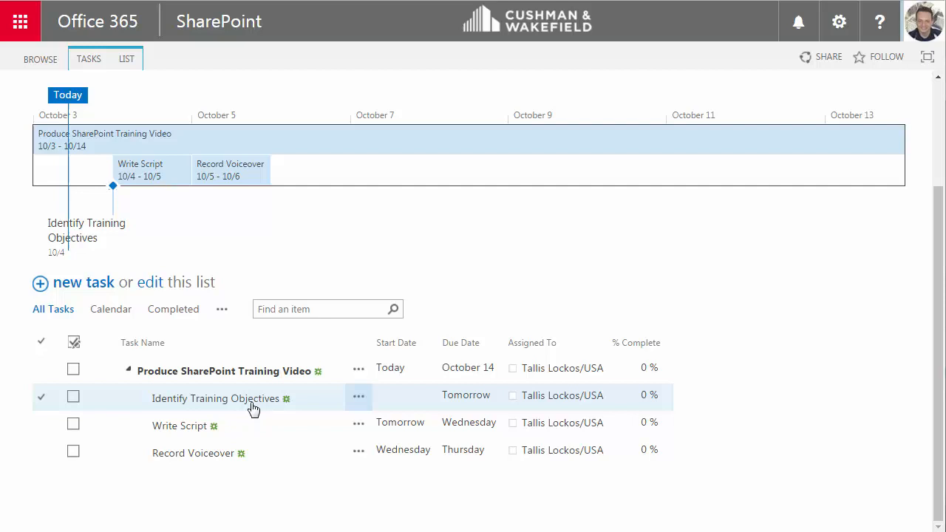
{"action": "mouse_move", "coordinate": [329, 409]}
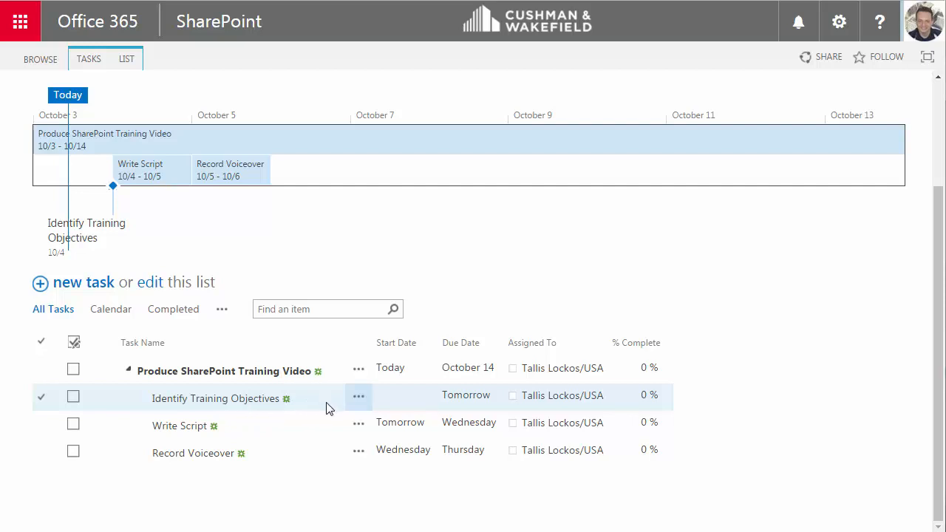
{"action": "left_click", "coordinate": [359, 397]}
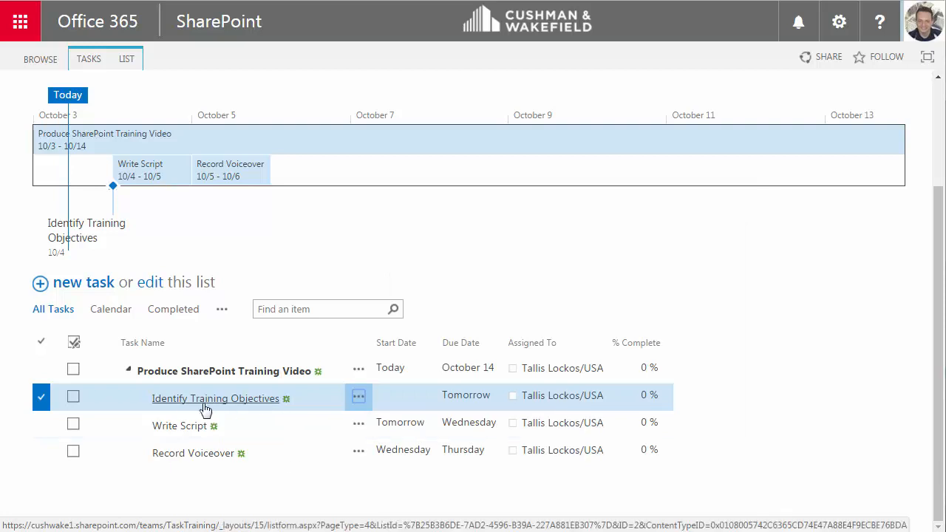
{"action": "left_click", "coordinate": [215, 398]}
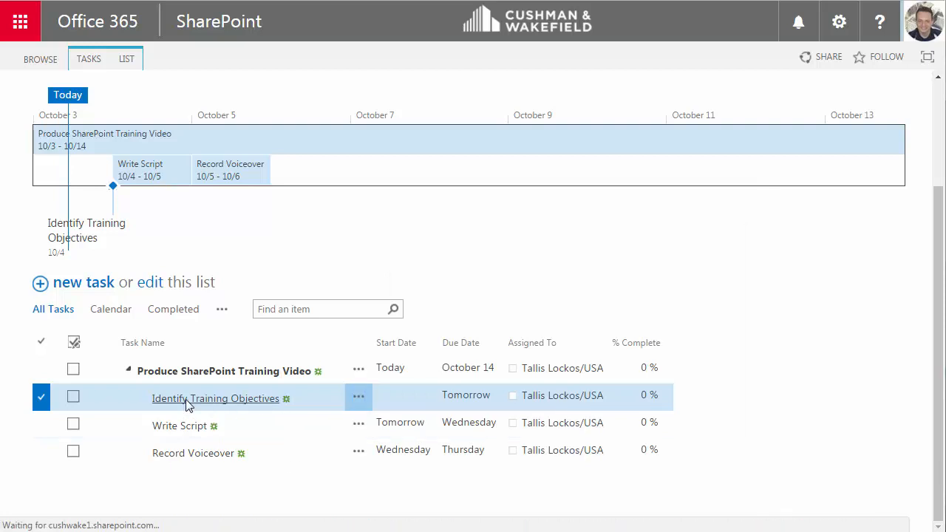
{"action": "left_click", "coordinate": [216, 398]}
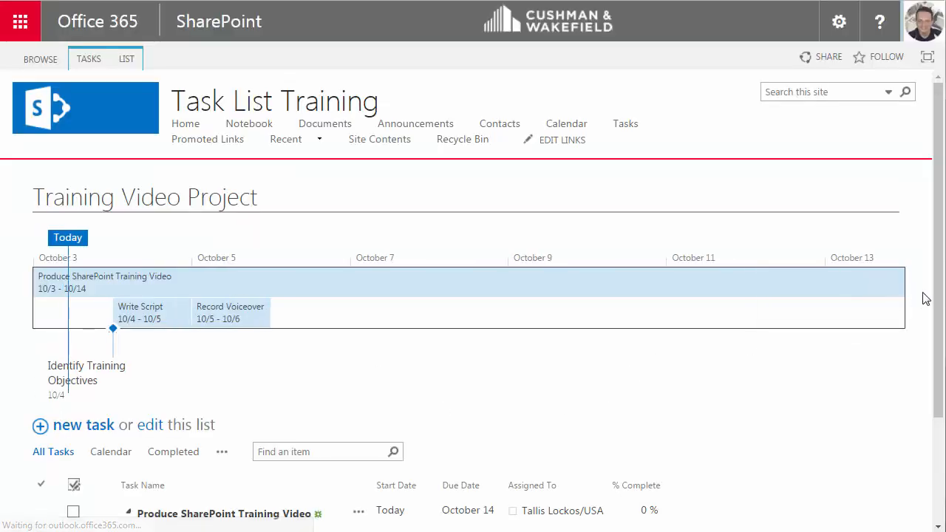
{"action": "scroll", "scroll_direction": "down", "scroll_amount": 3}
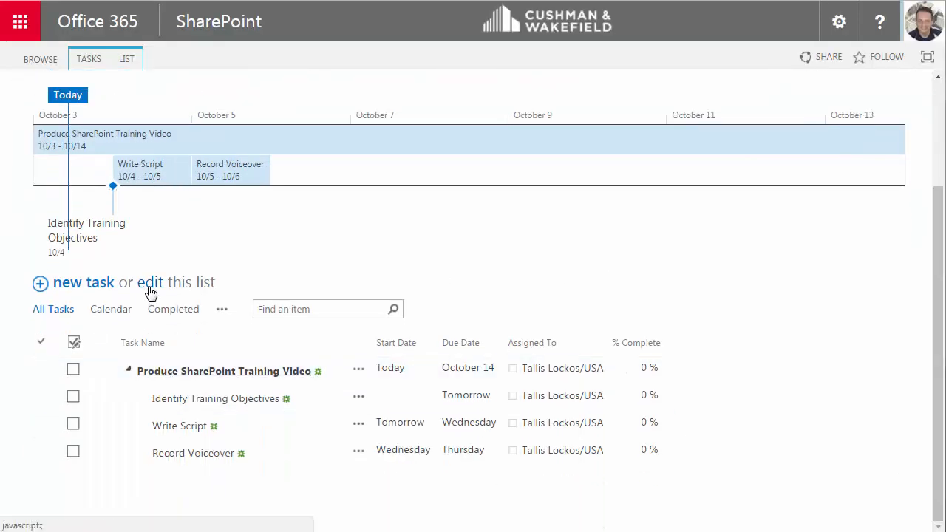
- Quick-edit the list to set Identify Training Objectives' start date to October 3, then stop editing
{"action": "left_click", "coordinate": [150, 282]}
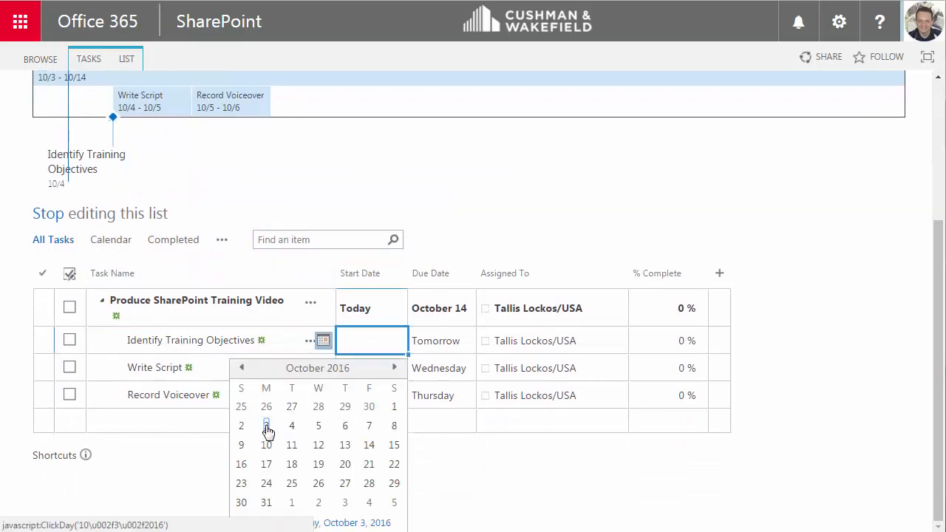
{"action": "left_click", "coordinate": [266, 425]}
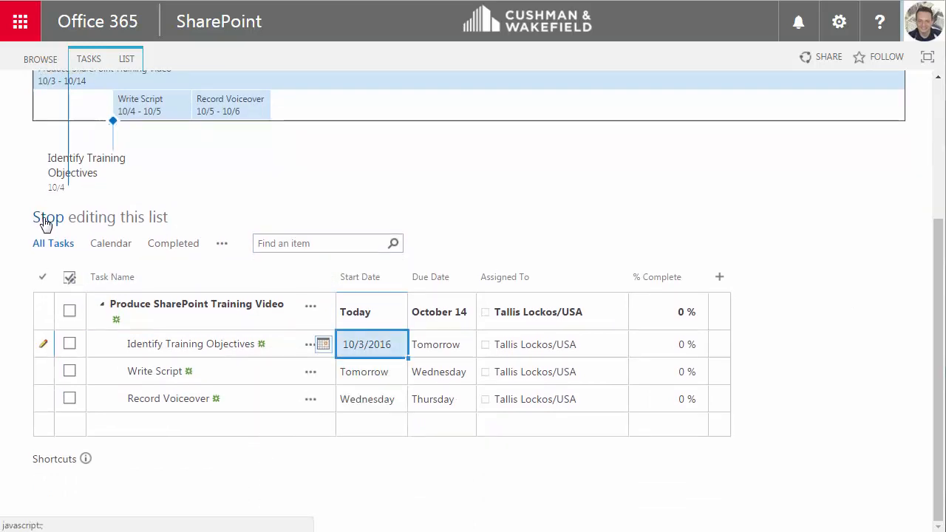
{"action": "left_click", "coordinate": [100, 217]}
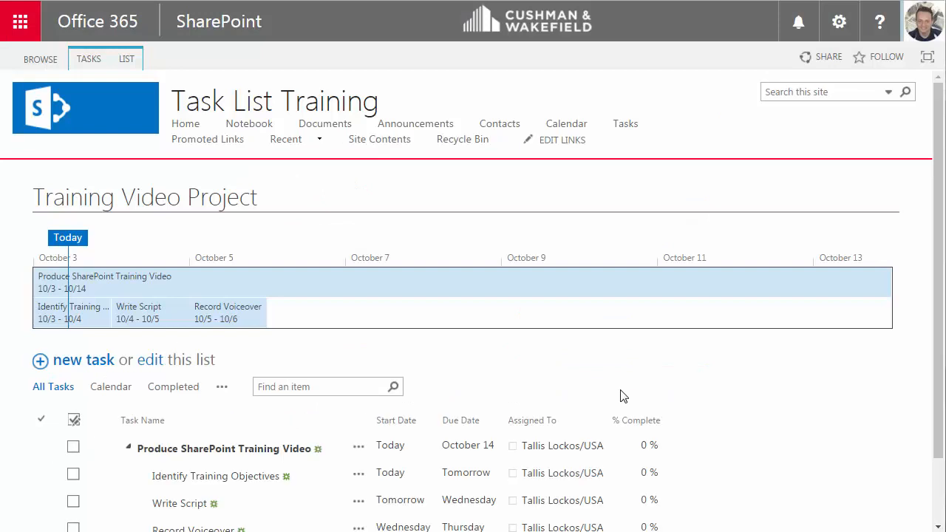
{"action": "scroll", "scroll_direction": "down", "scroll_amount": 3}
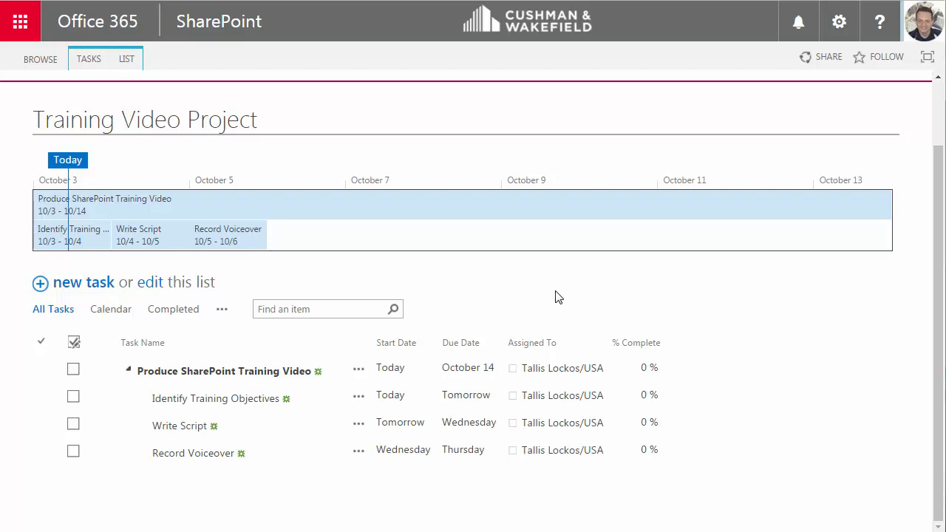
{"action": "mouse_move", "coordinate": [96, 245]}
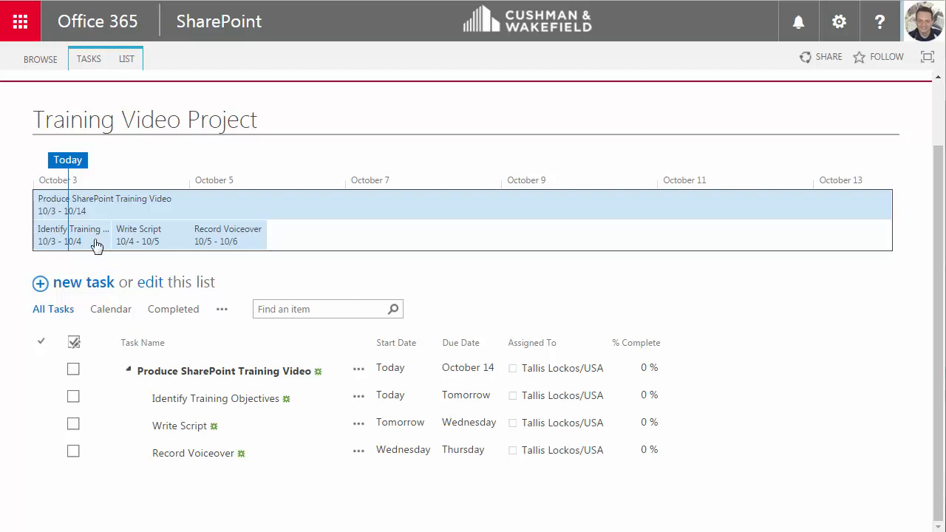
{"action": "mouse_move", "coordinate": [99, 204]}
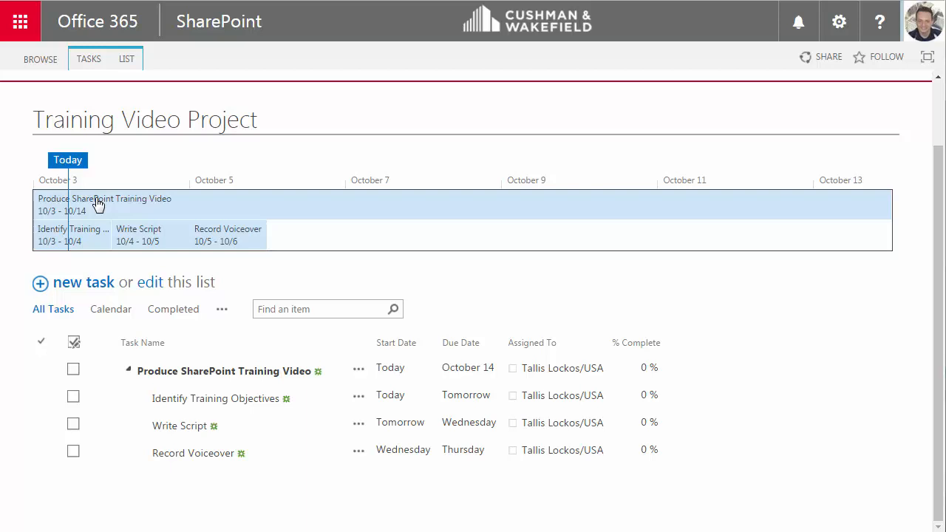
{"action": "mouse_move", "coordinate": [99, 217]}
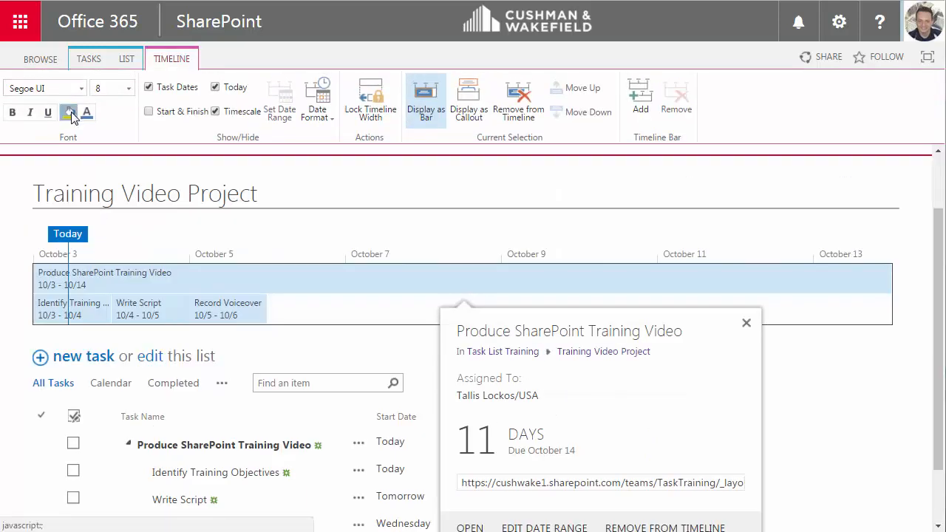
- Make the Produce SharePoint Training Video bar green with white text, and Write Script dark grey
{"action": "left_click", "coordinate": [745, 323]}
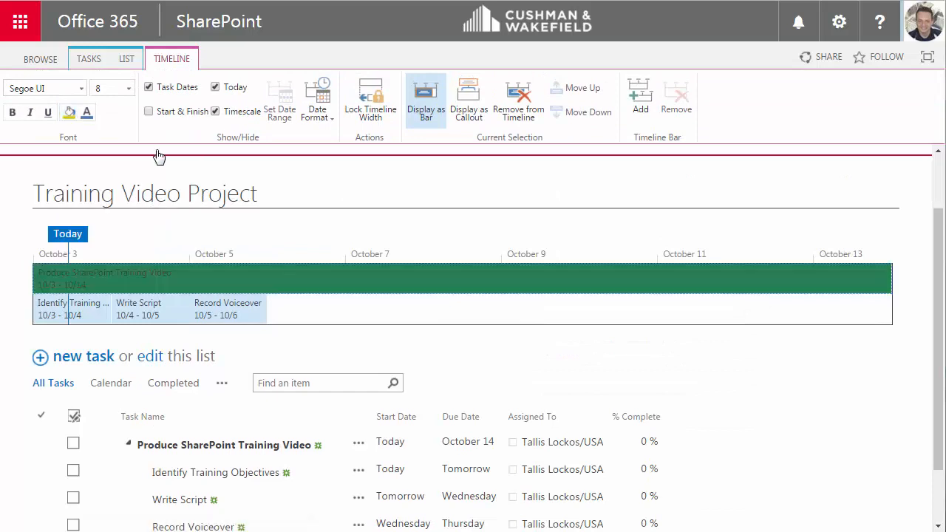
{"action": "mouse_move", "coordinate": [87, 112]}
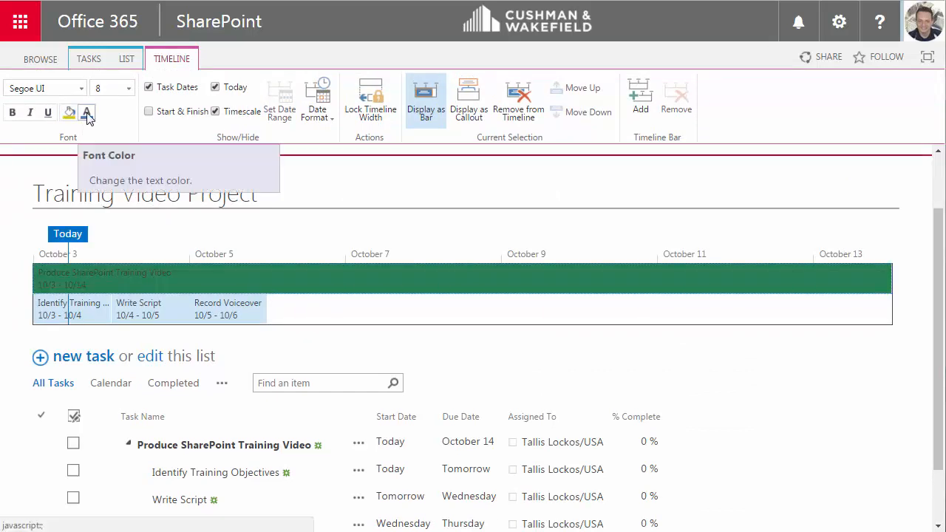
{"action": "left_click", "coordinate": [95, 111]}
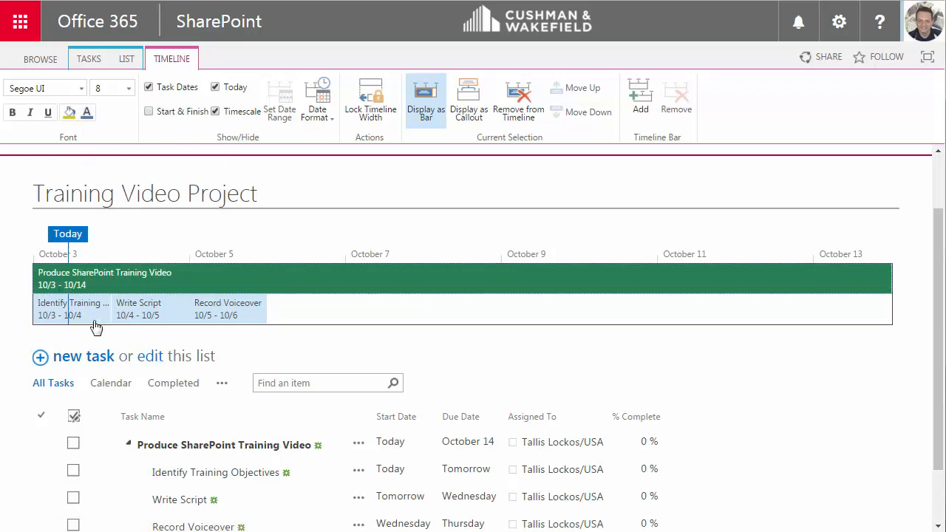
{"action": "left_click", "coordinate": [73, 308]}
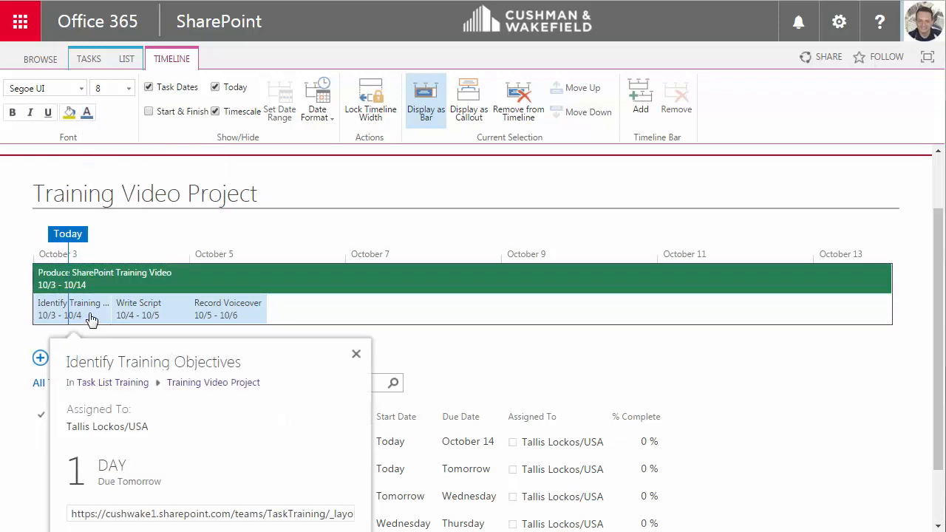
{"action": "left_click", "coordinate": [69, 113]}
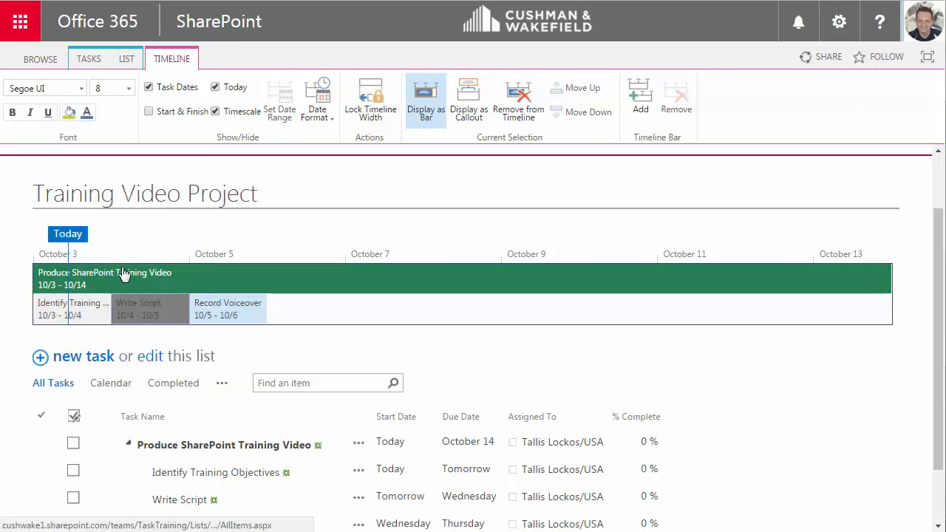
{"action": "left_click", "coordinate": [87, 112]}
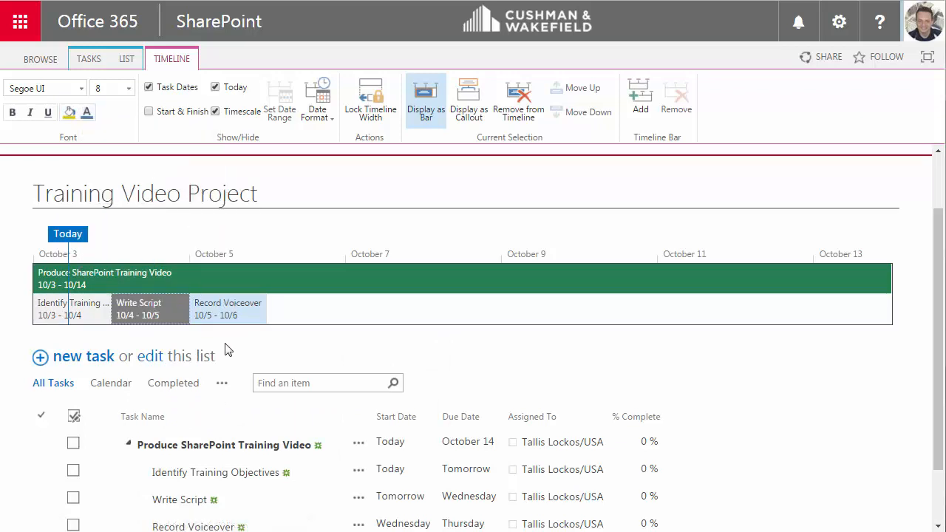
{"action": "mouse_move", "coordinate": [143, 309]}
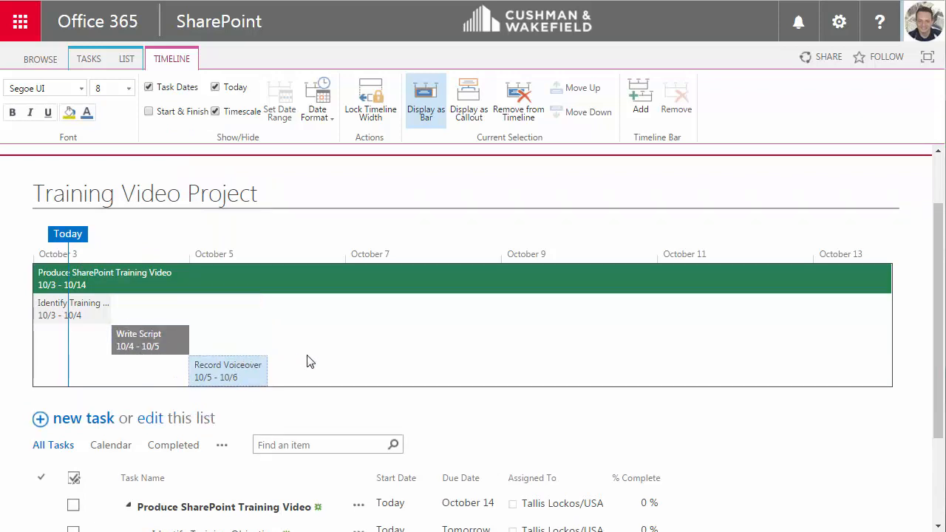
{"action": "mouse_move", "coordinate": [222, 368]}
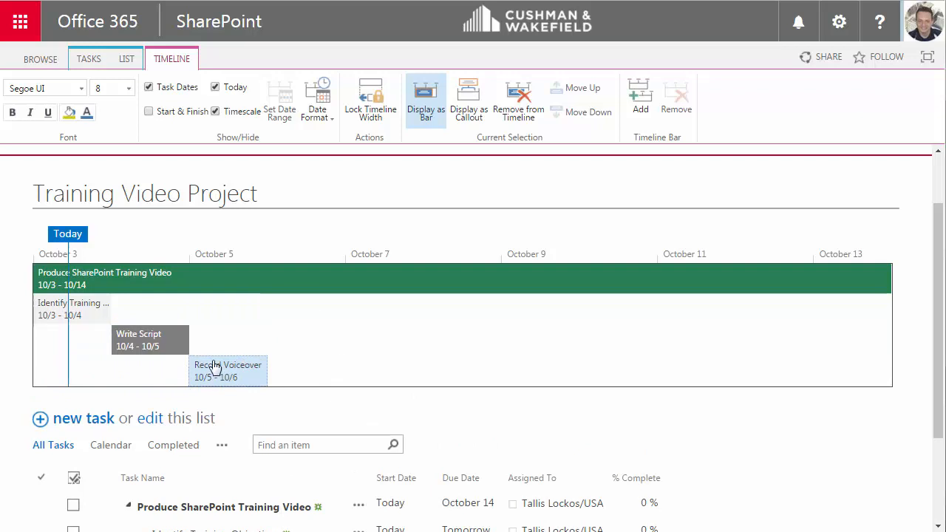
- Drag the Write Script callout below and back above the timeline, then display it as a bar
{"action": "left_click", "coordinate": [139, 340]}
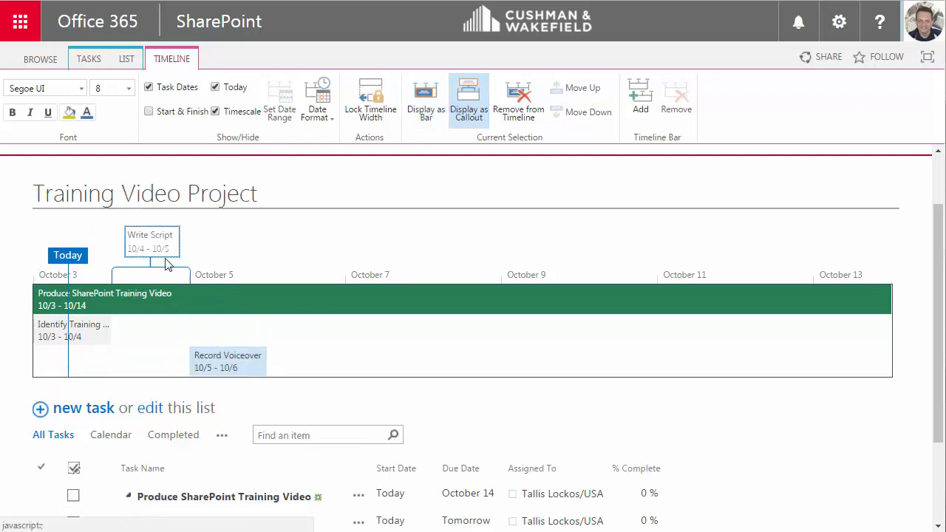
{"action": "left_click_drag", "start_coordinate": [152, 241], "coordinate": [520, 403]}
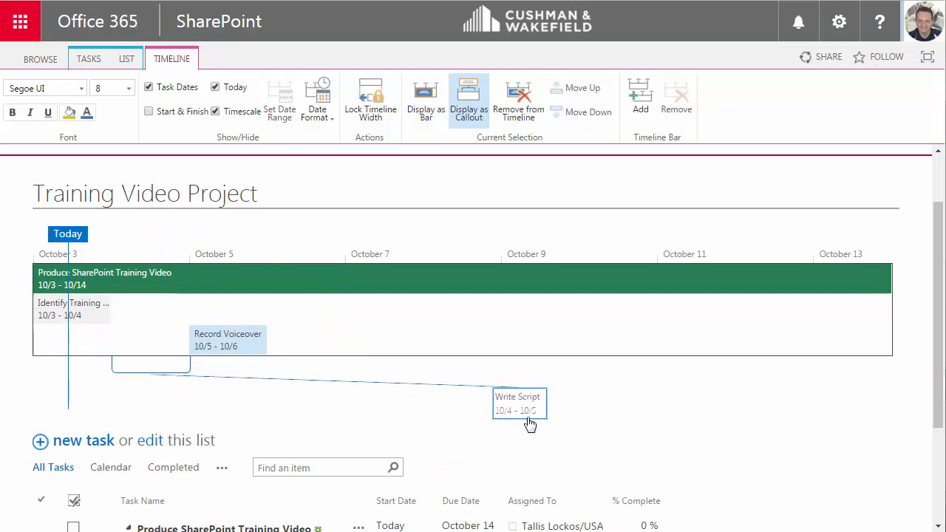
{"action": "left_click_drag", "start_coordinate": [520, 403], "coordinate": [151, 230]}
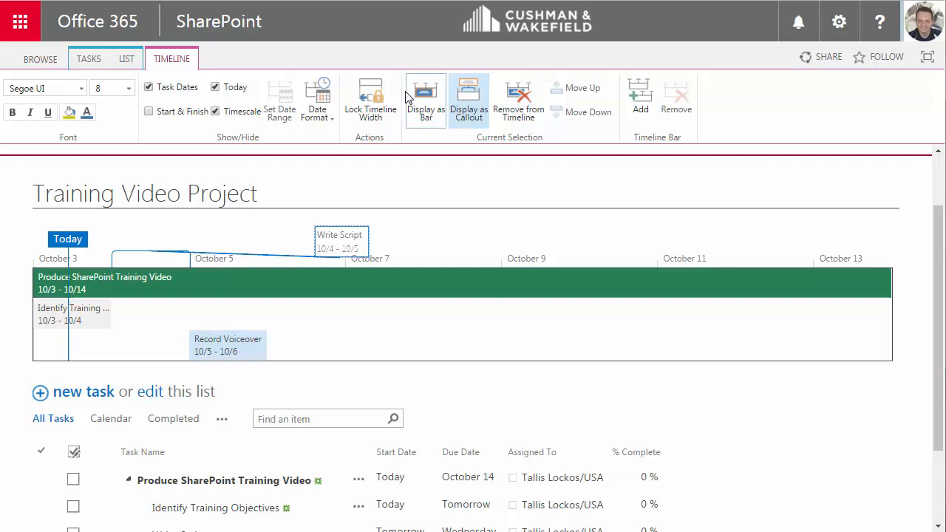
{"action": "left_click", "coordinate": [425, 100]}
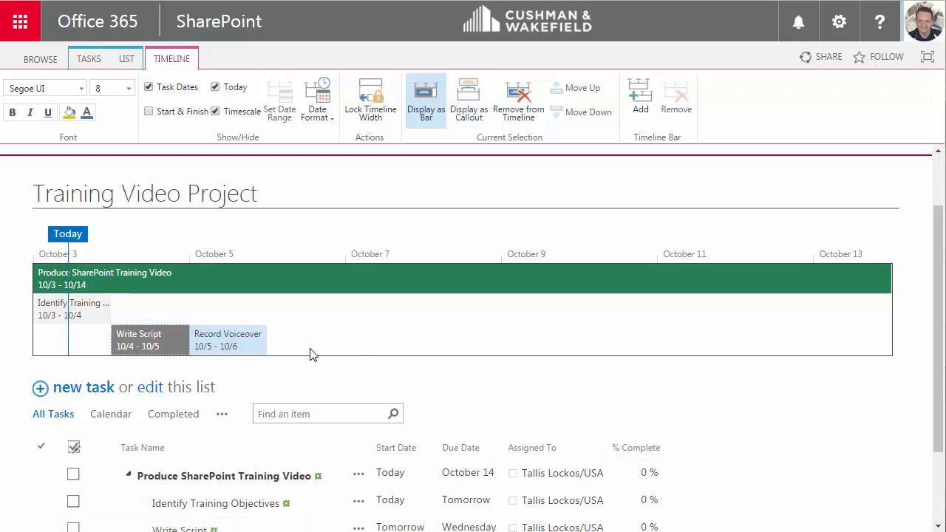
- Switch the Training Video Project list to the Gantt Chart view
{"action": "scroll", "scroll_direction": "down", "scroll_amount": 3}
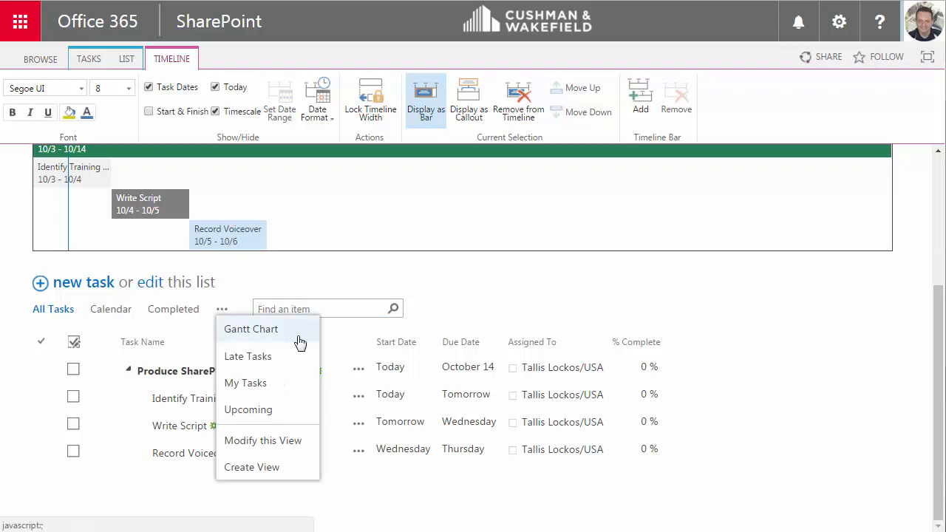
{"action": "left_click", "coordinate": [250, 329]}
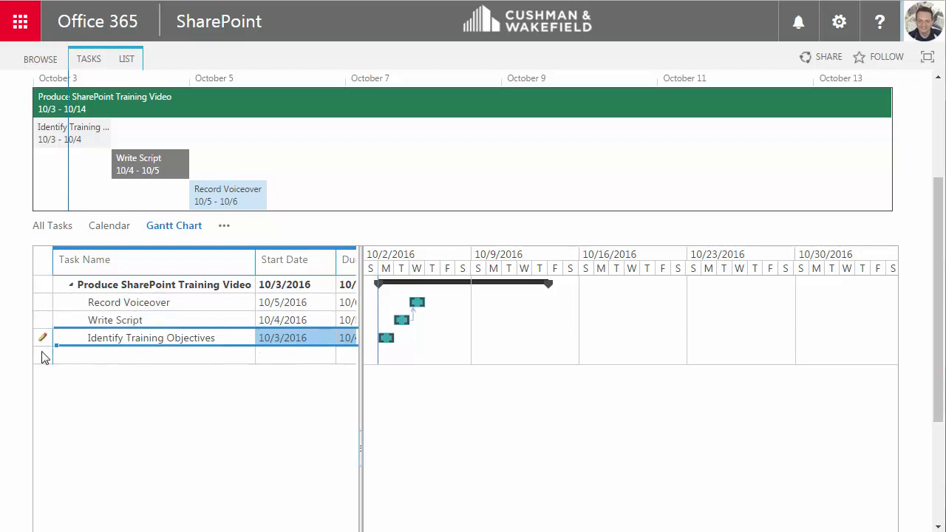
{"action": "mouse_move", "coordinate": [106, 402]}
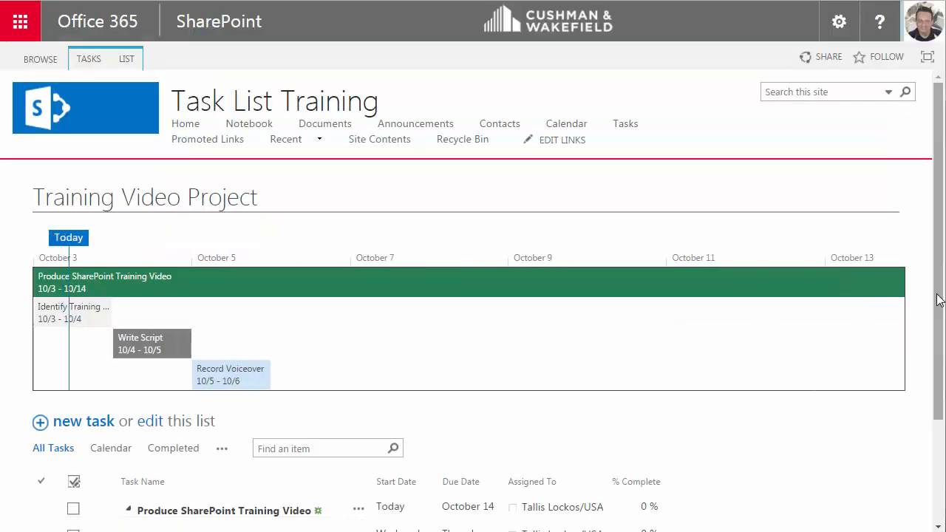
- Reveal the LIST ribbon tab's view, sharing, export and settings commands
{"action": "scroll", "scroll_direction": "down", "scroll_amount": 3}
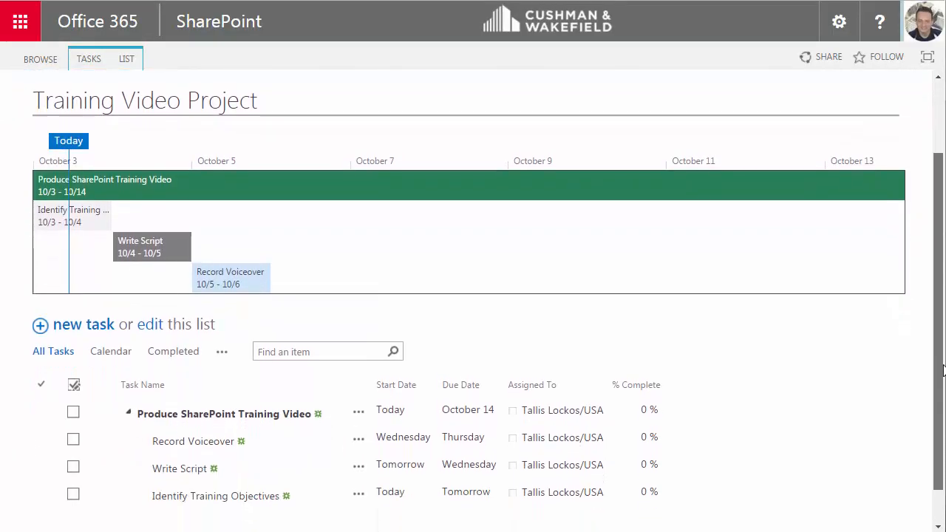
{"action": "scroll", "scroll_direction": "up", "scroll_amount": 3}
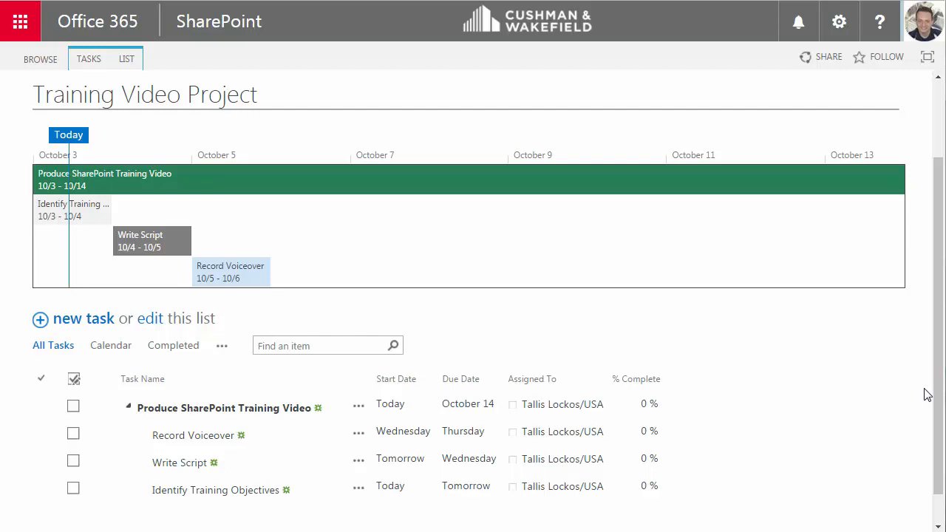
{"action": "mouse_move", "coordinate": [210, 125]}
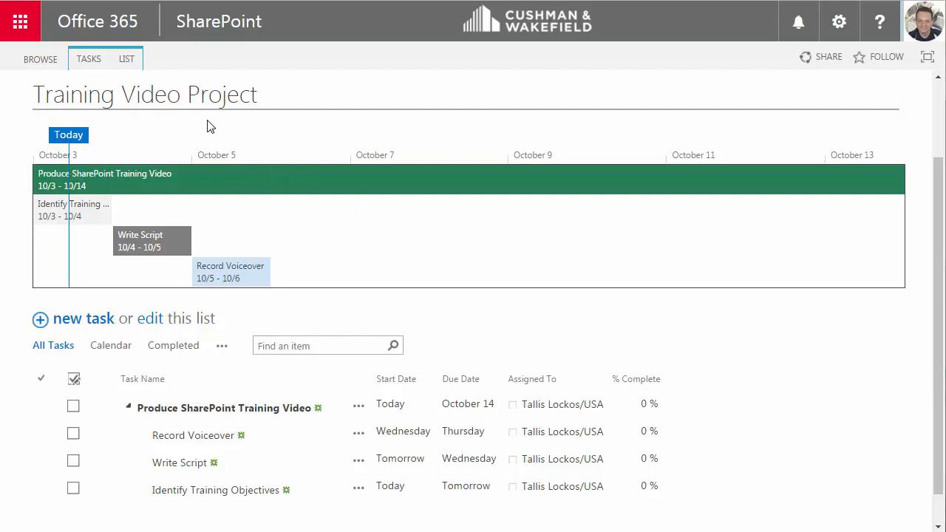
{"action": "left_click", "coordinate": [126, 59]}
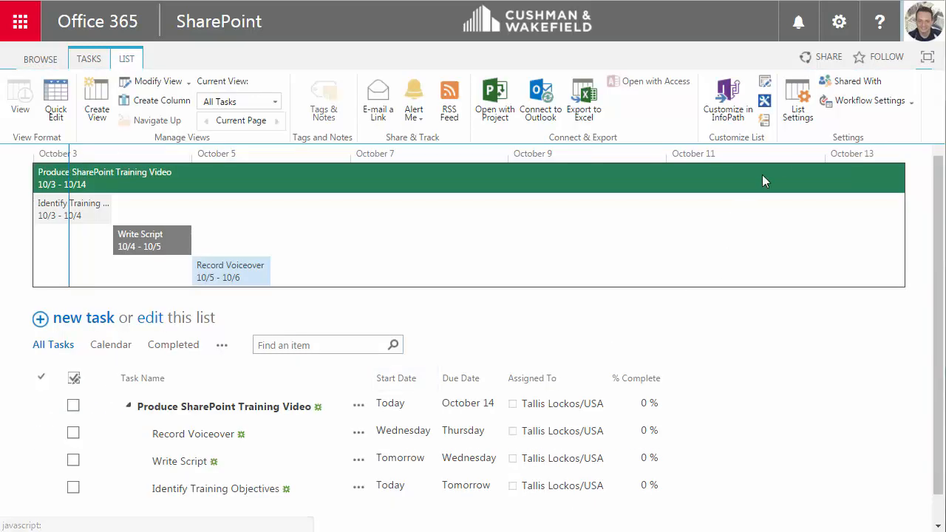
- Confirm the list's Advanced settings with OK and return to Training Video Project
{"action": "left_click", "coordinate": [796, 100]}
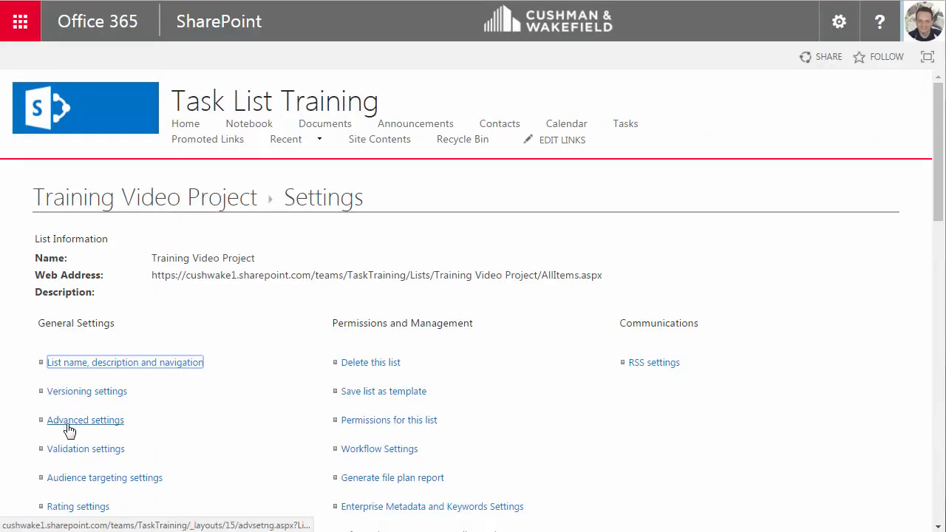
{"action": "left_click", "coordinate": [85, 420]}
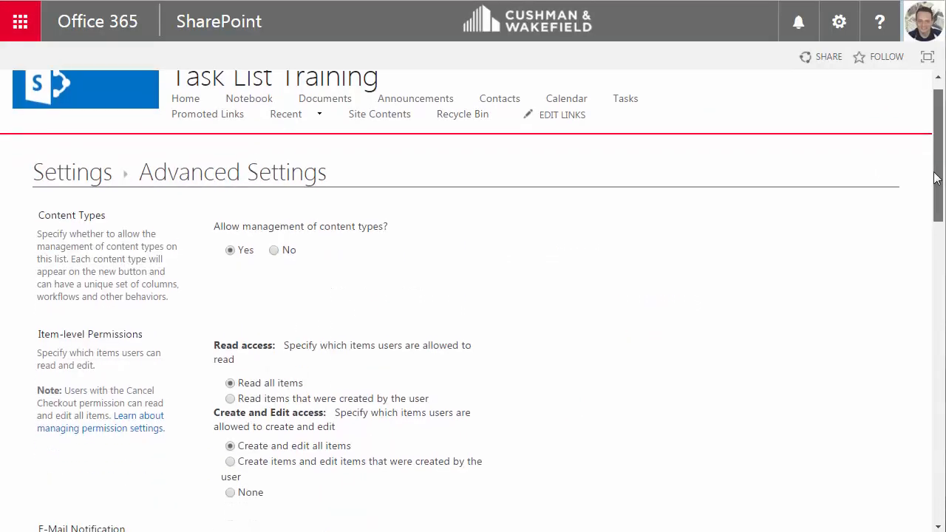
{"action": "scroll", "scroll_direction": "down", "scroll_amount": 3}
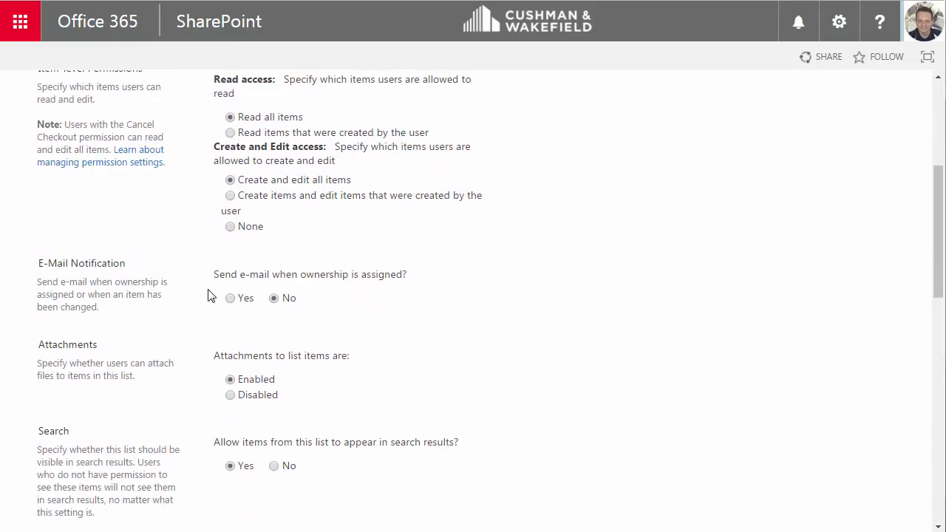
{"action": "scroll", "scroll_direction": "down", "scroll_amount": 3}
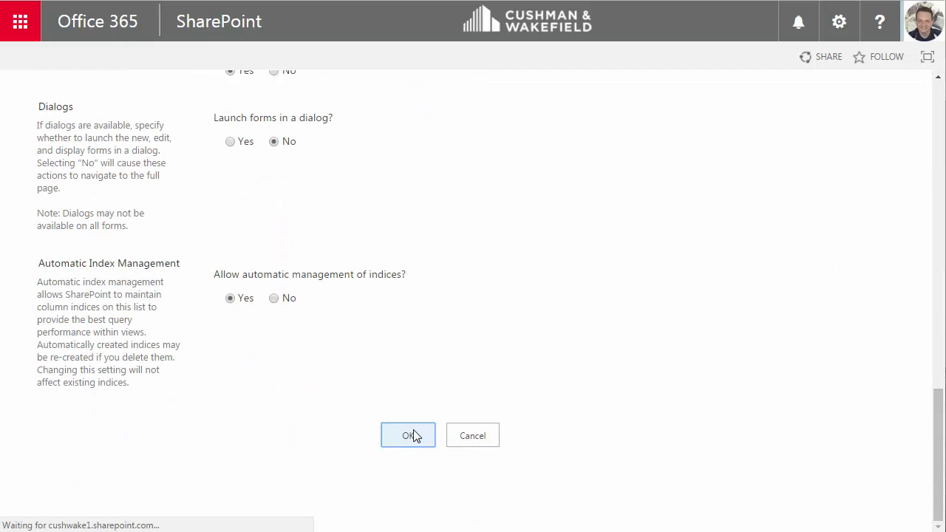
{"action": "left_click", "coordinate": [408, 436]}
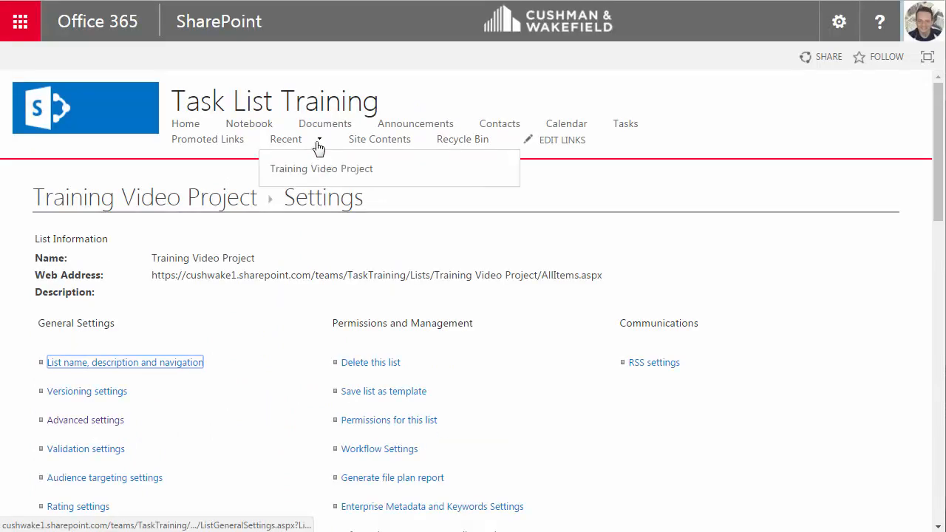
{"action": "mouse_move", "coordinate": [349, 168]}
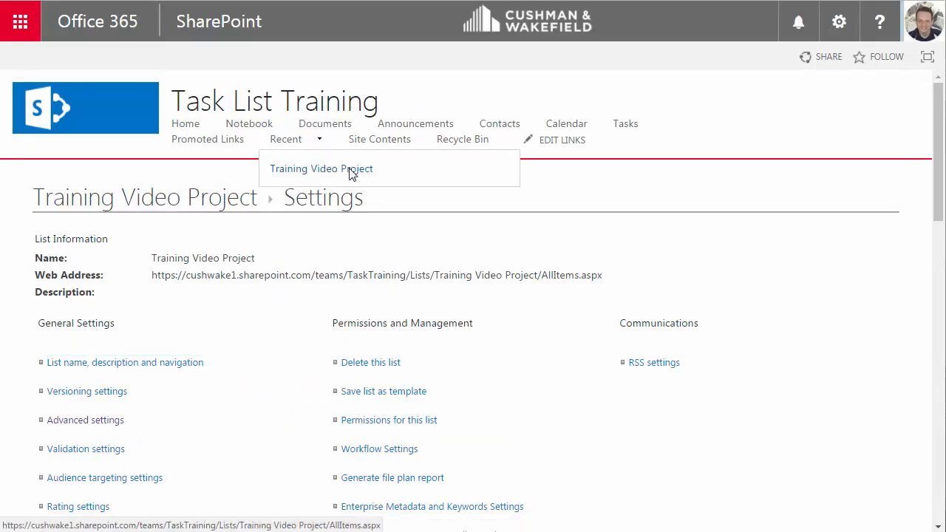
{"action": "left_click", "coordinate": [321, 169]}
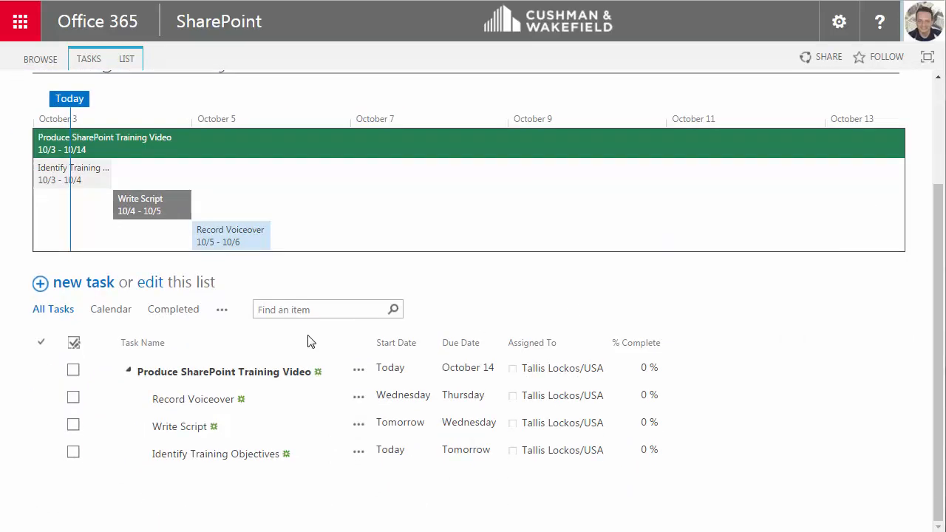
- Add a Record Screen Captures row running 10/6/2016 to 10/7/2016, assigned to Tallis
{"action": "scroll", "scroll_direction": "up", "scroll_amount": 3}
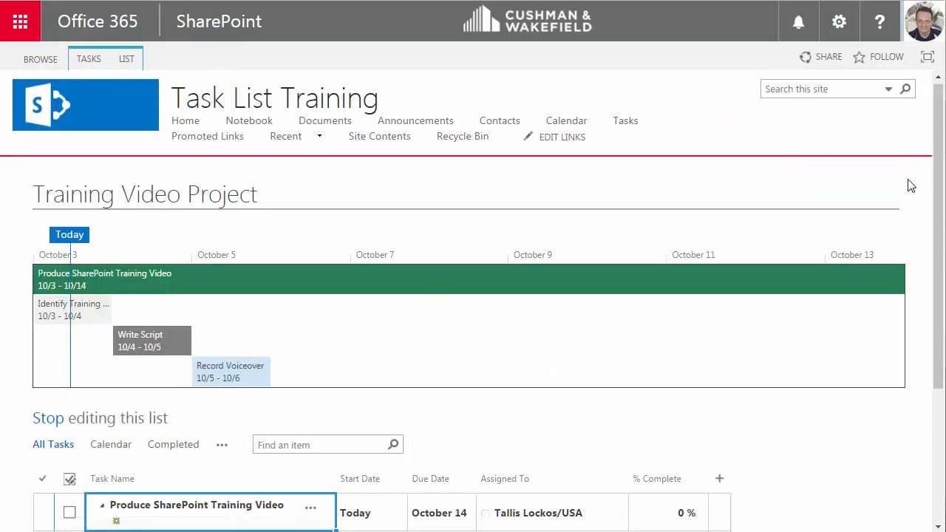
{"action": "scroll", "scroll_direction": "down", "scroll_amount": 3}
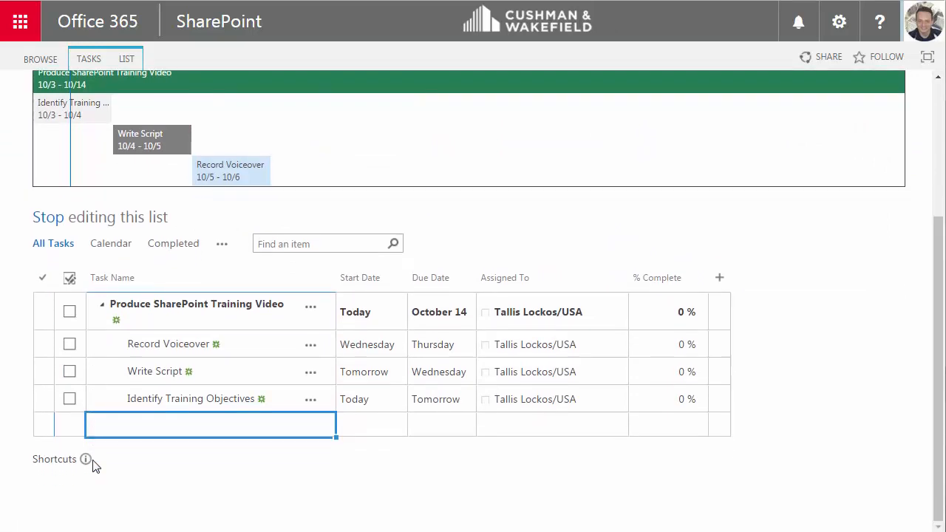
{"action": "type", "text": "Record Screen Captures"}
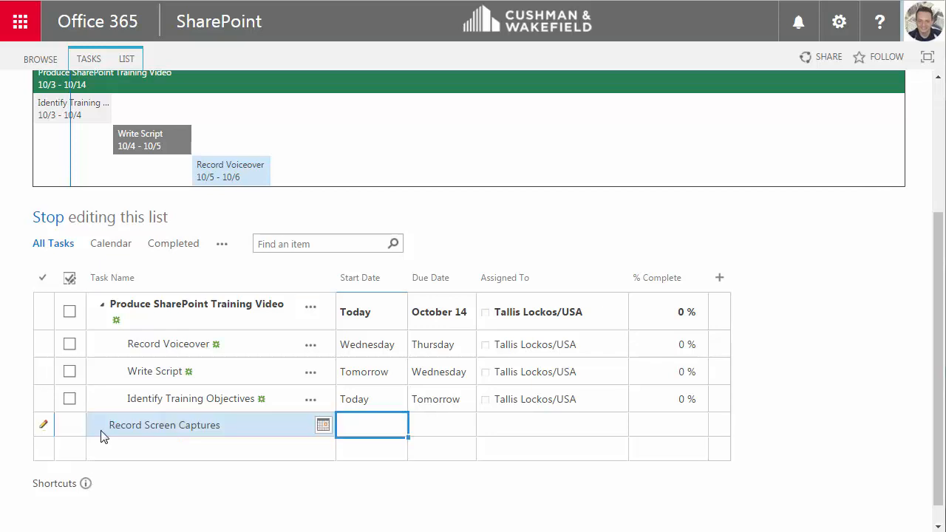
{"action": "left_click", "coordinate": [323, 425]}
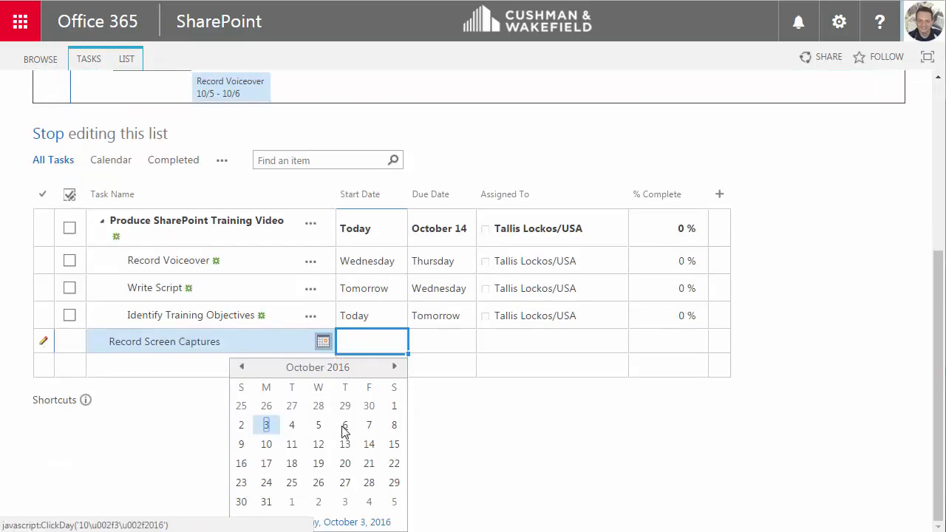
{"action": "left_click", "coordinate": [344, 425]}
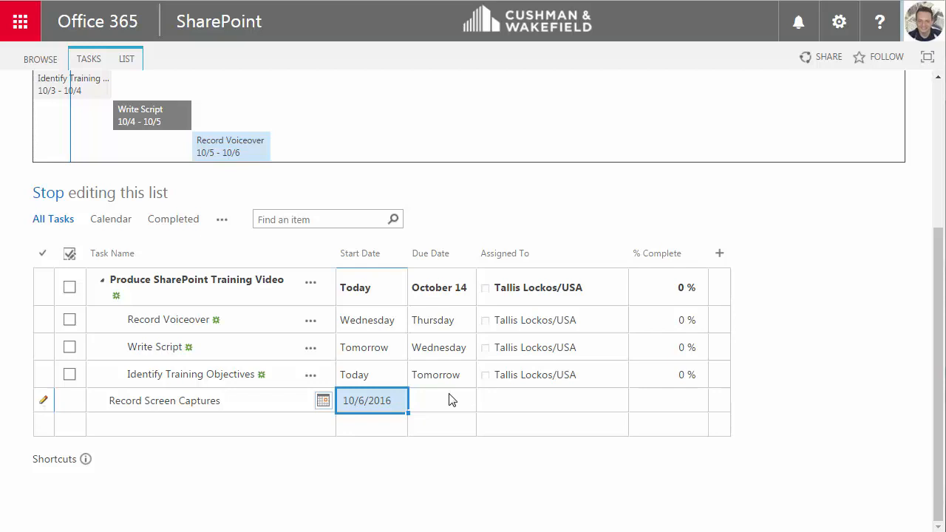
{"action": "left_click", "coordinate": [442, 401]}
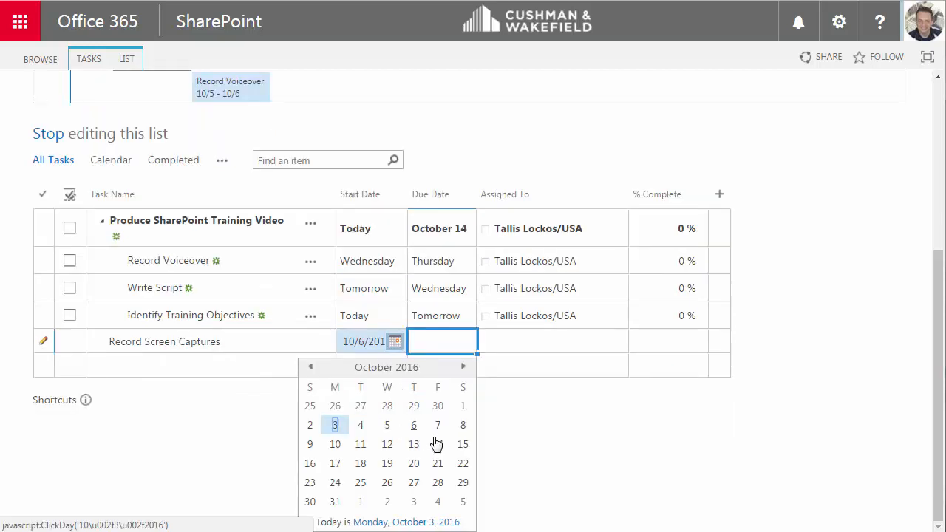
{"action": "left_click", "coordinate": [436, 425]}
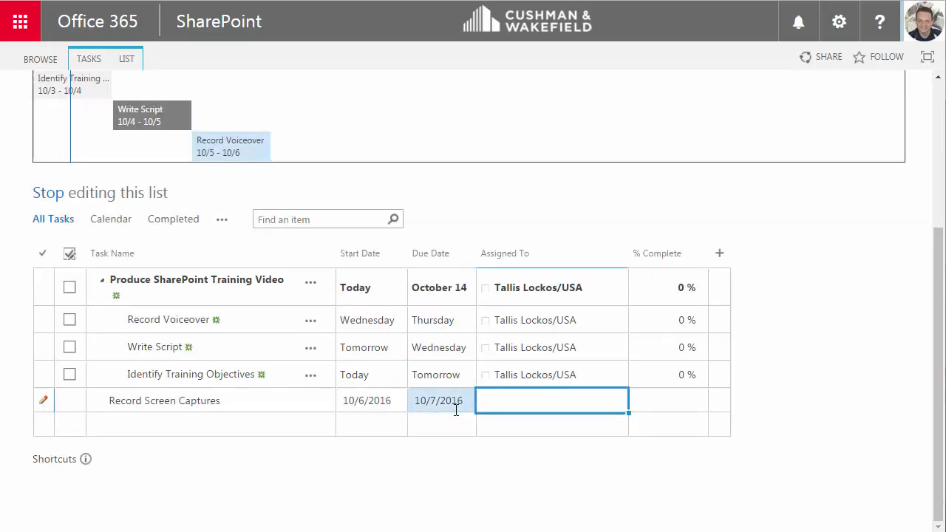
{"action": "type", "text": "tallis"}
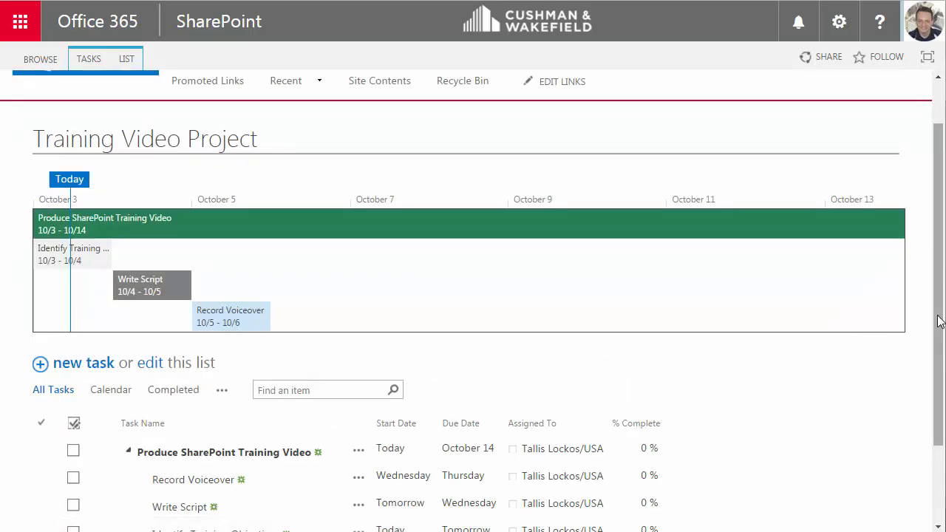
- Select the Record Screen Captures bar on the timeline and close the assignment e-mail
{"action": "scroll", "scroll_direction": "down", "scroll_amount": 3}
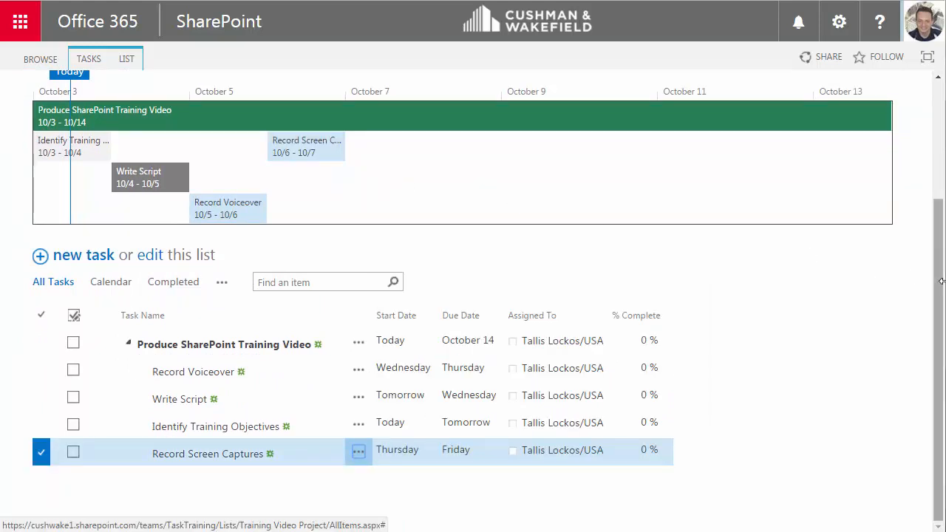
{"action": "scroll", "scroll_direction": "up", "scroll_amount": 3}
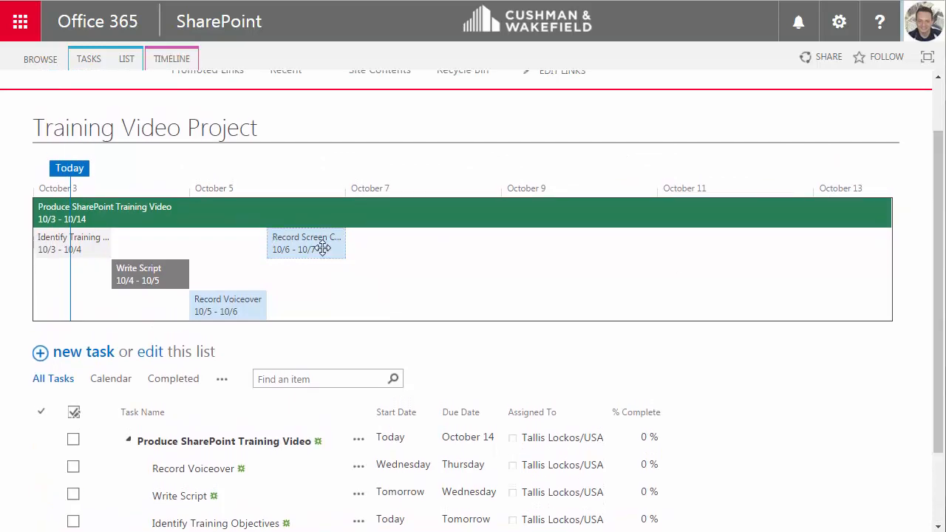
{"action": "left_click", "coordinate": [69, 112]}
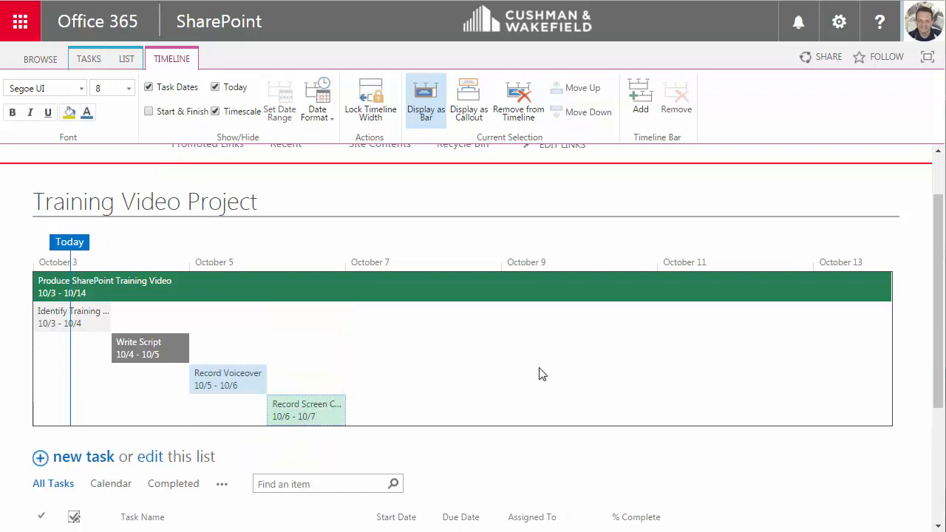
{"action": "scroll", "scroll_direction": "down", "scroll_amount": 3}
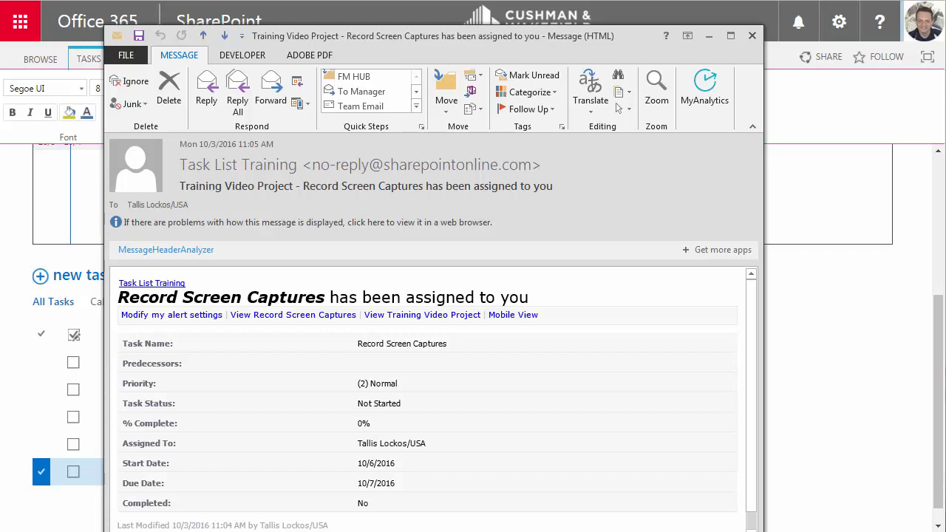
{"action": "left_click", "coordinate": [752, 35]}
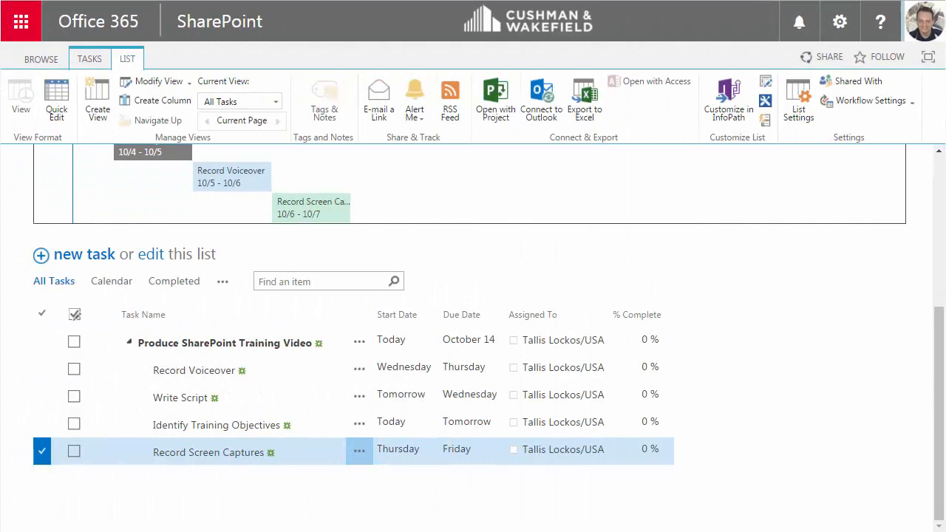
{"action": "mouse_move", "coordinate": [184, 484]}
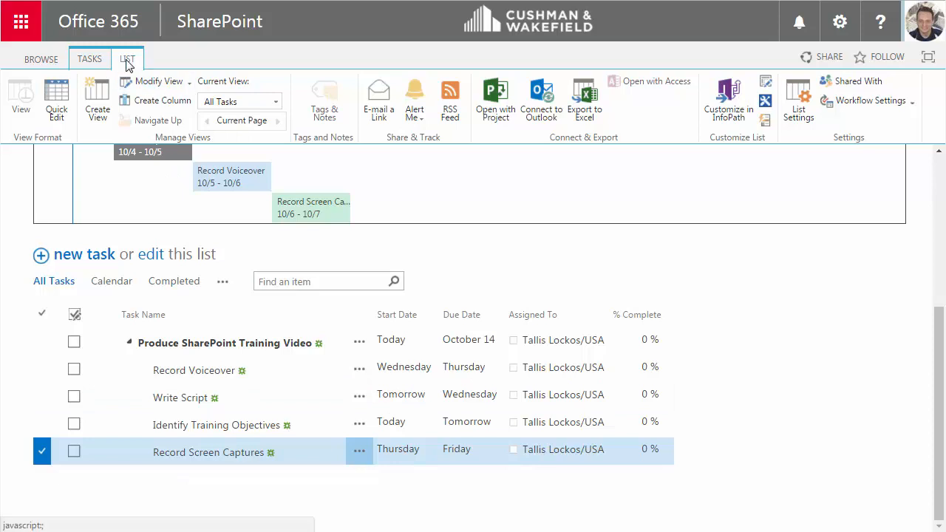
{"action": "mouse_move", "coordinate": [541, 100]}
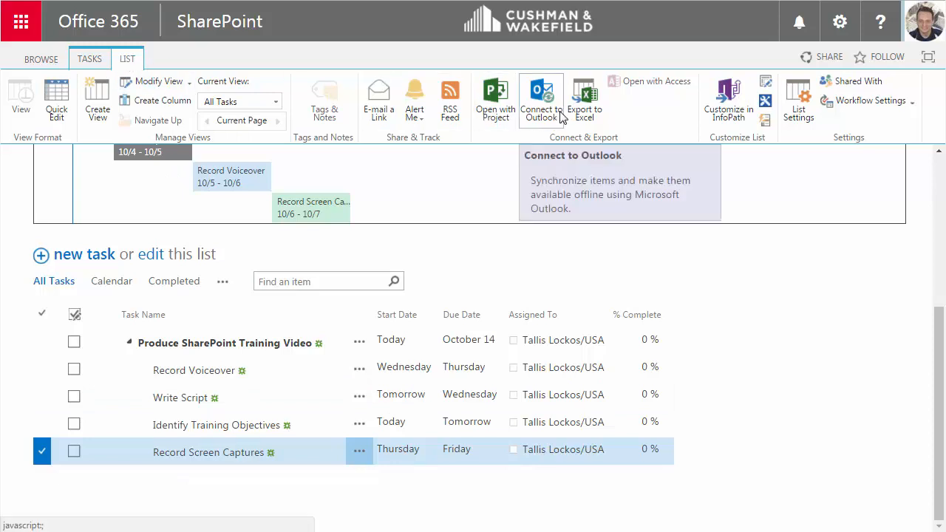
- Connect the Training Video Project task list to Outlook, allowing the browser to launch Outlook
{"action": "left_click", "coordinate": [541, 99]}
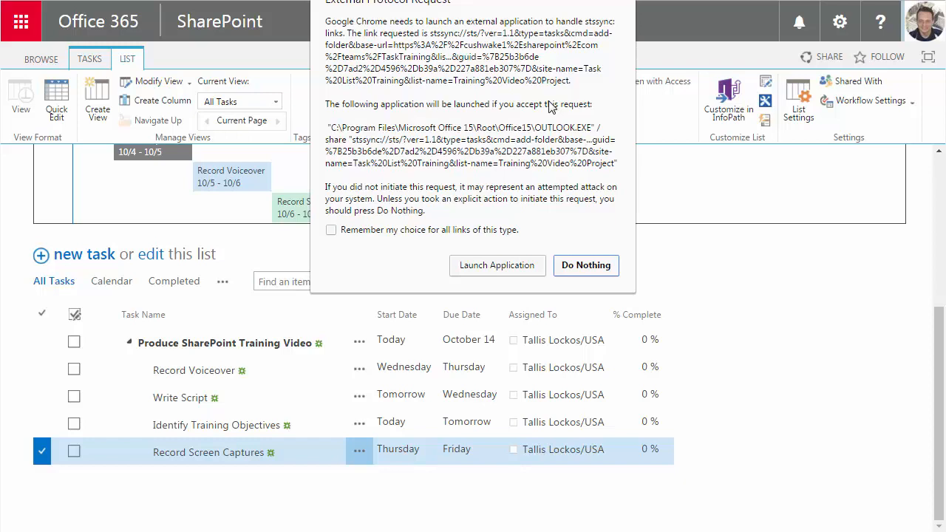
{"action": "mouse_move", "coordinate": [534, 113]}
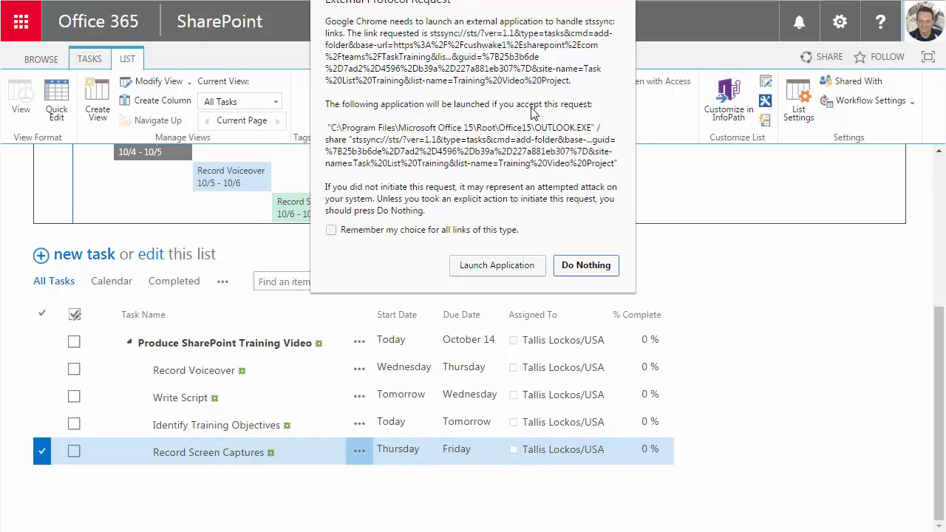
{"action": "mouse_move", "coordinate": [496, 265]}
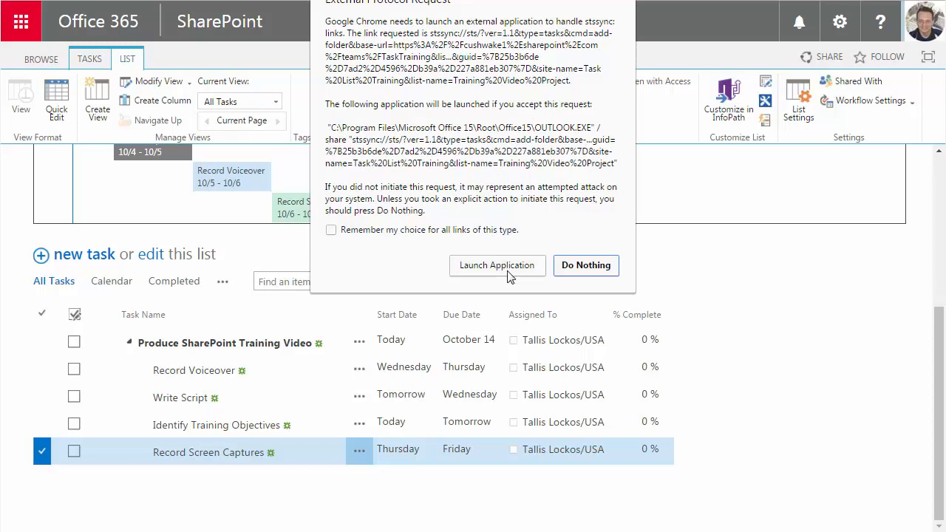
{"action": "left_click", "coordinate": [586, 266]}
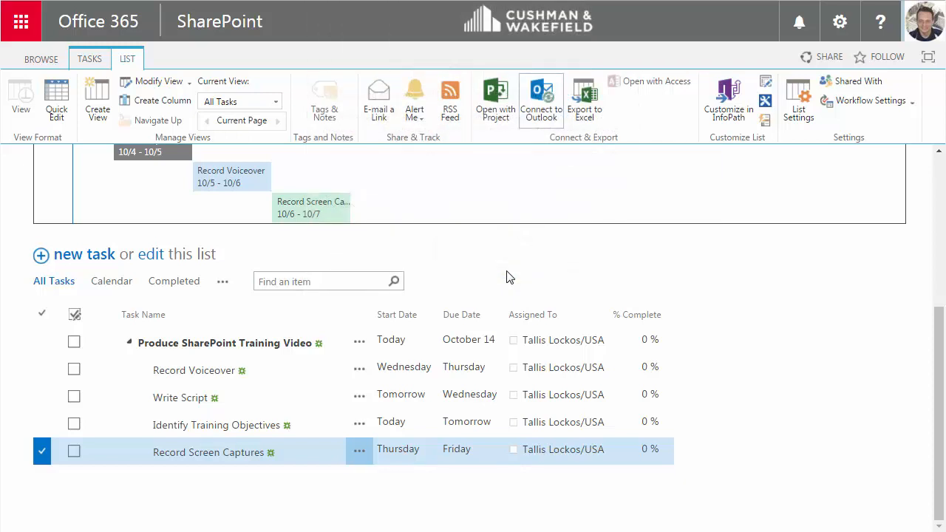
{"action": "left_click", "coordinate": [540, 100]}
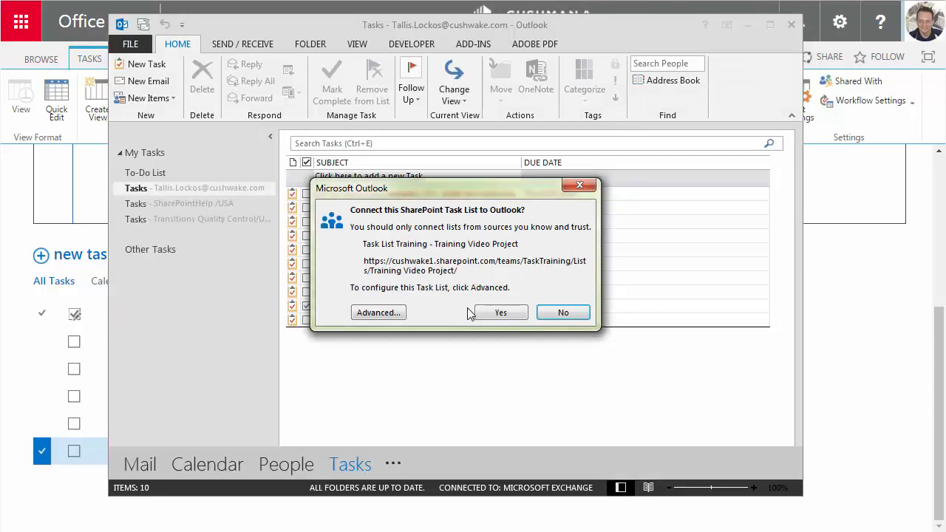
- Confirm the Outlook connection and mark Identify Training Objectives complete in the synced task folder
{"action": "left_click", "coordinate": [500, 312]}
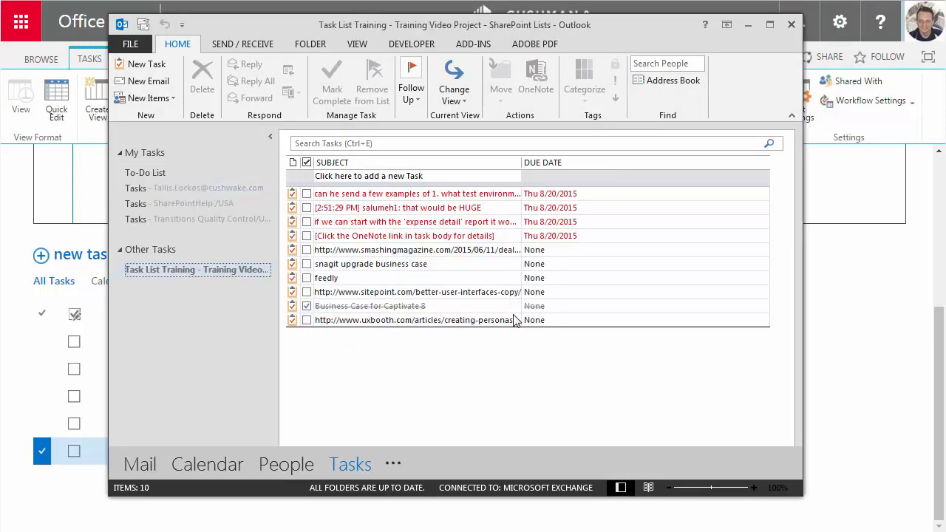
{"action": "left_click", "coordinate": [197, 269]}
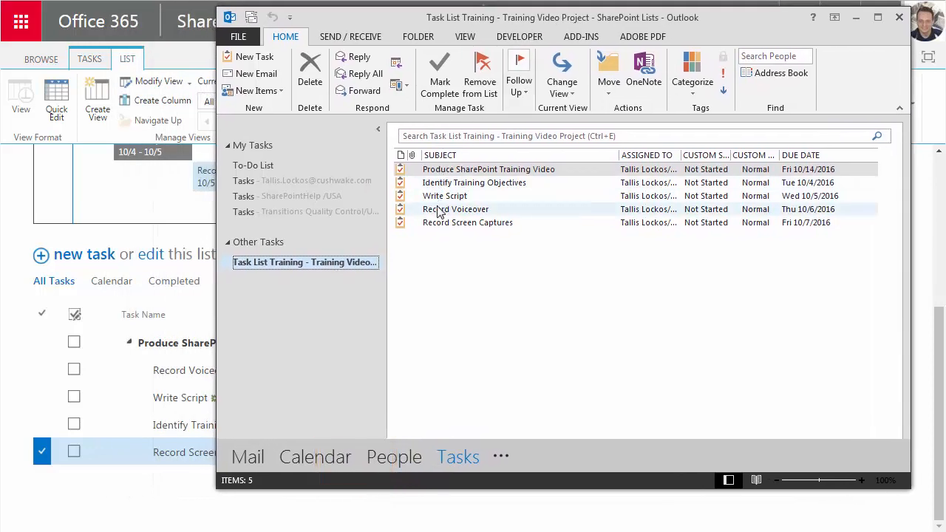
{"action": "left_click", "coordinate": [473, 183]}
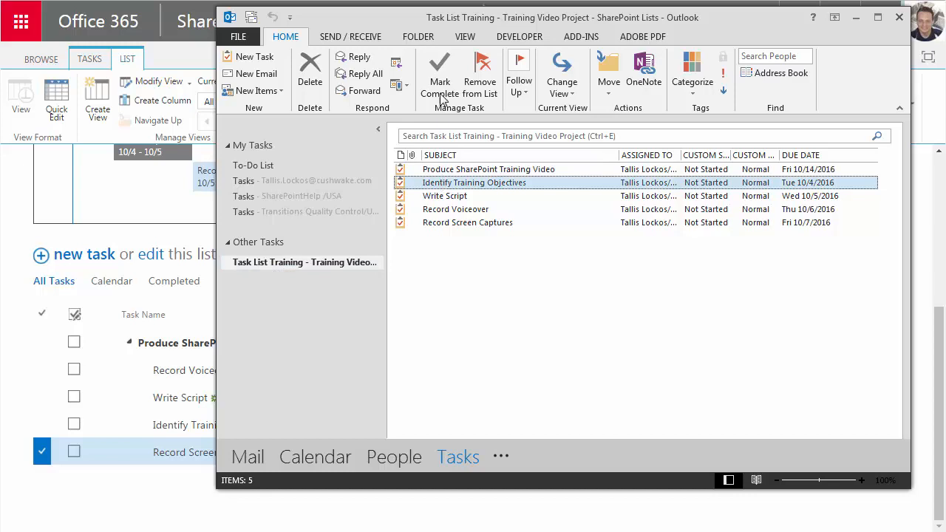
{"action": "left_click", "coordinate": [439, 74]}
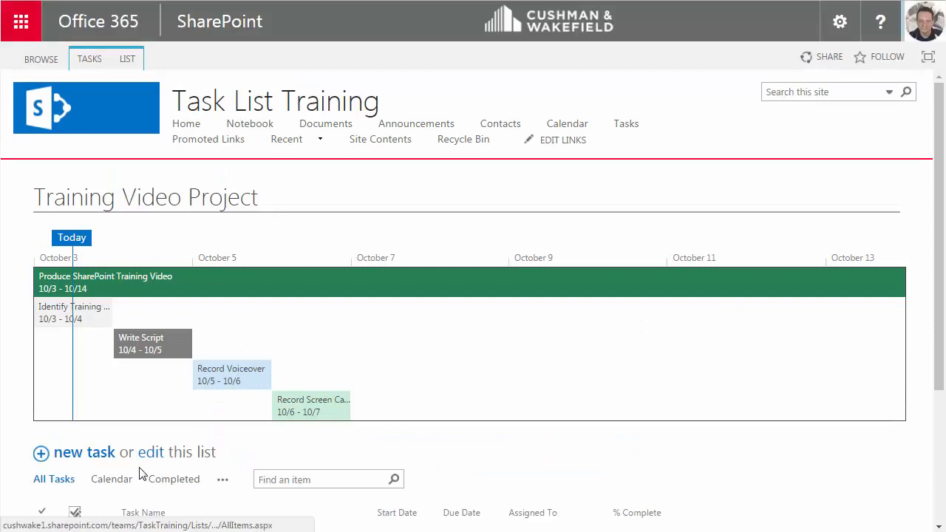
- Tick Write Script as complete in the task list
{"action": "scroll", "scroll_direction": "down", "scroll_amount": 3}
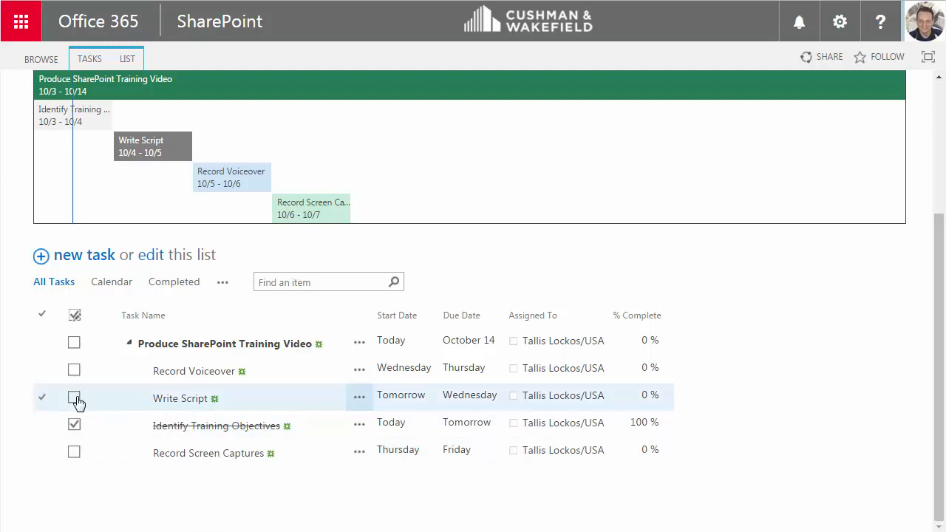
{"action": "left_click", "coordinate": [74, 397]}
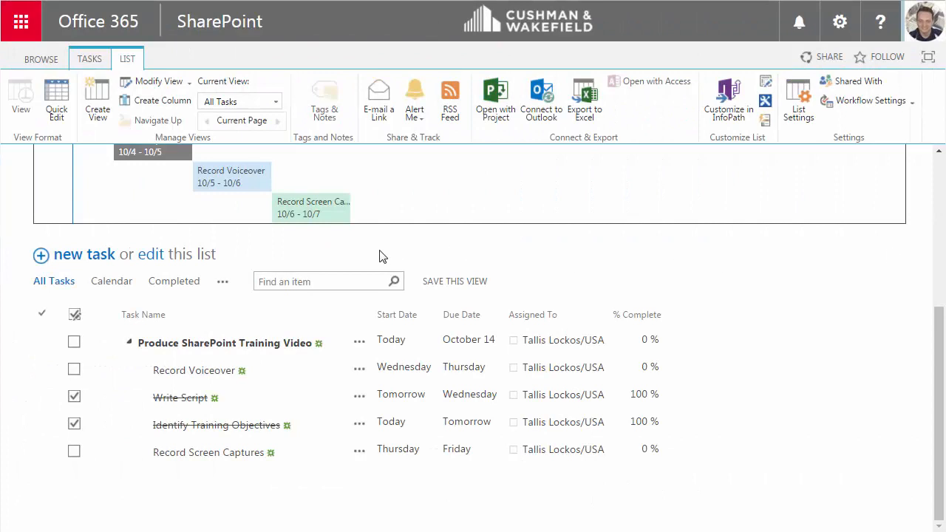
{"action": "mouse_move", "coordinate": [341, 256]}
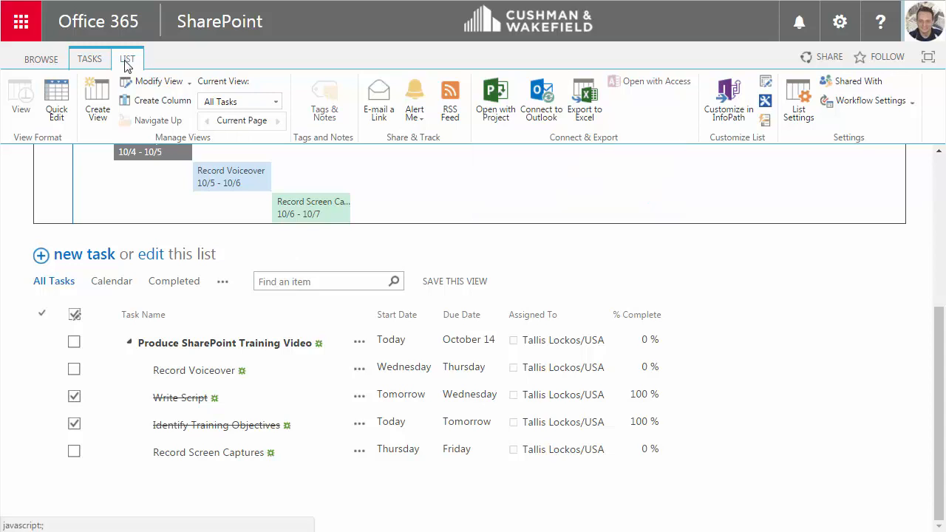
{"action": "mouse_move", "coordinate": [495, 100]}
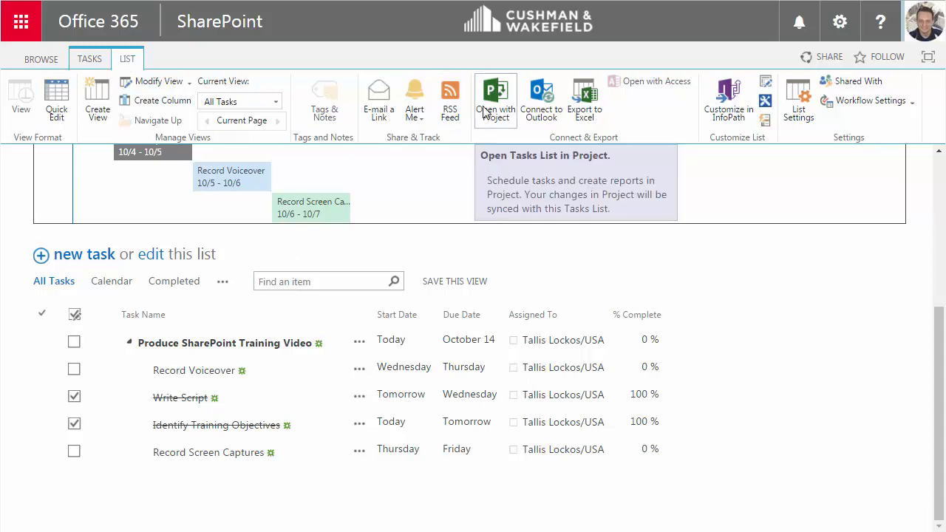
- Open the task list with Project, allowing the browser's launch prompt
{"action": "left_click", "coordinate": [495, 97]}
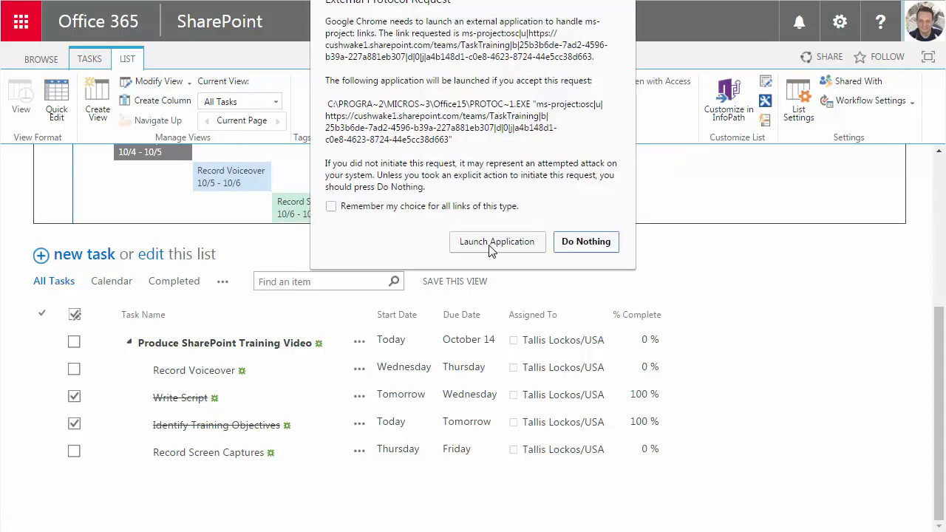
{"action": "left_click", "coordinate": [497, 241]}
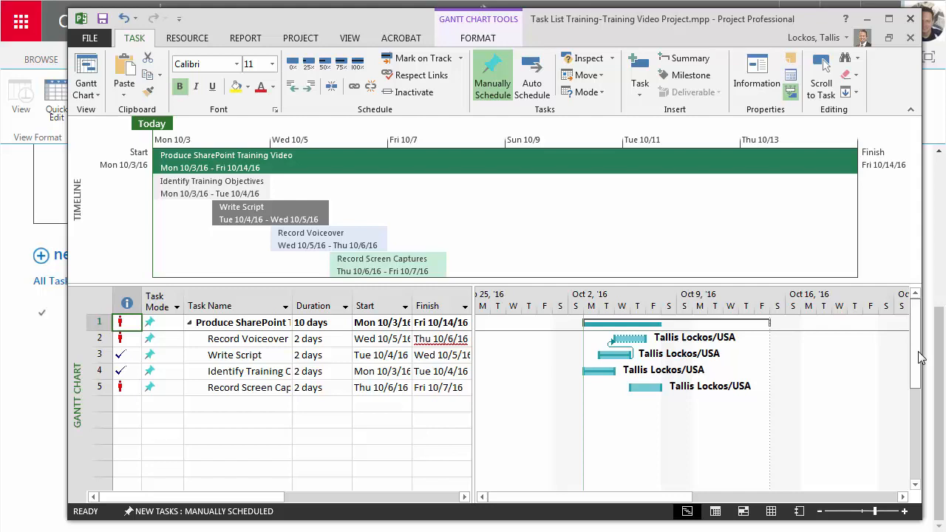
{"action": "mouse_move", "coordinate": [437, 216]}
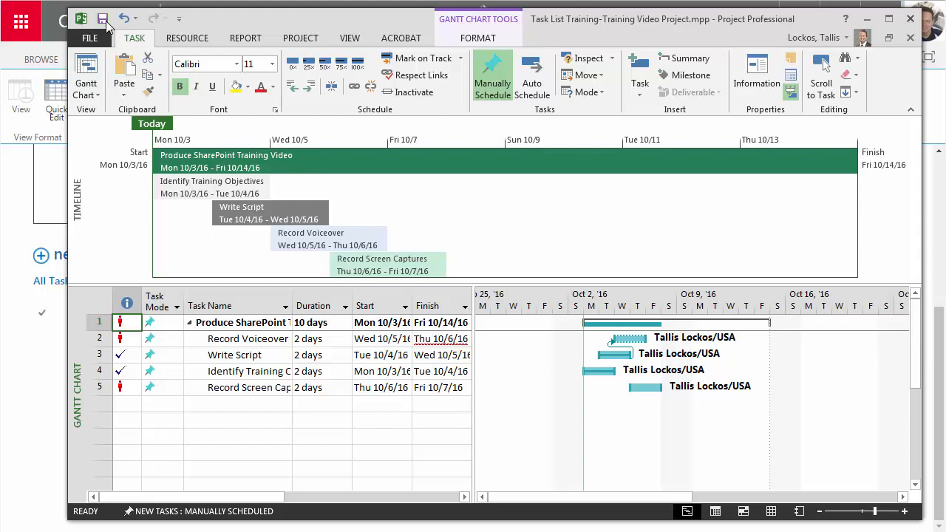
- Save the Training Video Project plan from the Quick Access Toolbar
{"action": "left_click", "coordinate": [103, 19]}
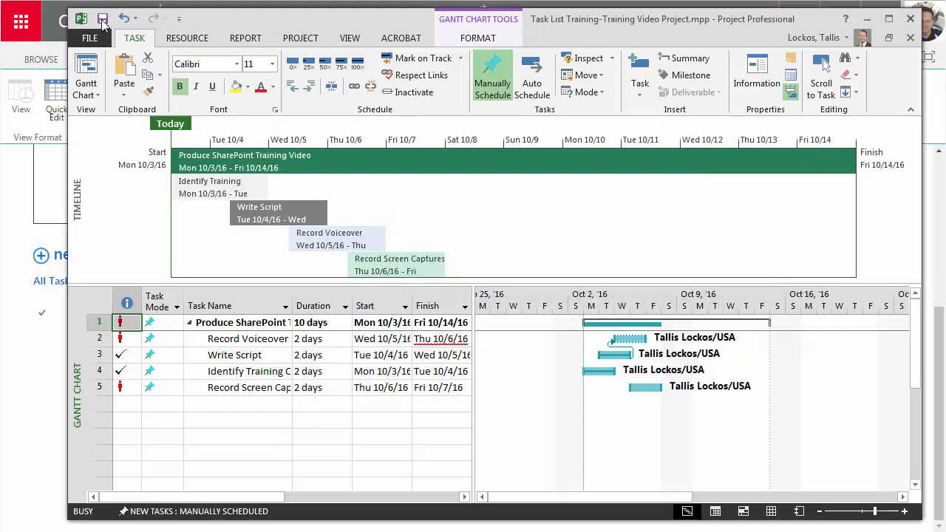
{"action": "left_click", "coordinate": [103, 19]}
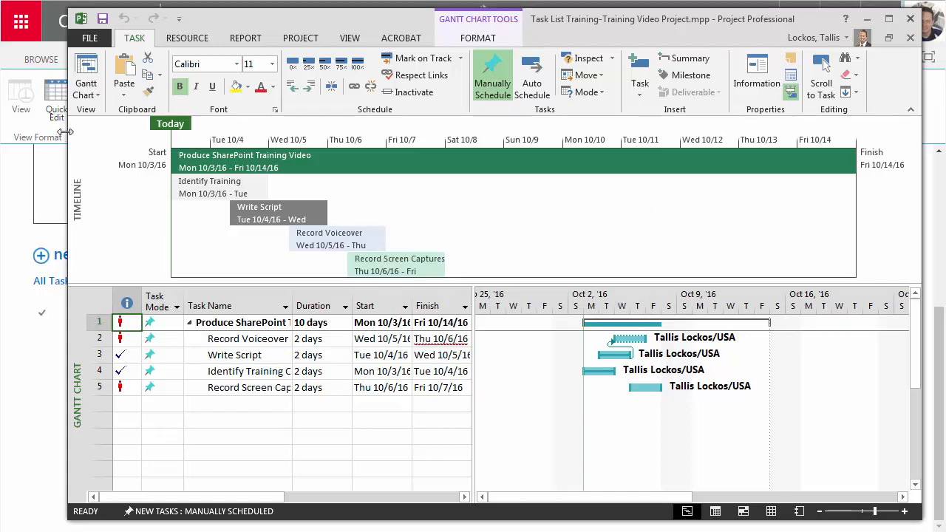
{"action": "mouse_move", "coordinate": [624, 150]}
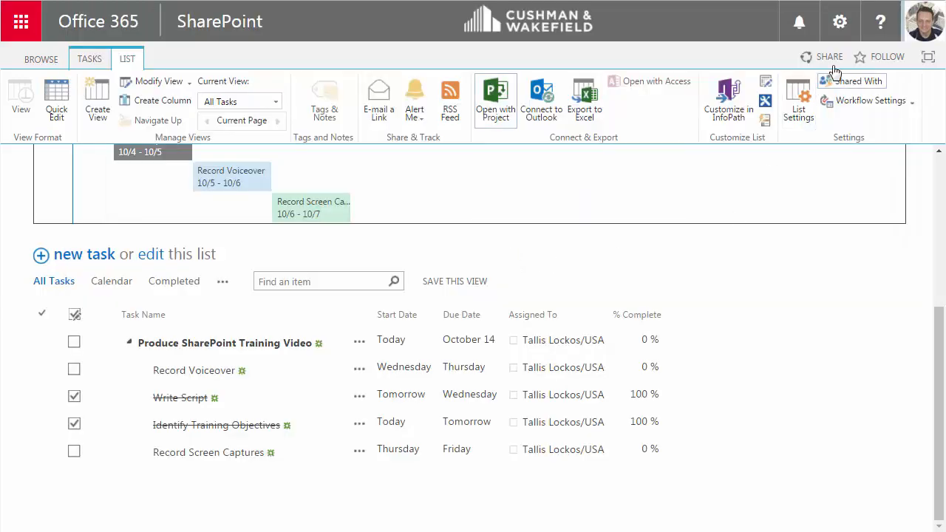
- Browse via Site contents to Site Assets and open Task List Training-Training Video Project.mpp
{"action": "left_click", "coordinate": [839, 21]}
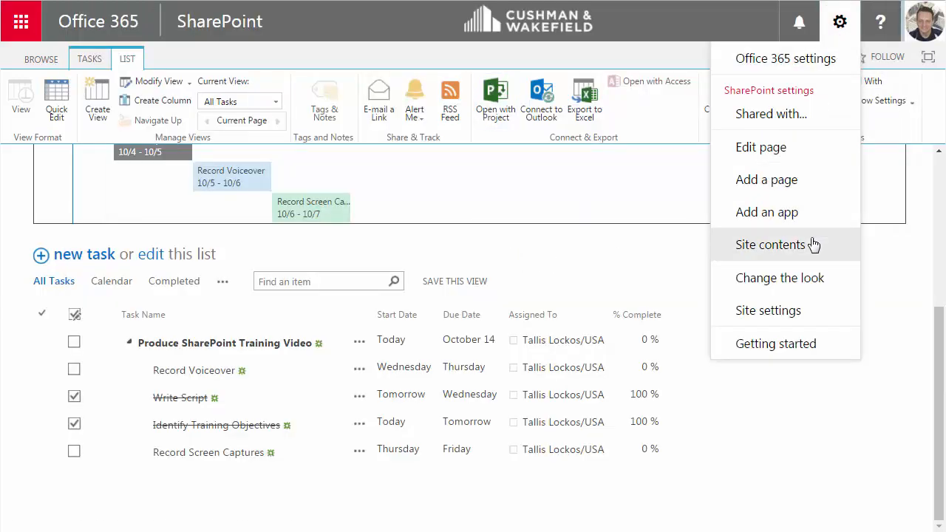
{"action": "left_click", "coordinate": [770, 245]}
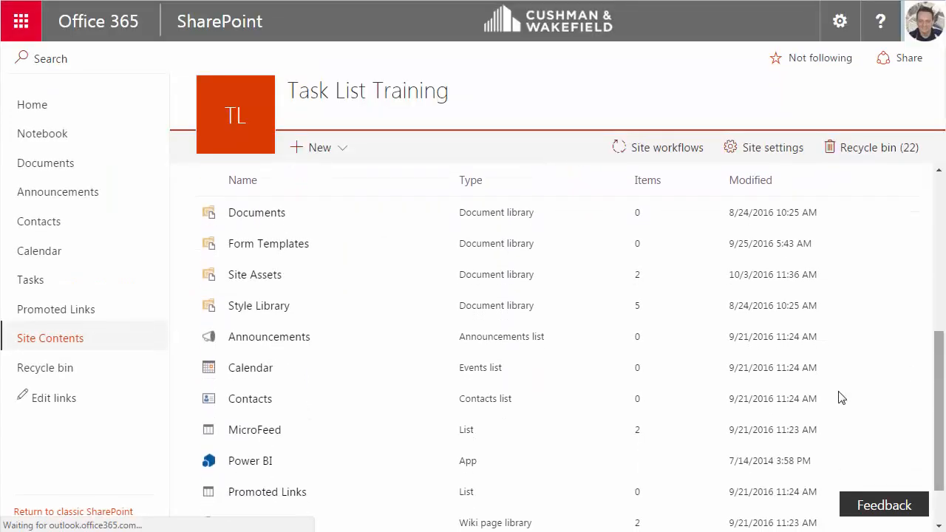
{"action": "left_click", "coordinate": [254, 274]}
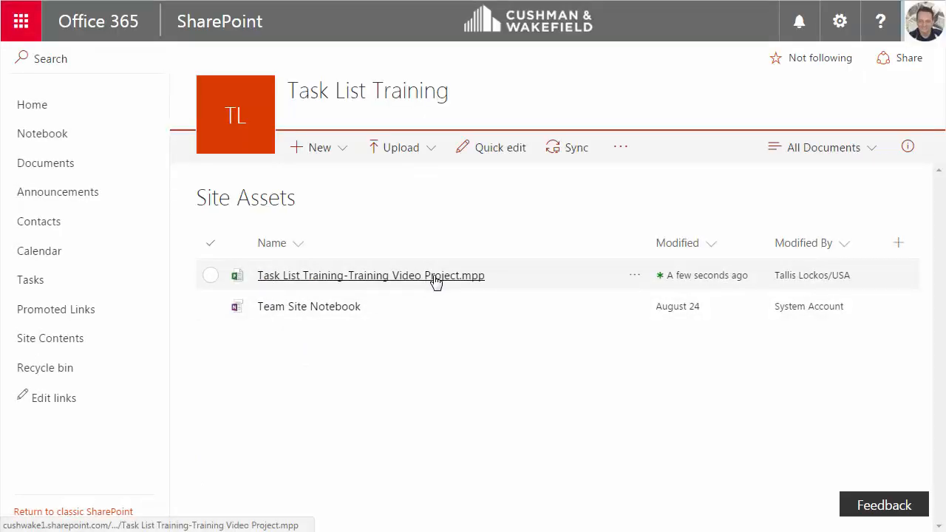
{"action": "left_click", "coordinate": [371, 275]}
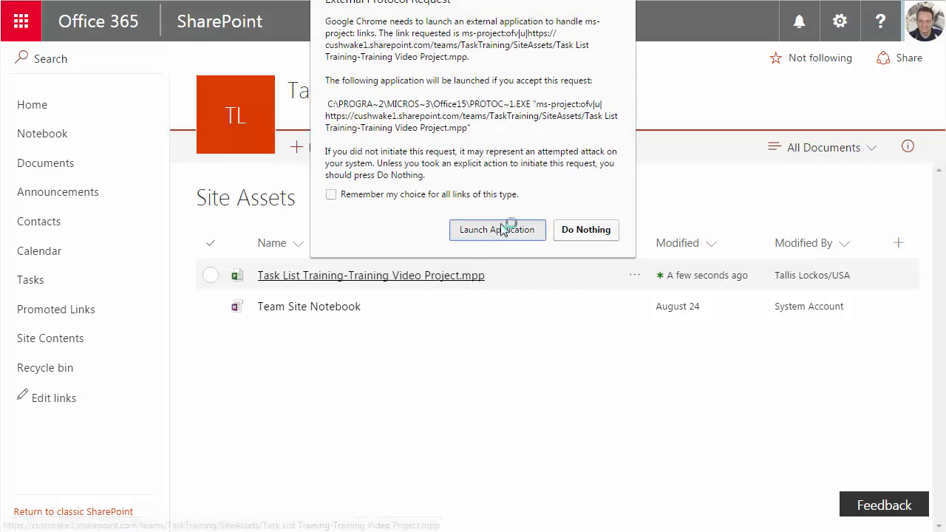
- Allow the browser to launch Project Professional so the .mpp opens read-only
{"action": "left_click", "coordinate": [496, 229]}
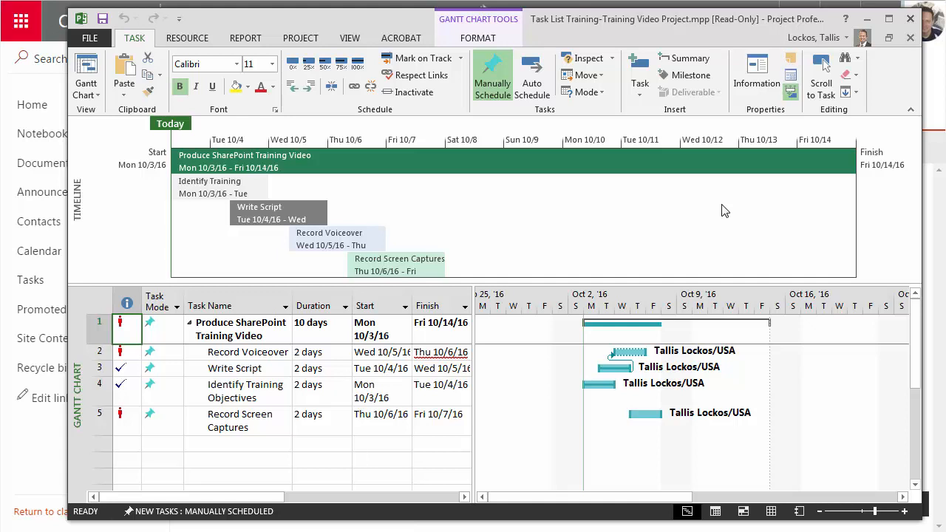
{"action": "mouse_move", "coordinate": [770, 343]}
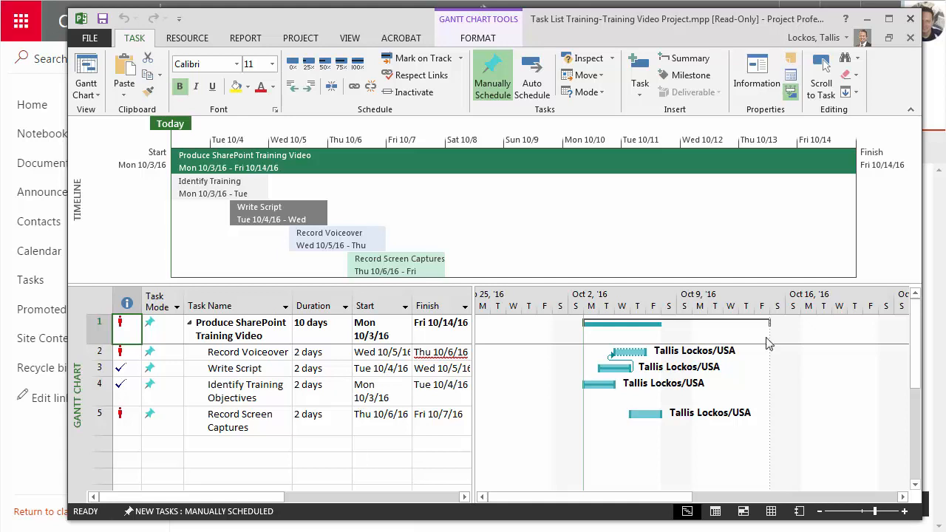